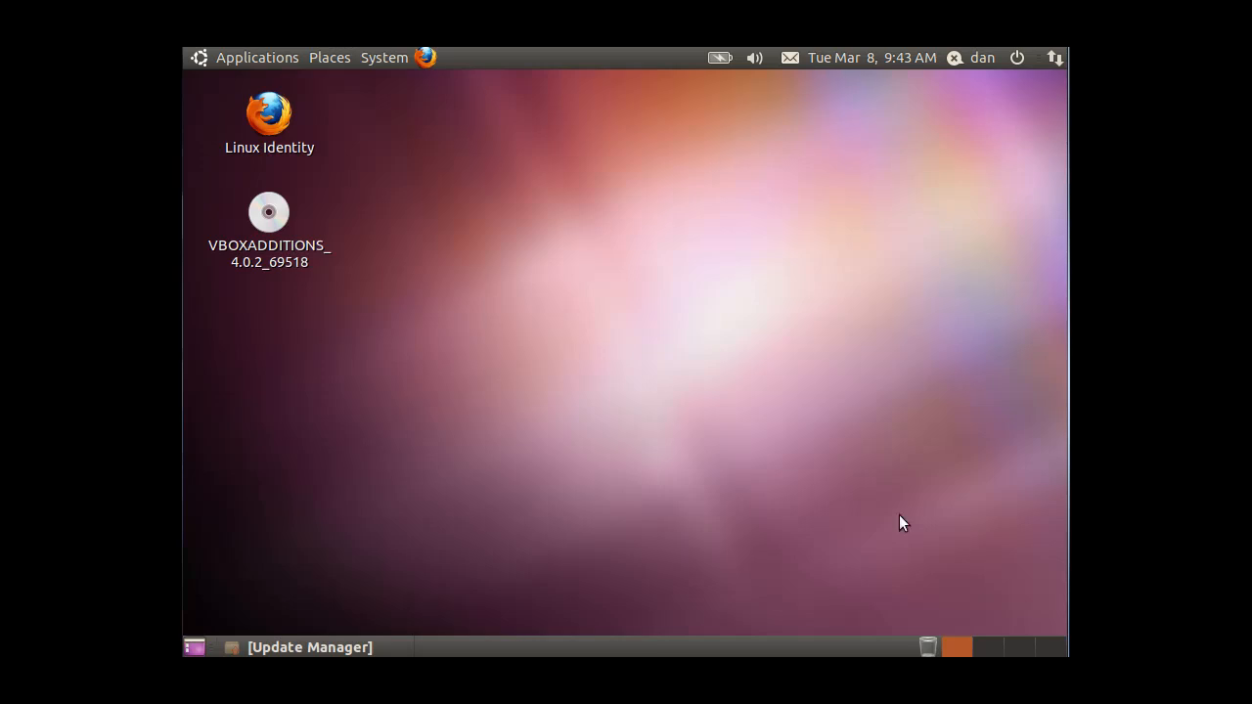
pyautogui.moveTo(726, 264)
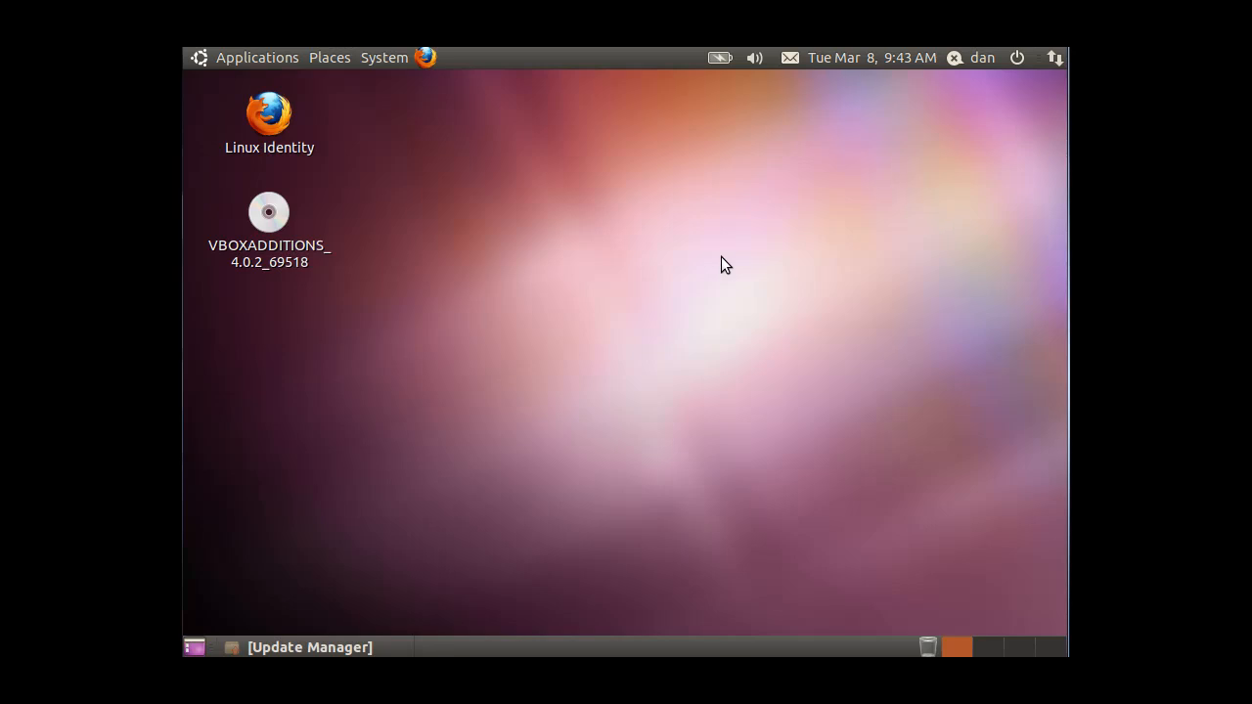
# Launch Terminal from the Applications > Accessories menu.
pyautogui.click(257, 57)
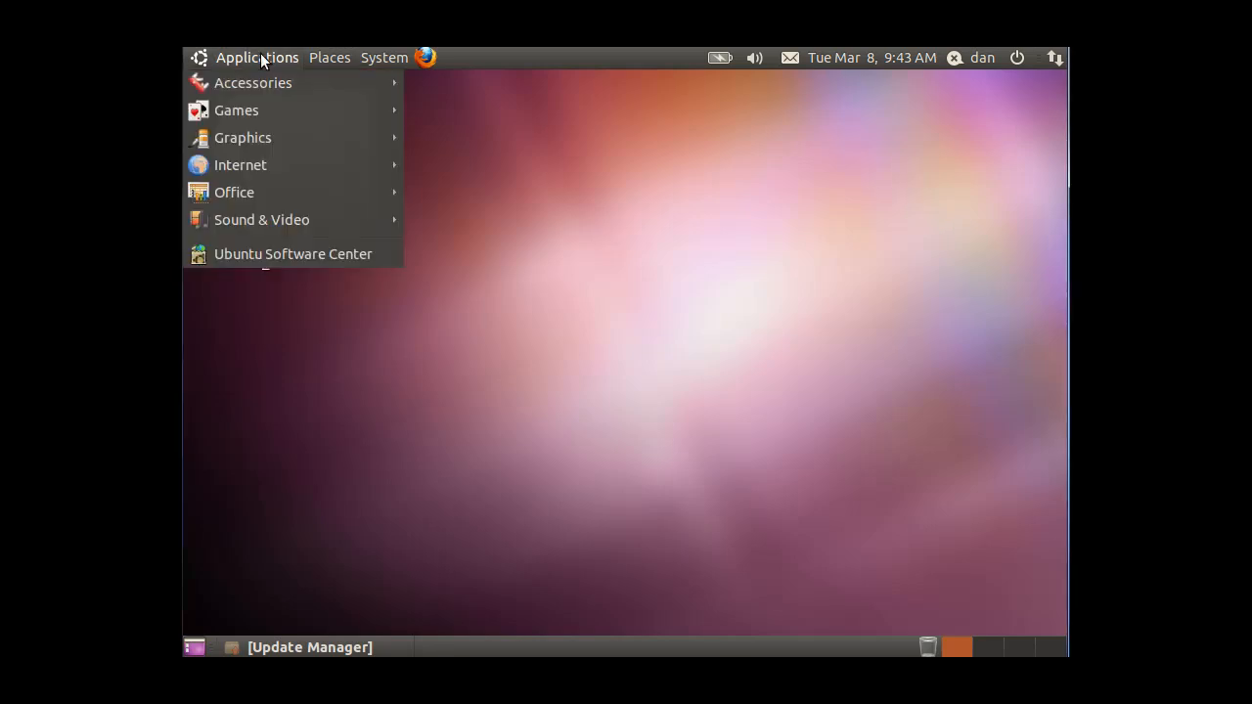
pyautogui.moveTo(254, 82)
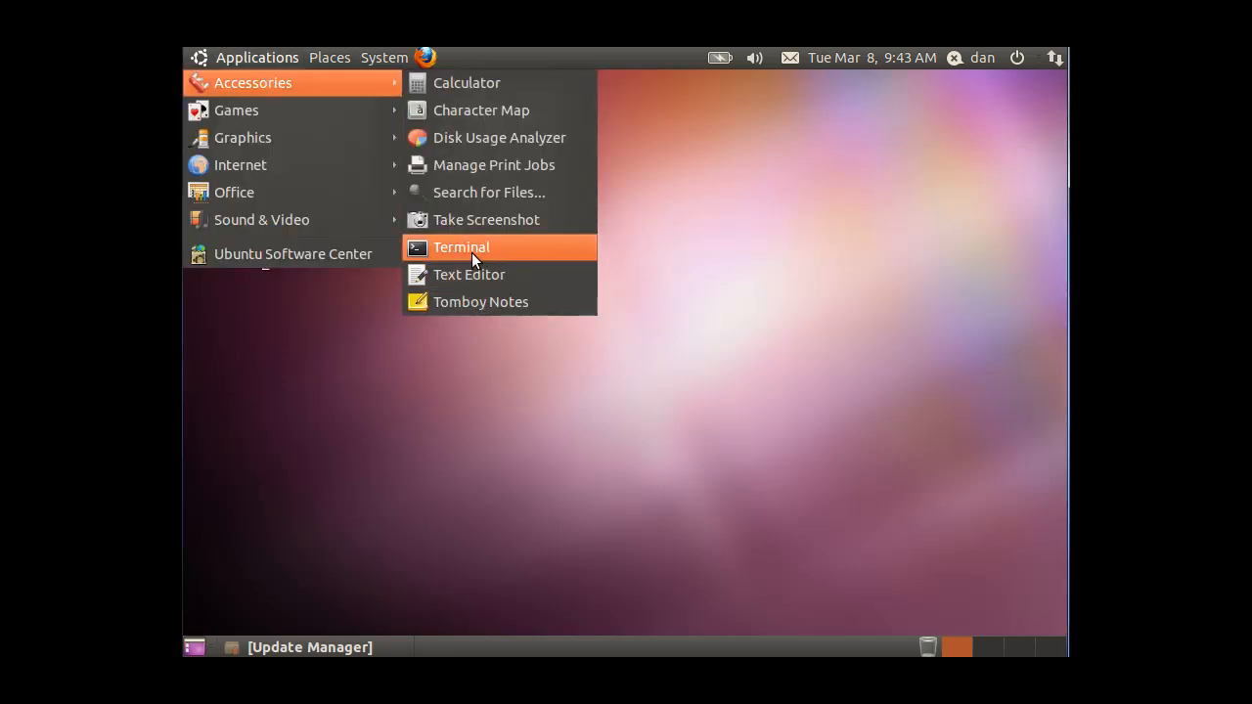
pyautogui.click(460, 247)
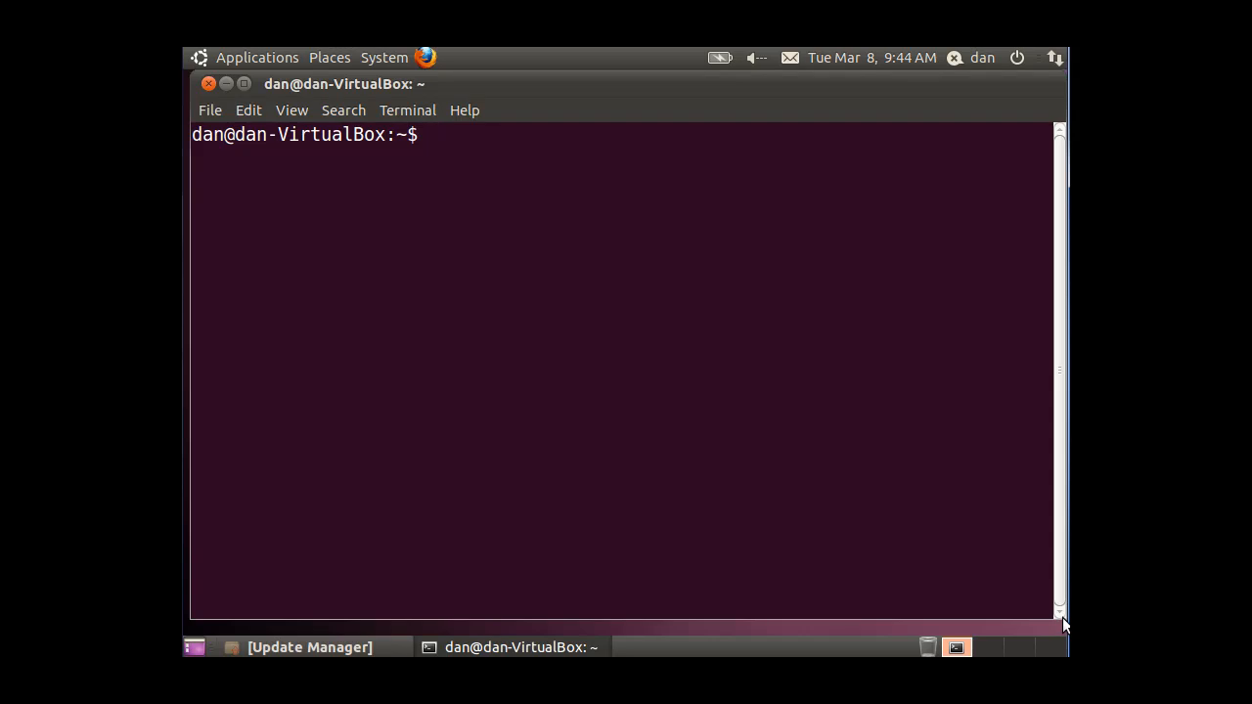
# Install squid and squid-common via sudo apt-get, authorising with the password and confirming y.
pyautogui.moveTo(1063, 626); pyautogui.dragTo(1027, 596)
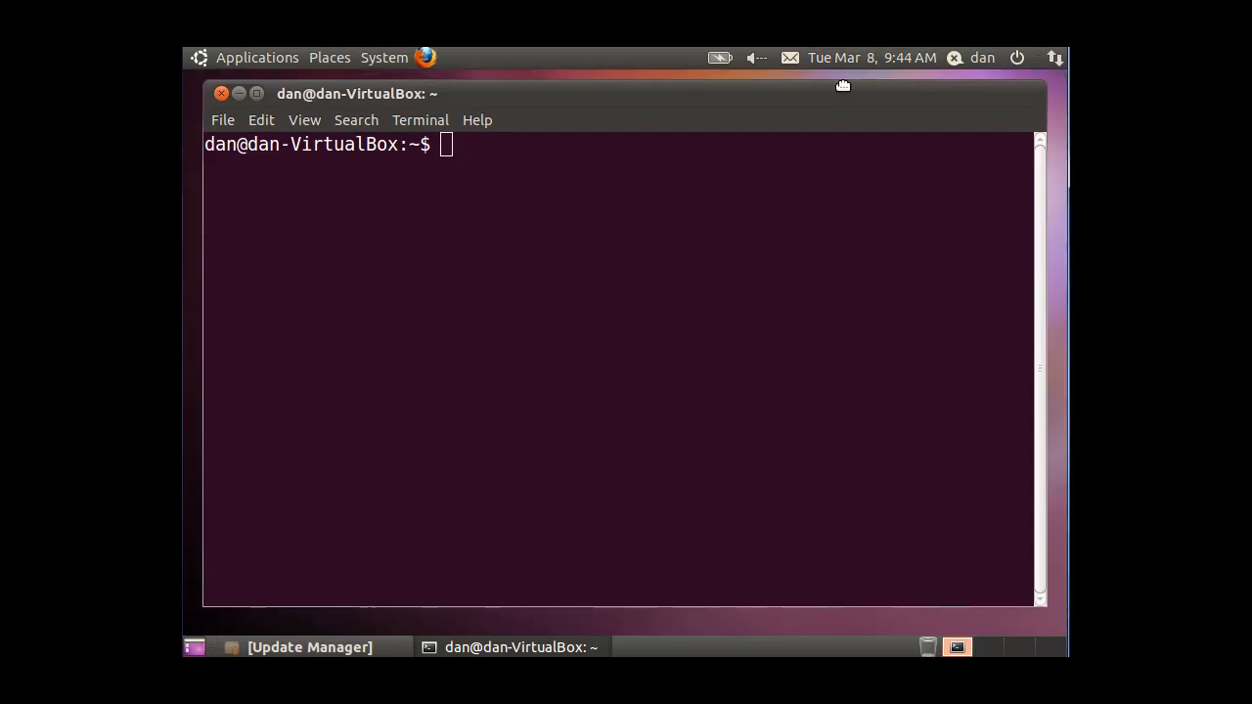
pyautogui.write('sudo apt')
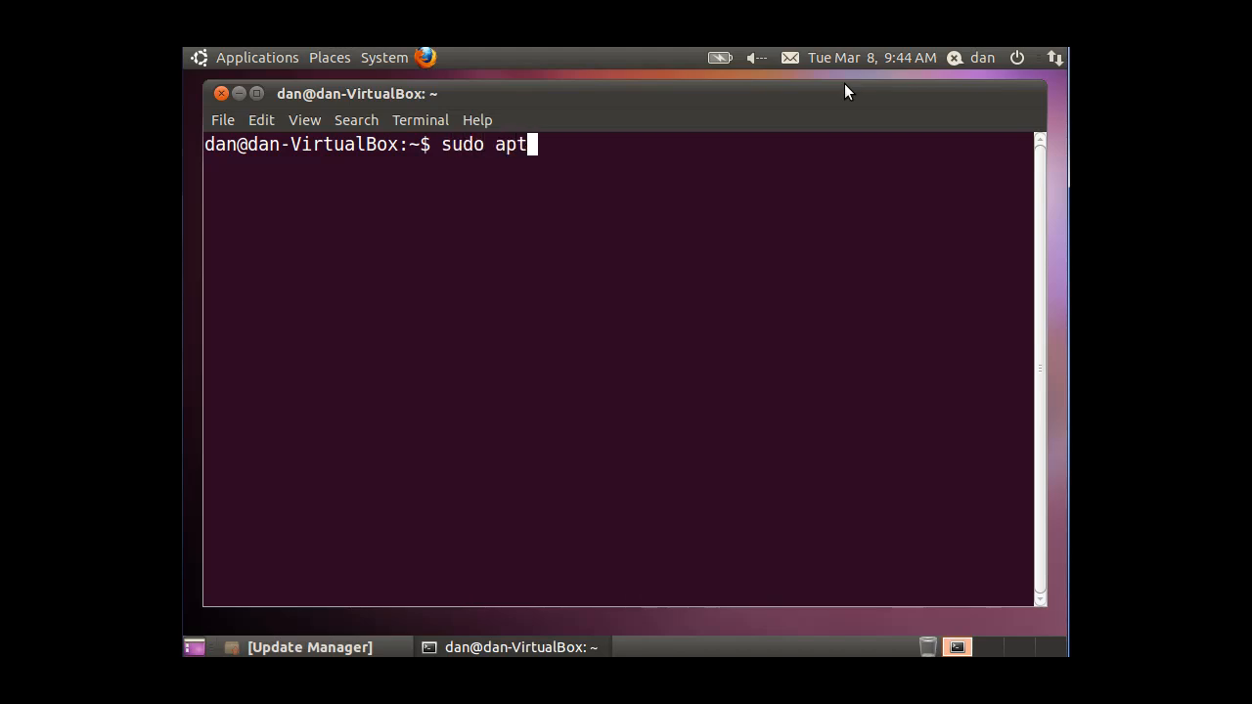
pyautogui.write('-get')
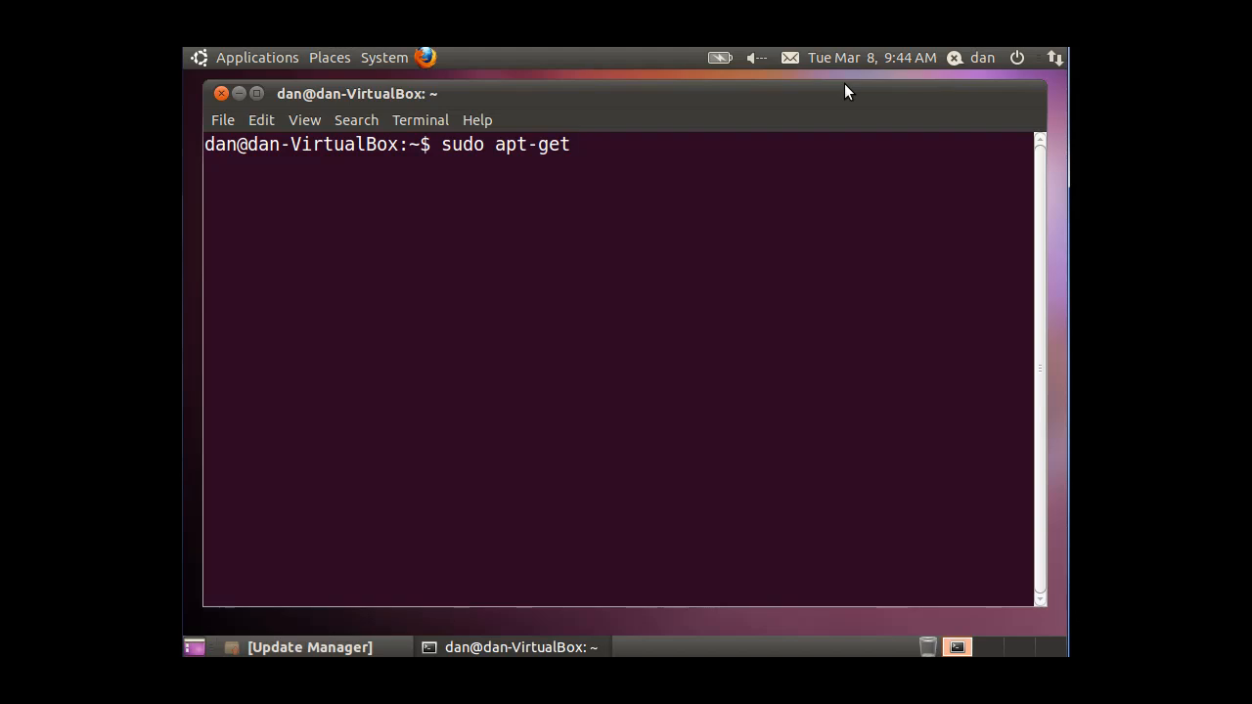
pyautogui.write('install')
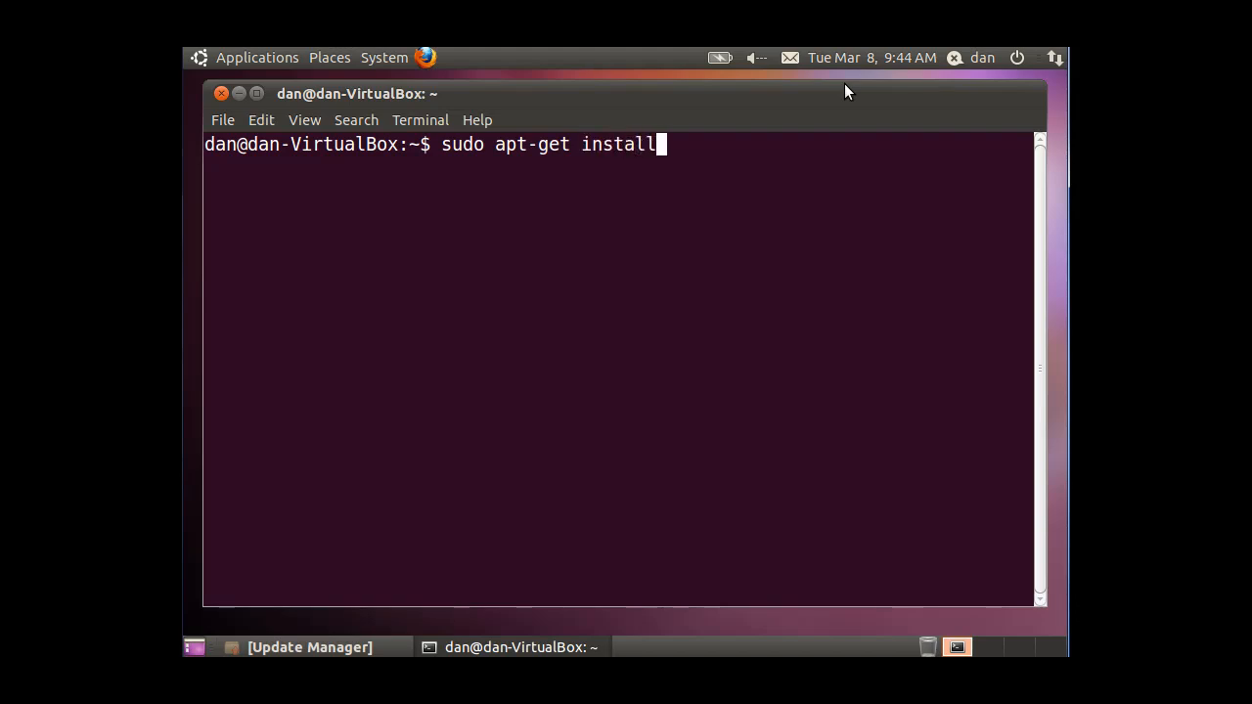
pyautogui.write('s')
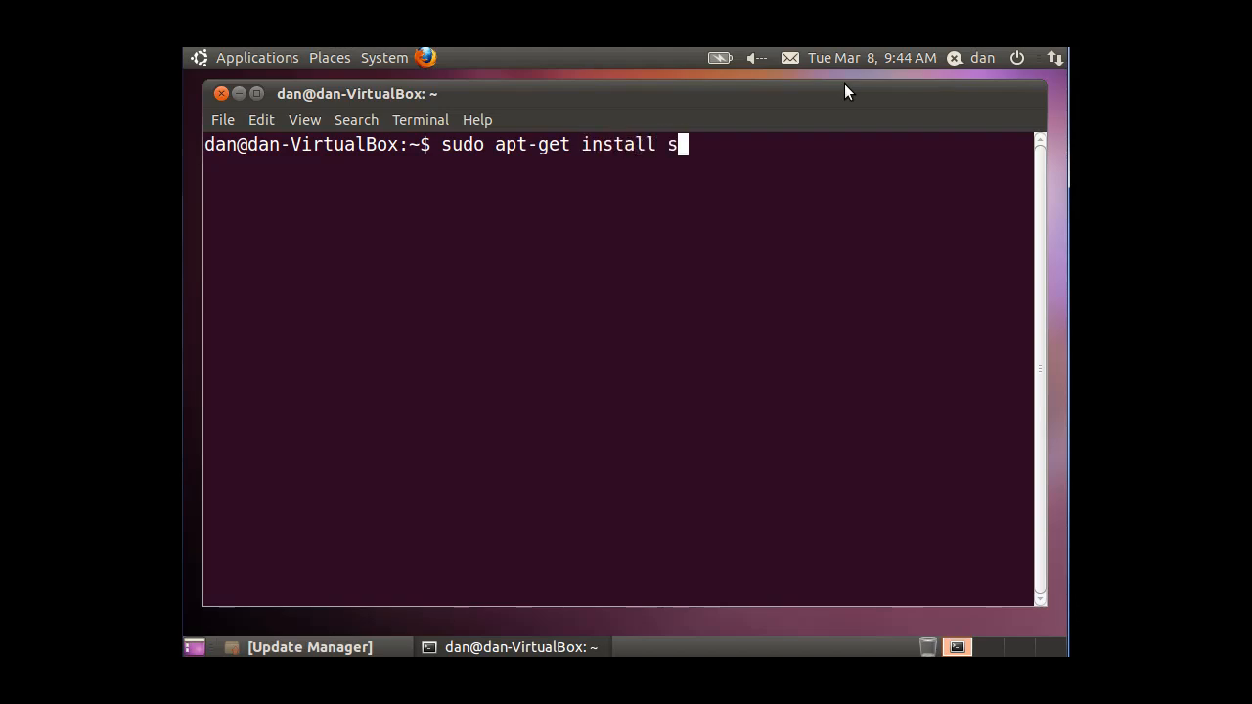
pyautogui.write('quid squ')
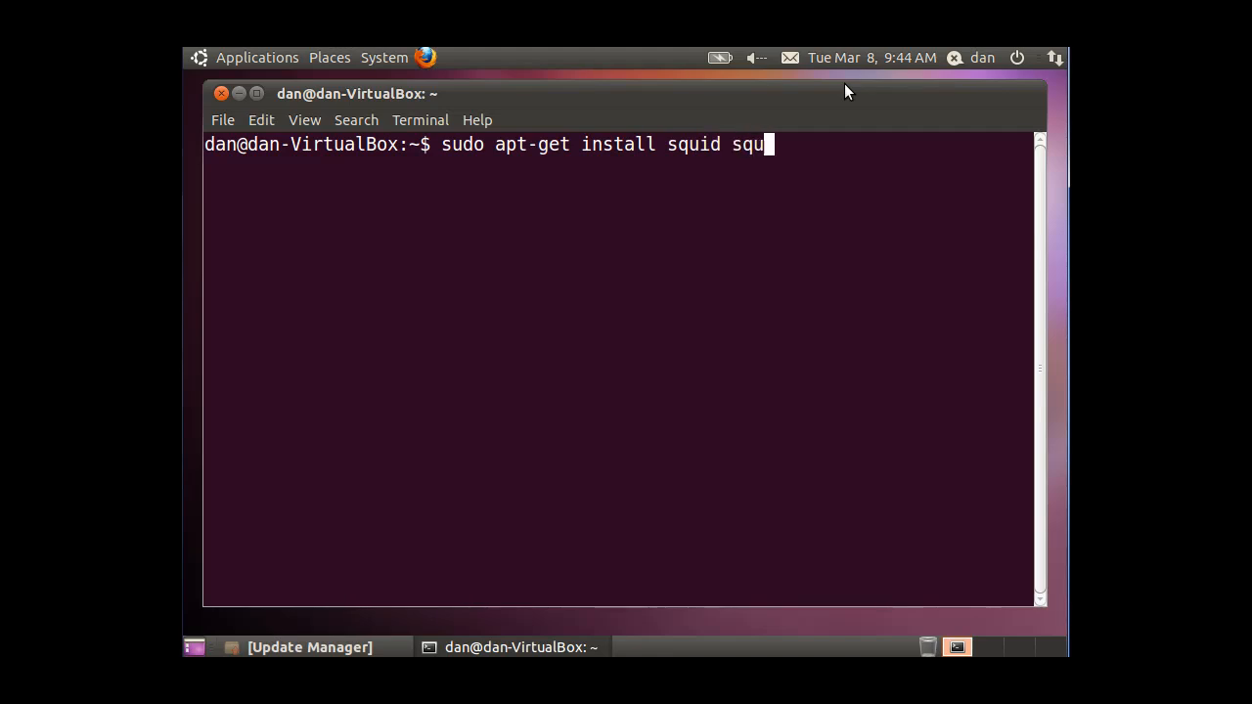
pyautogui.write('id-comm')
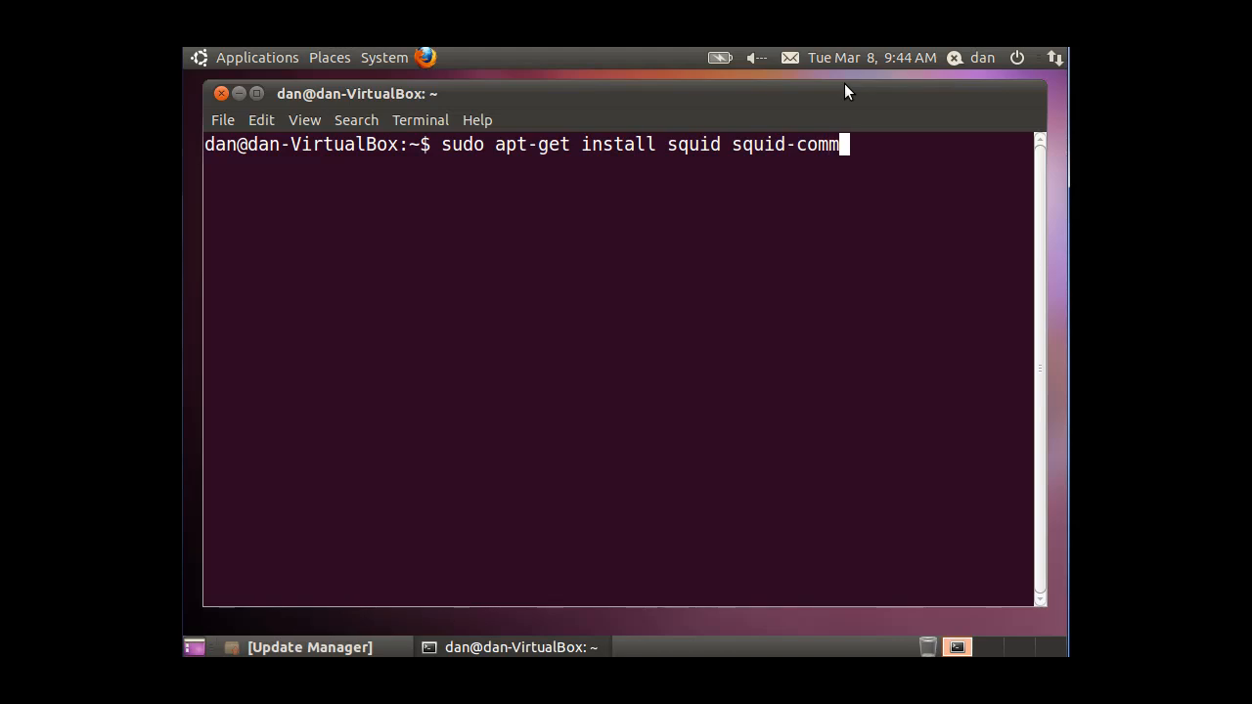
pyautogui.write('on')
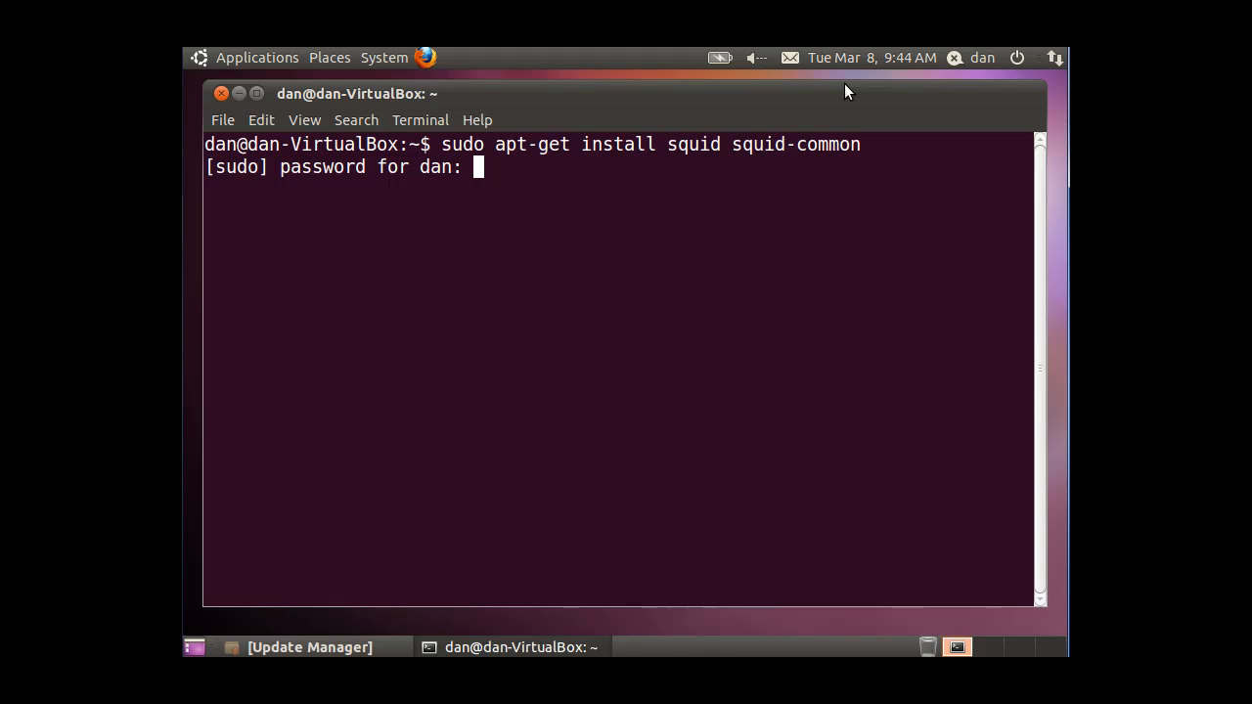
pyautogui.press('Return')
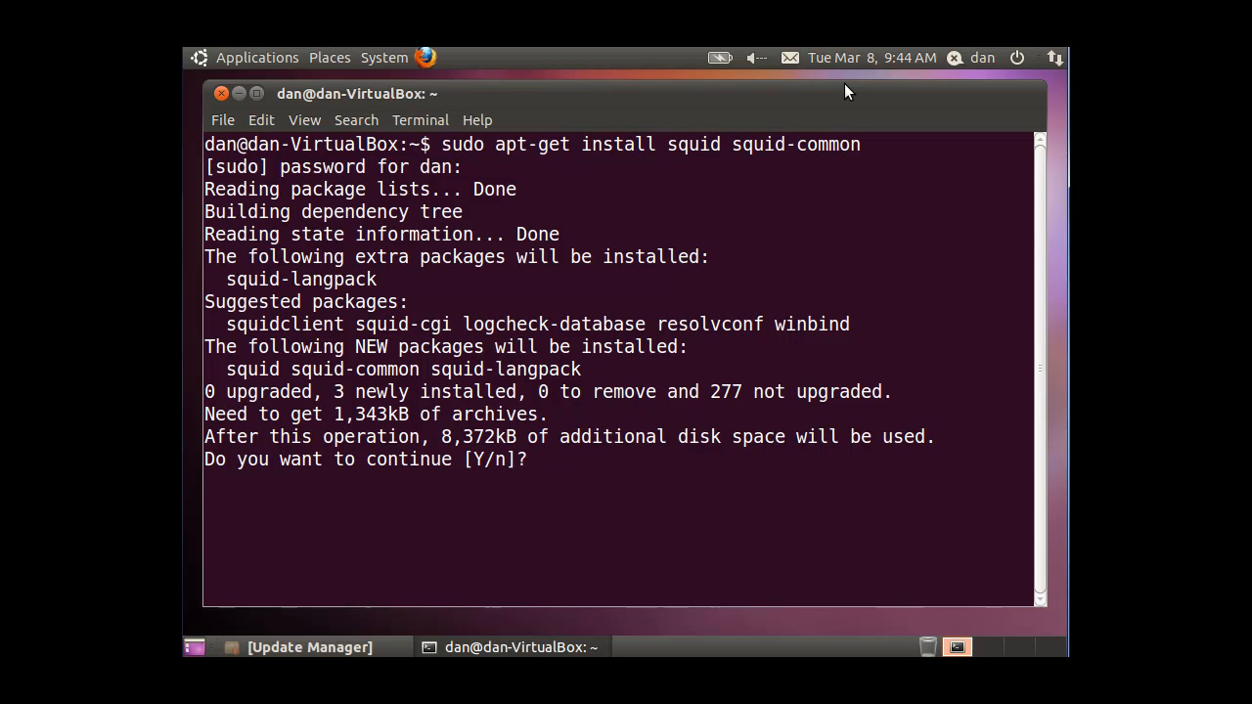
pyautogui.write('y')
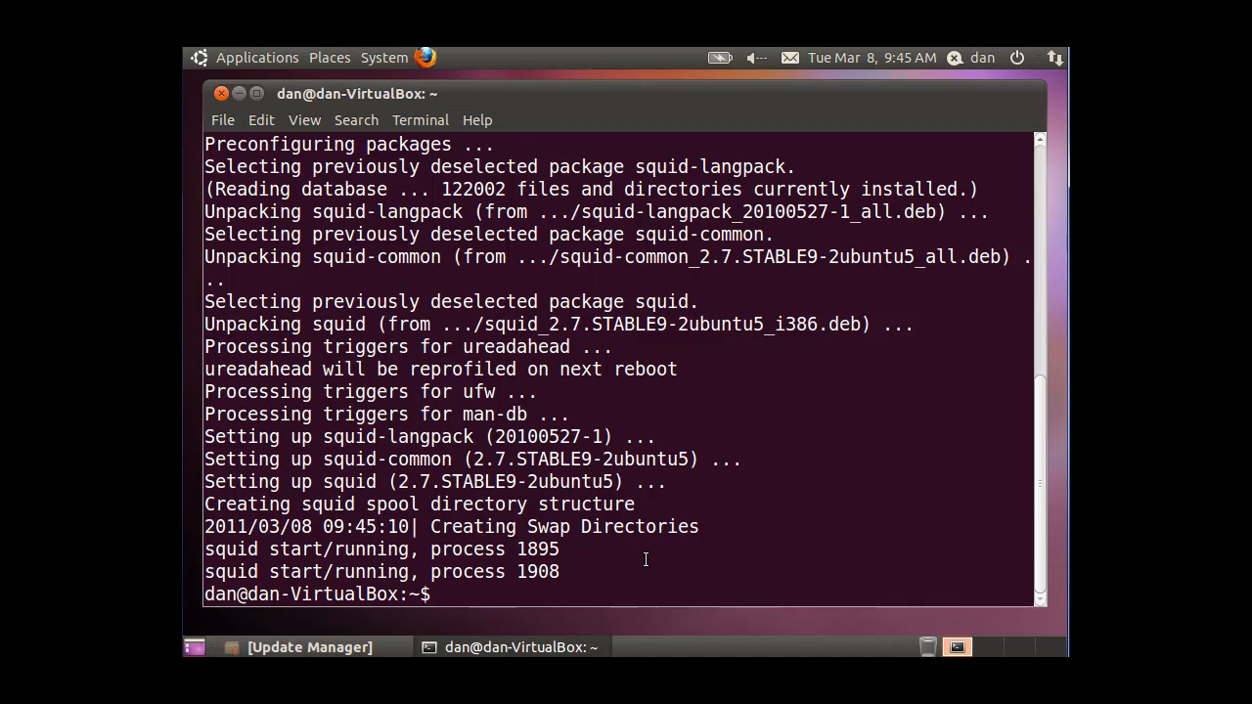
# Run sudo /etc/init.d/squid stop, which fails with command not found.
pyautogui.write('su')
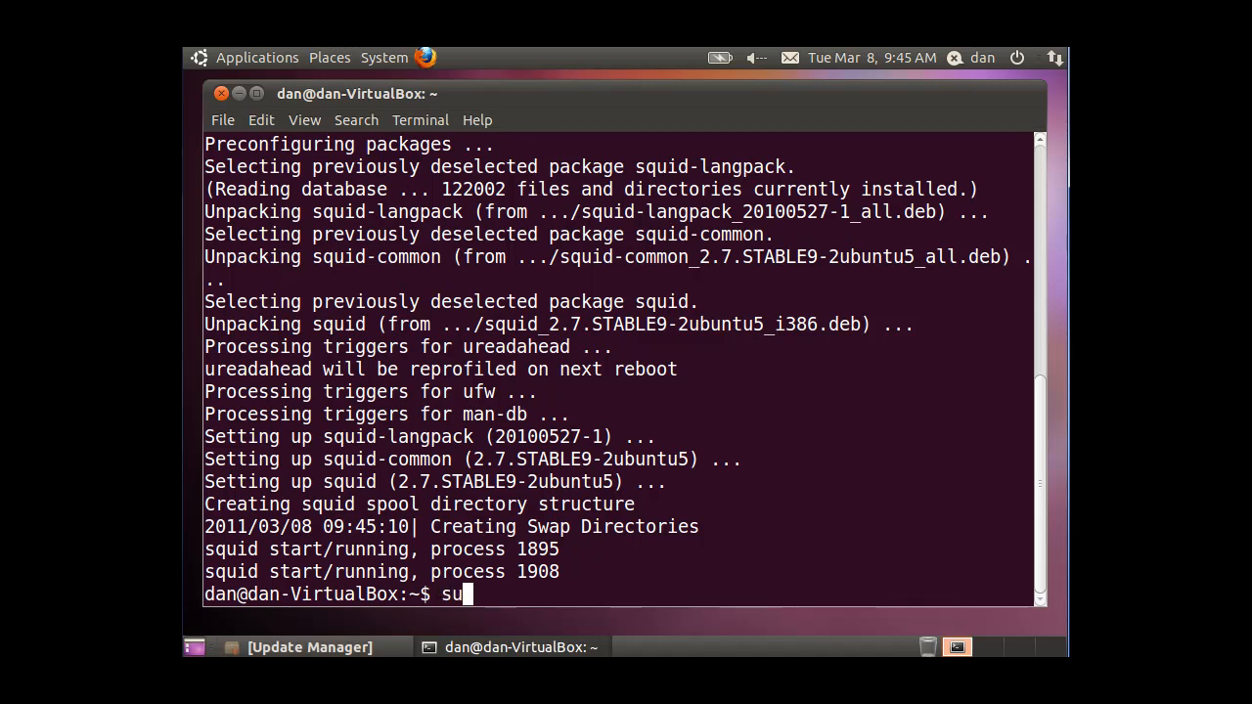
pyautogui.write('do')
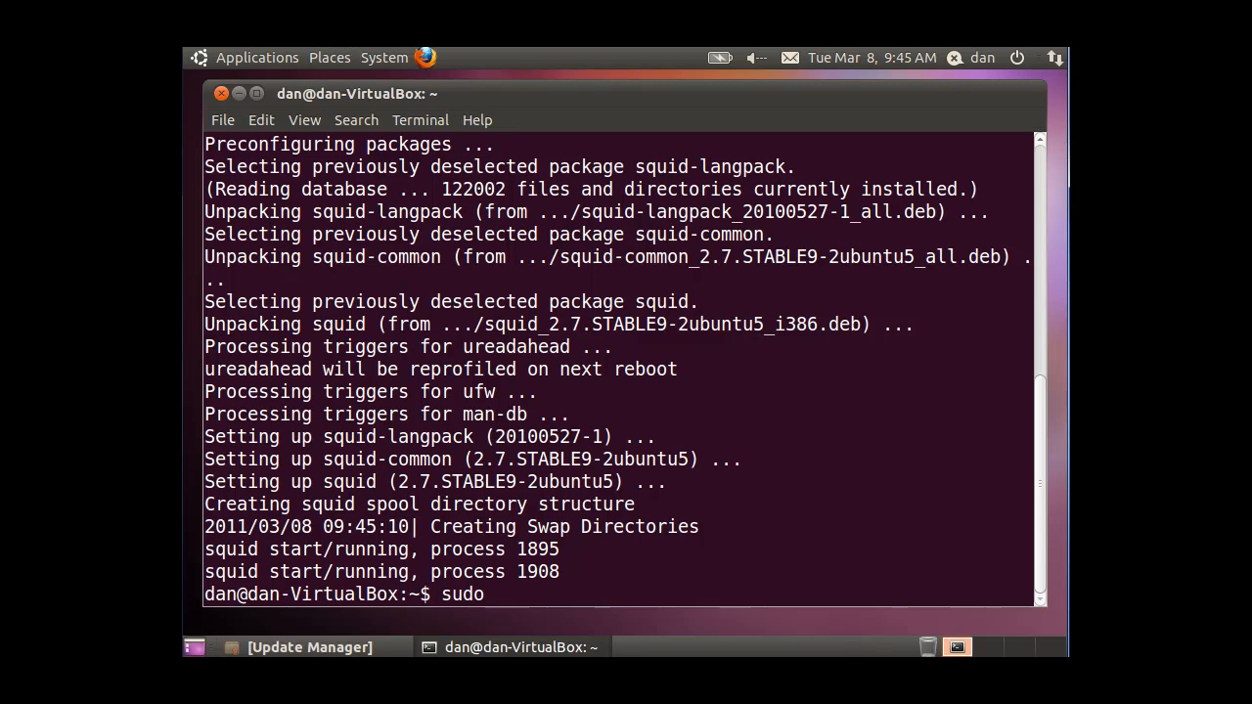
pyautogui.write('/e')
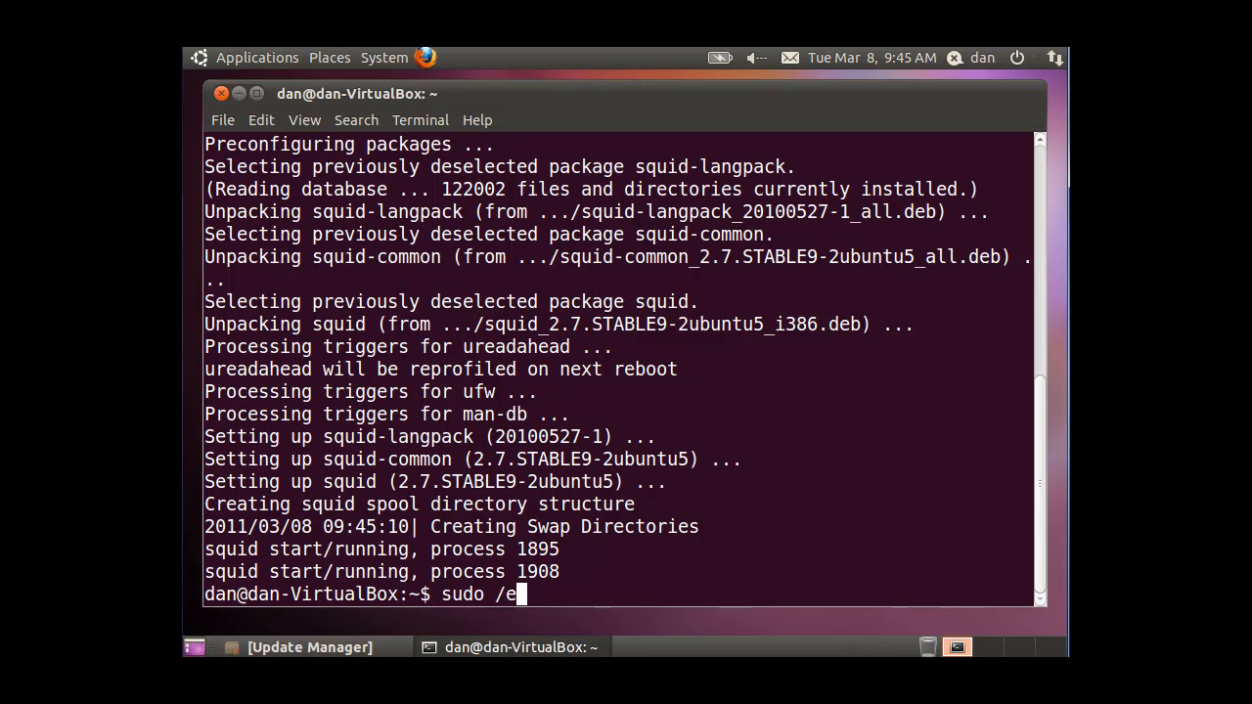
pyautogui.write('tc/in')
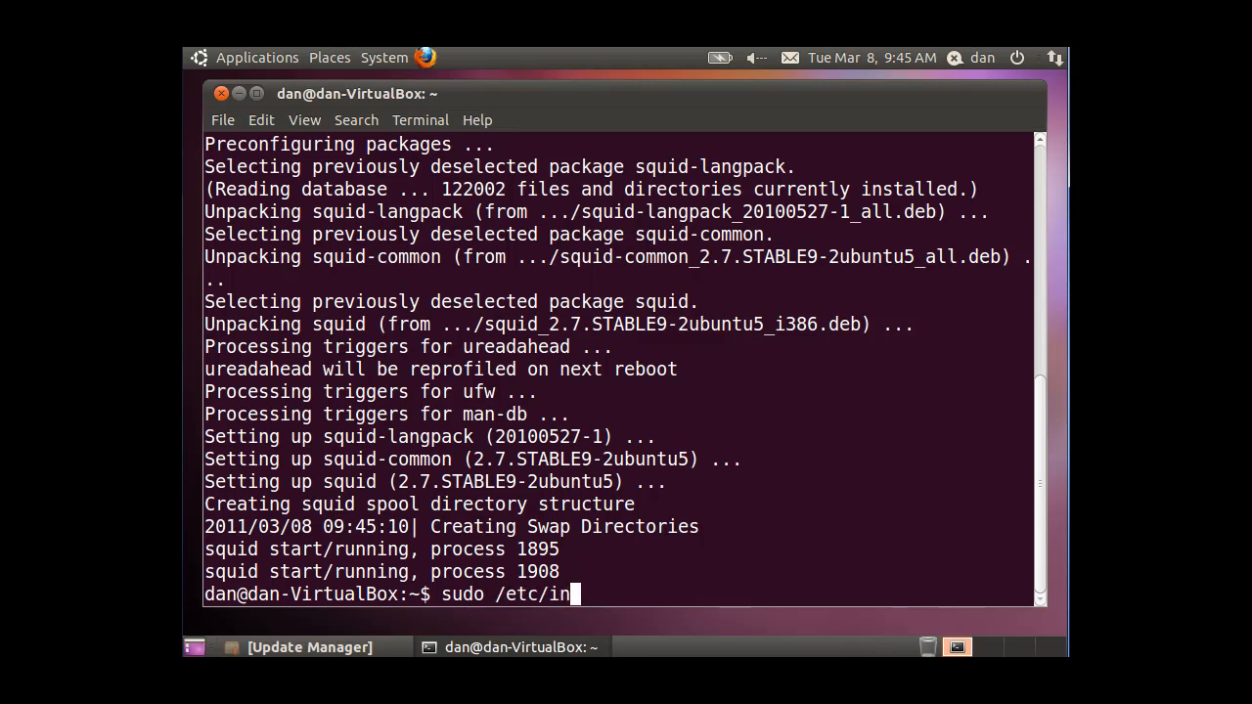
pyautogui.write('it.d/')
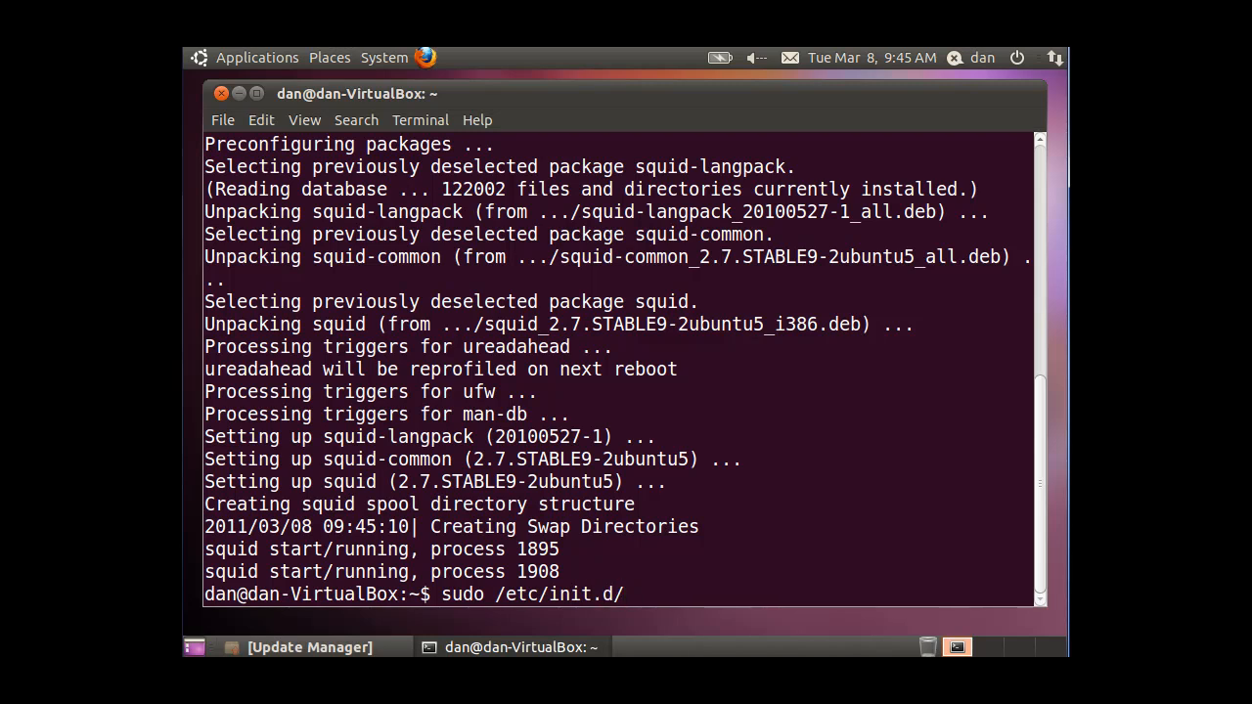
pyautogui.write('squid')
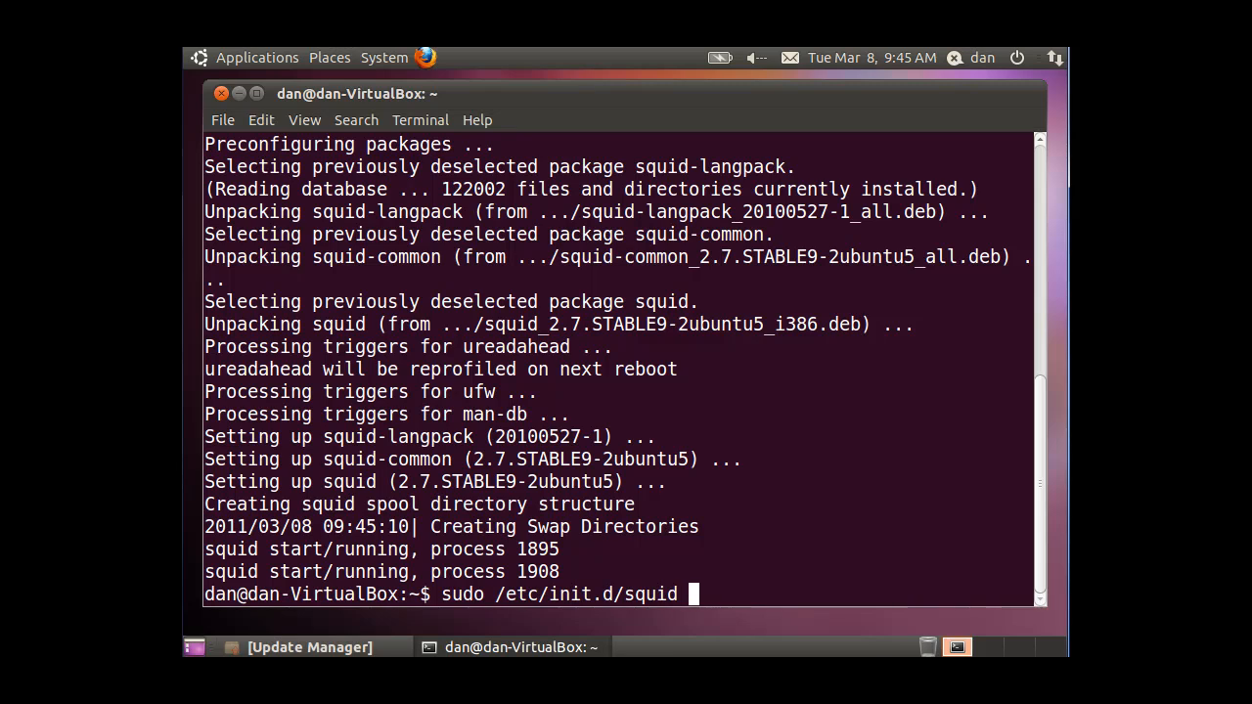
pyautogui.write('stop')
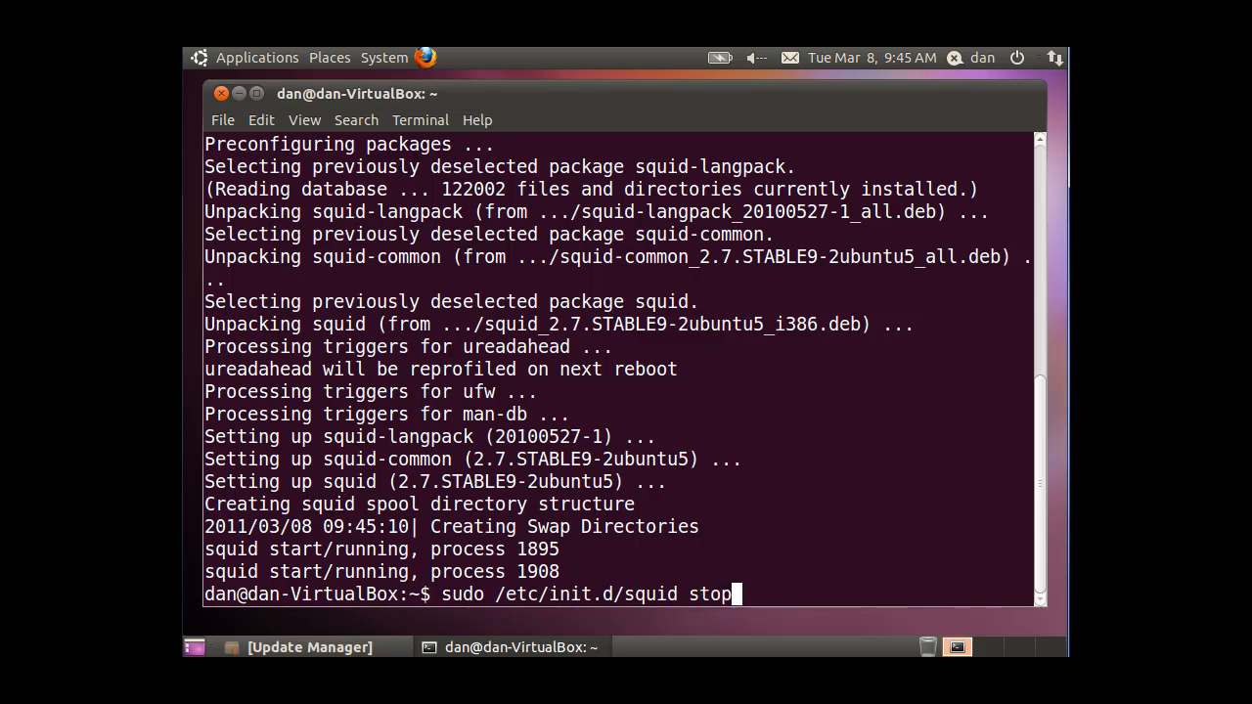
pyautogui.press('Return')
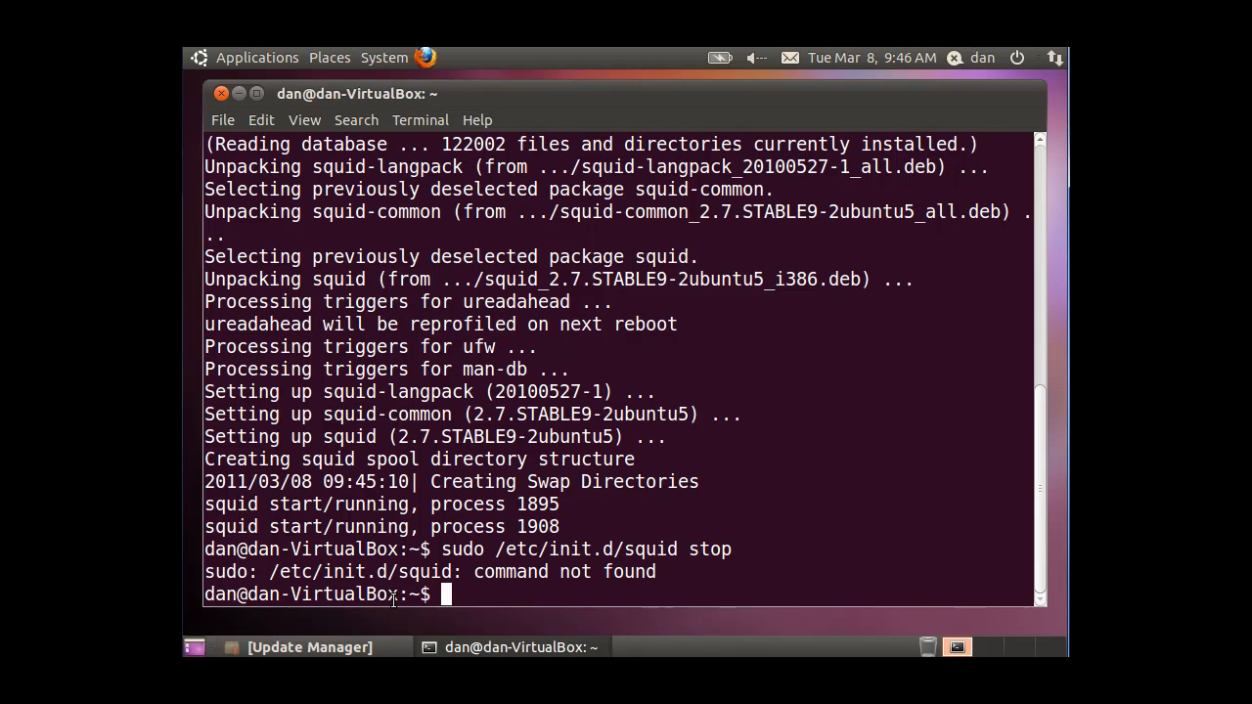
# Check Squid's state with sudo service squid status, showing it running.
pyautogui.write('sudo')
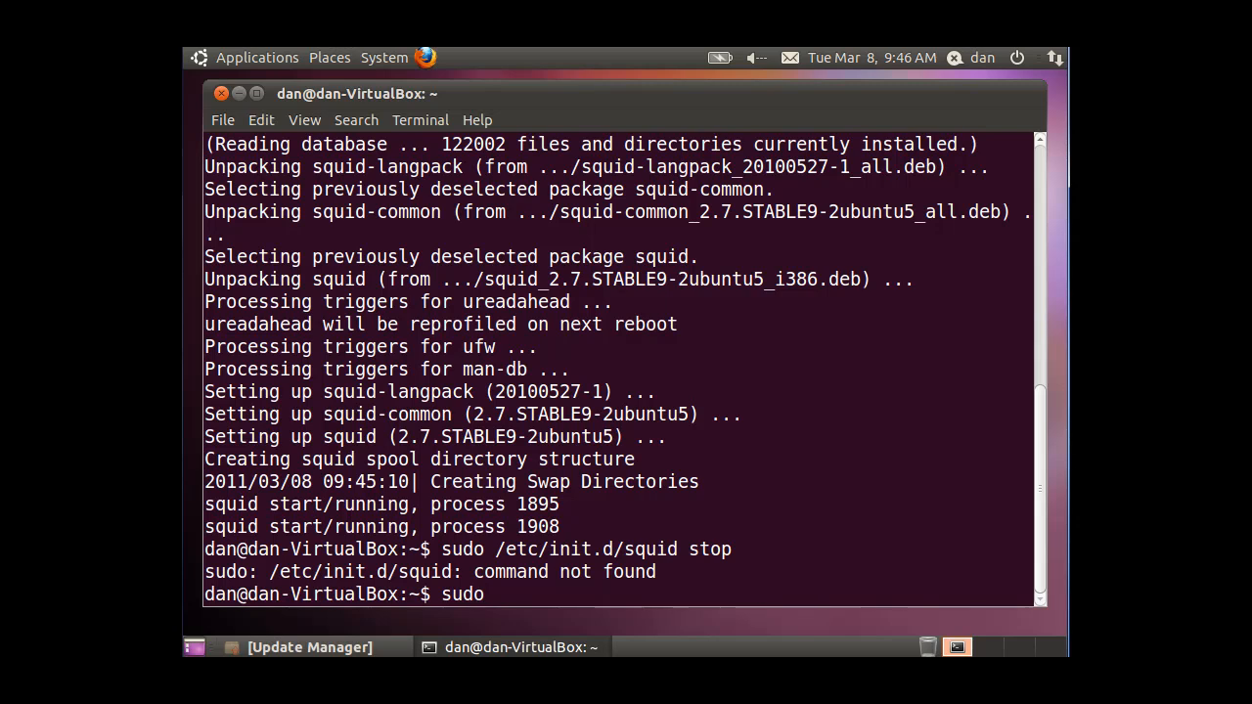
pyautogui.write('service')
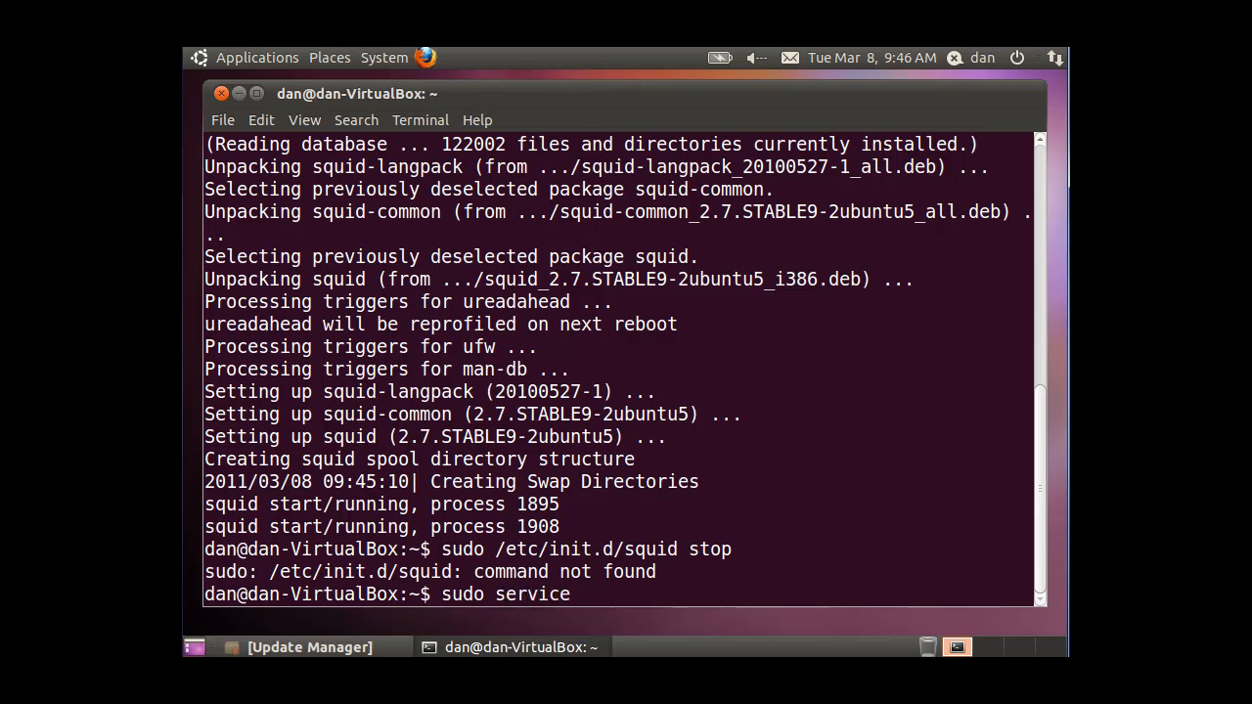
pyautogui.write('sq')
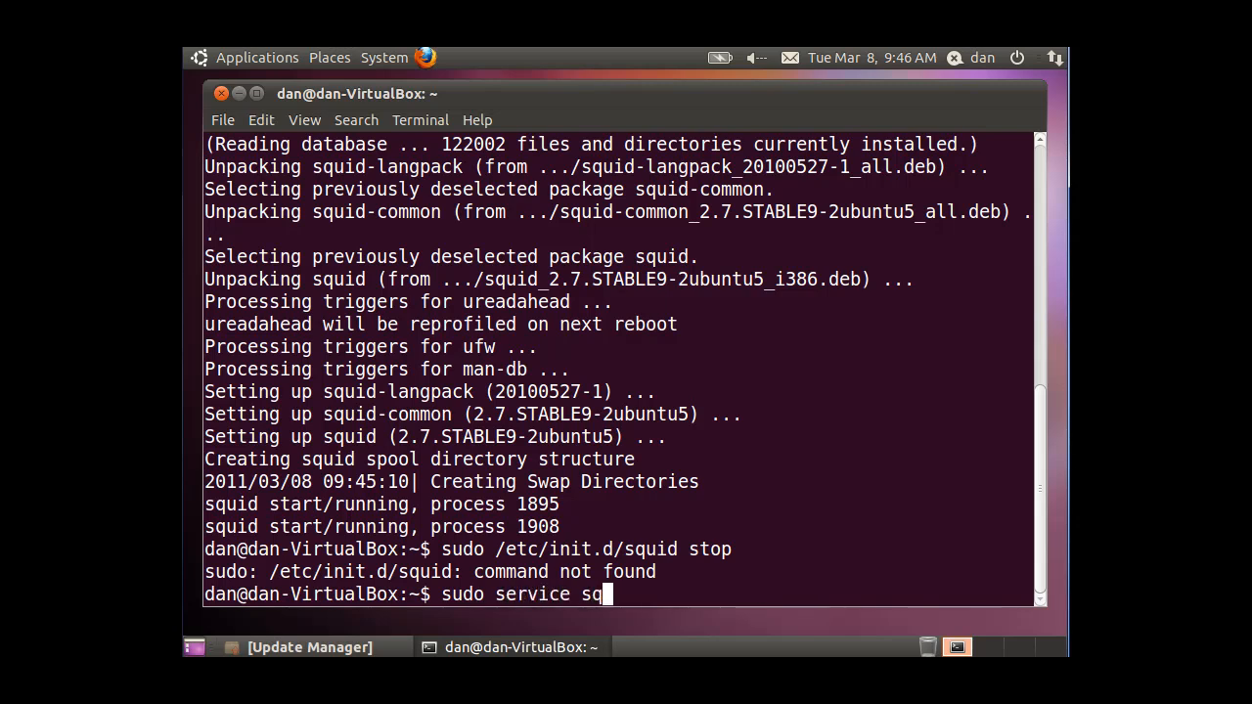
pyautogui.write('uid statu')
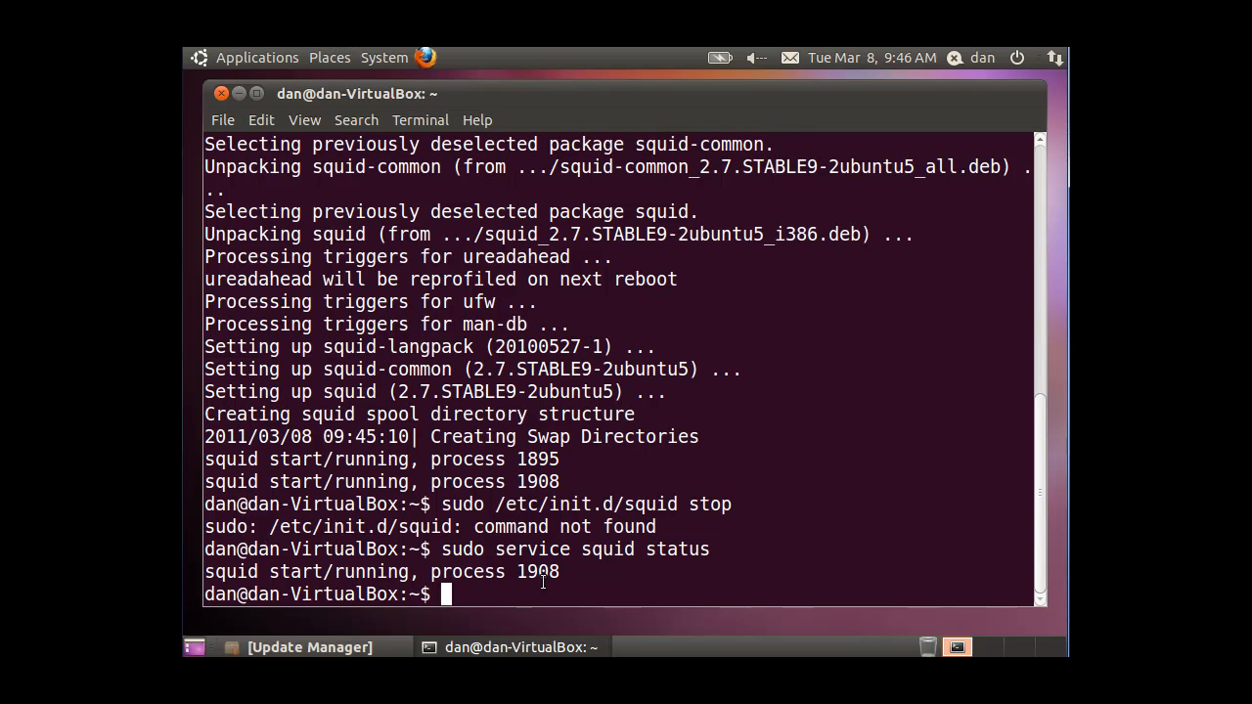
# Edit the recalled command into sudo service squid stop, reporting stop/waiting.
pyautogui.write('sudo service squid status')
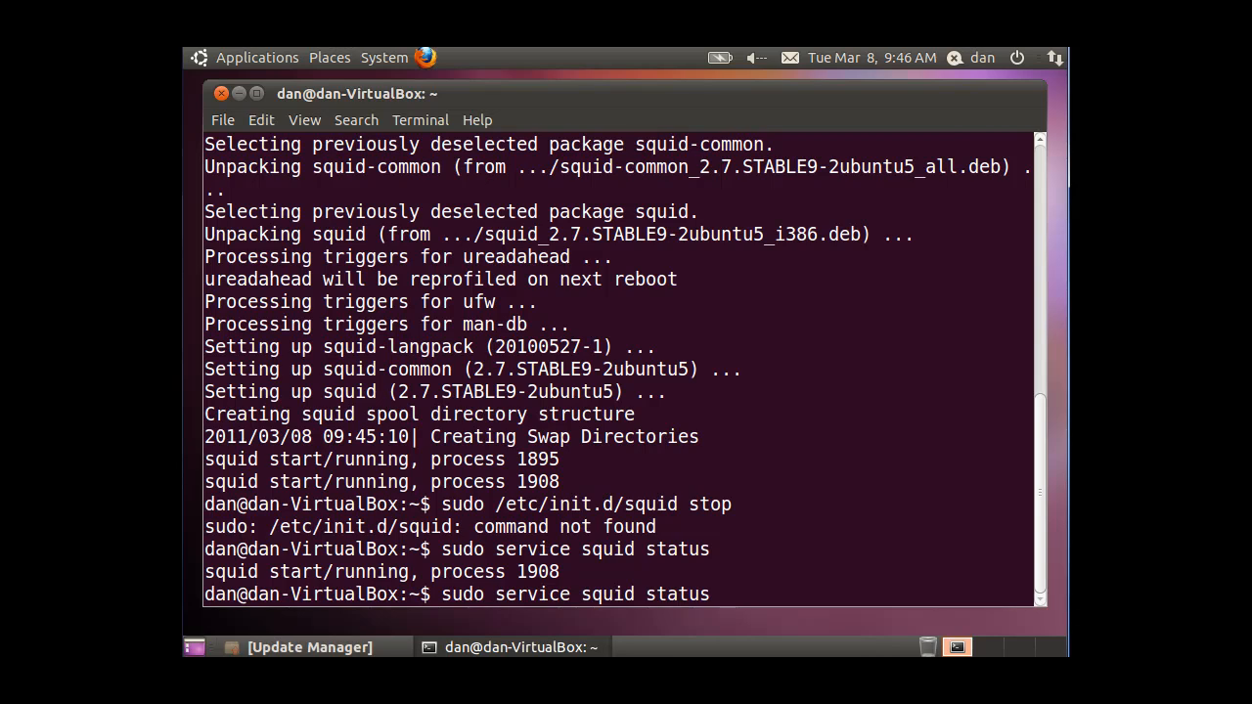
pyautogui.press('BackSpace')
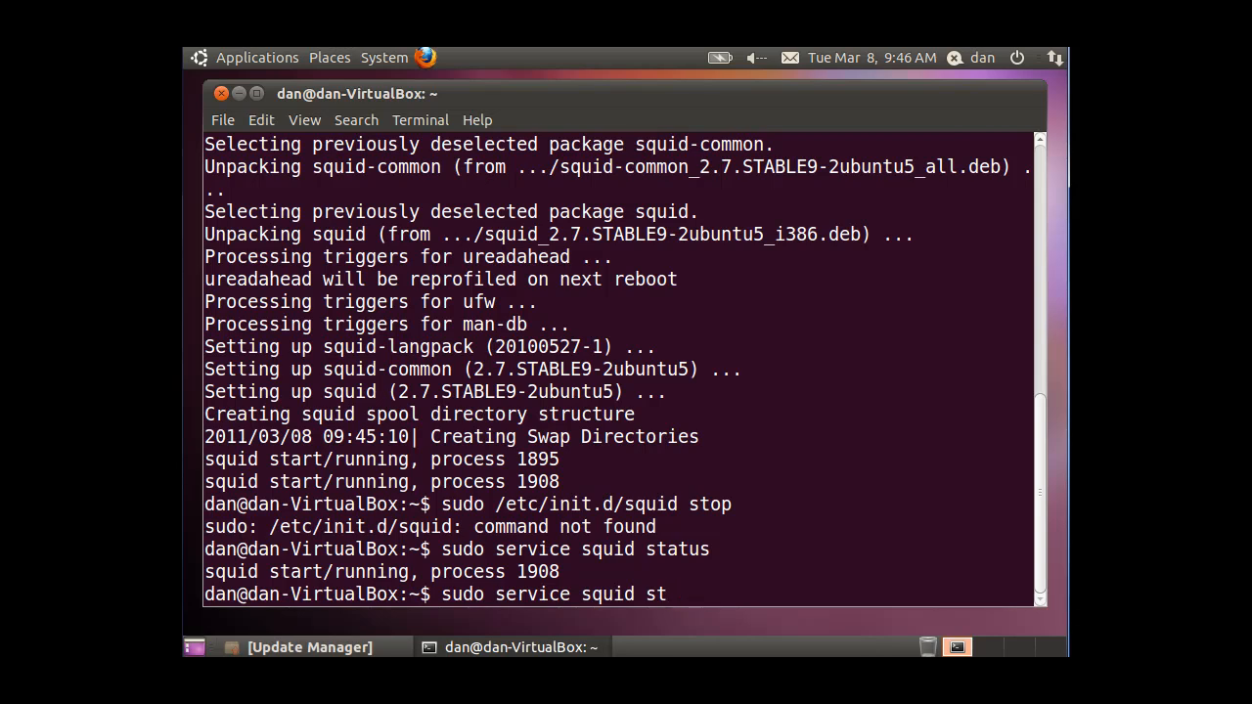
pyautogui.press('Return')
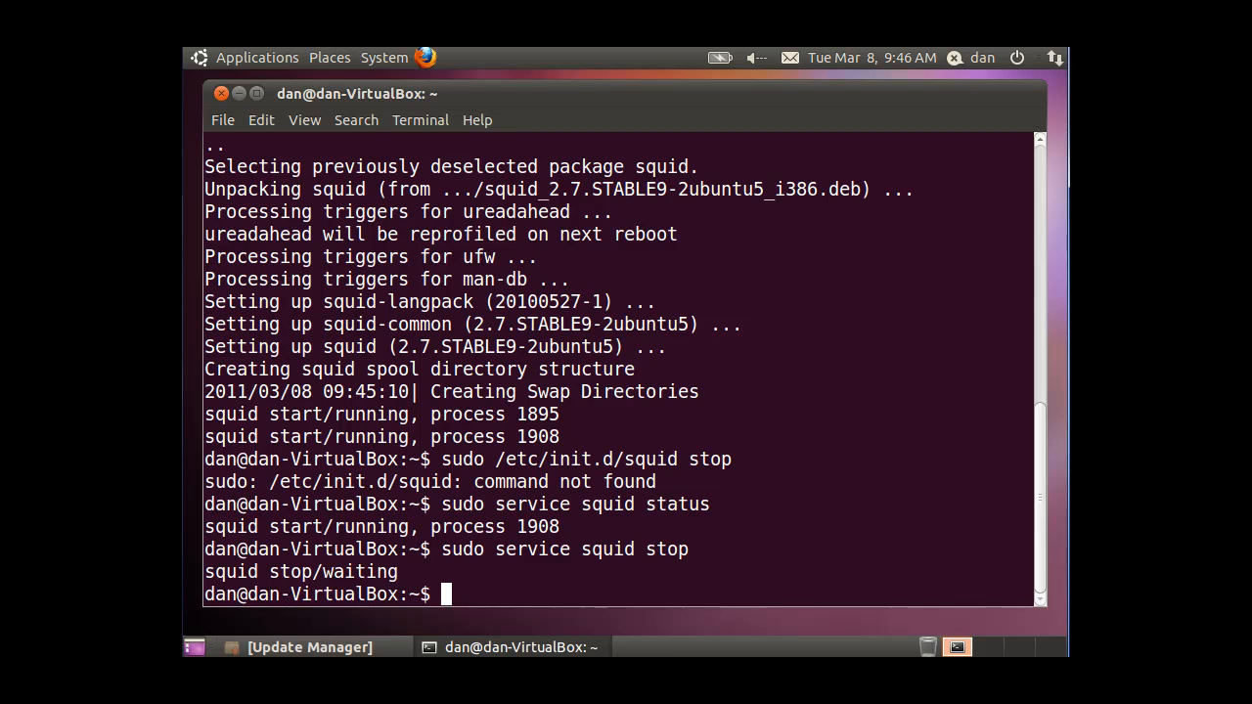
# Kill Squid with sudo pkill -9 squid and restart it with sudo service squid start.
pyautogui.write('sudo')
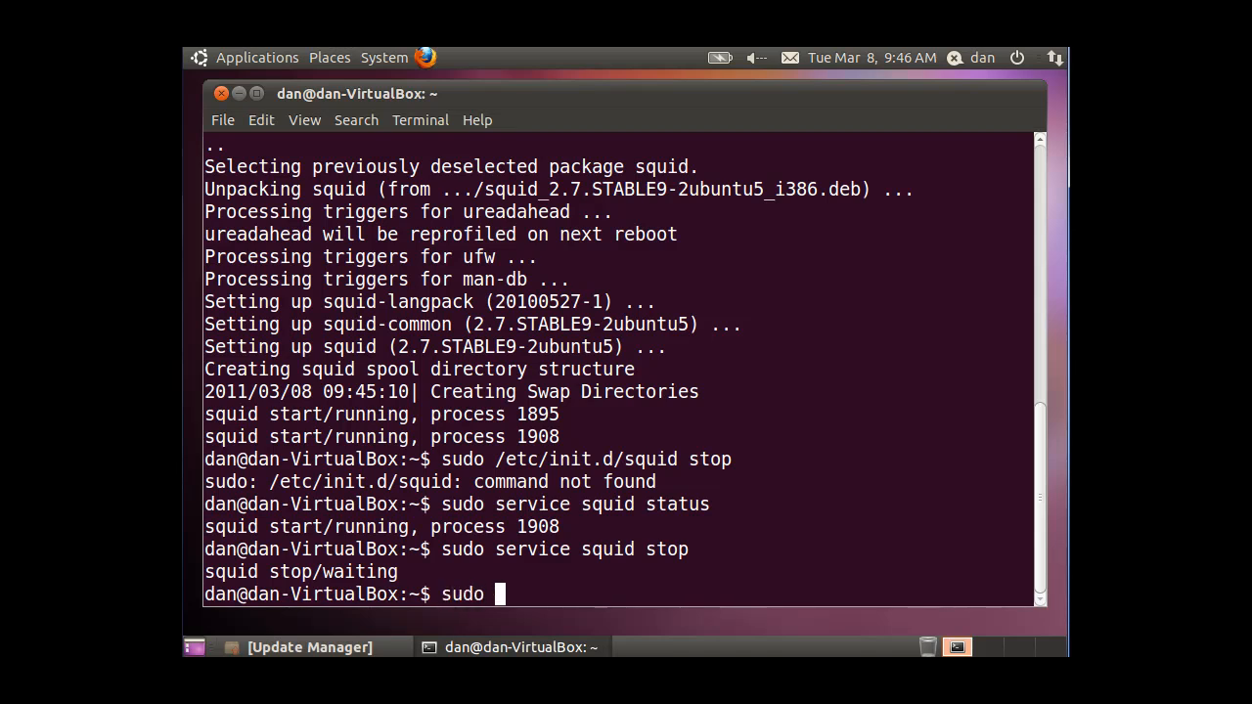
pyautogui.write('pkill')
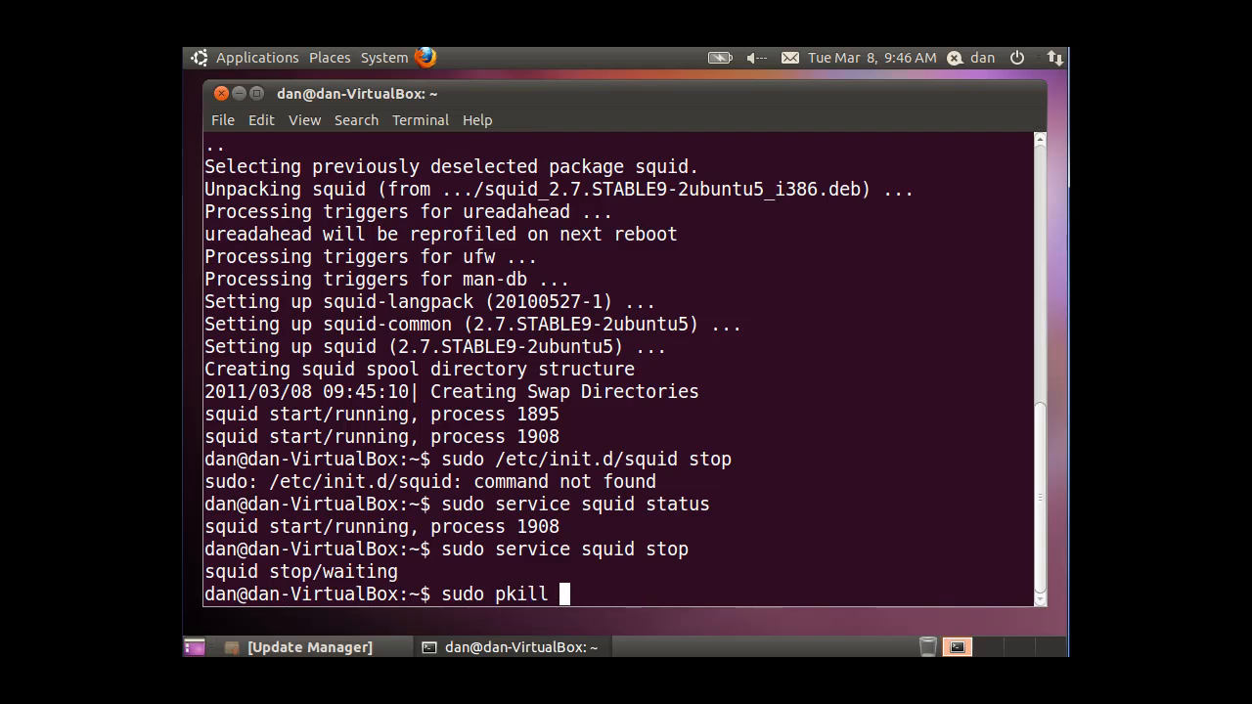
pyautogui.write('-9 squid')
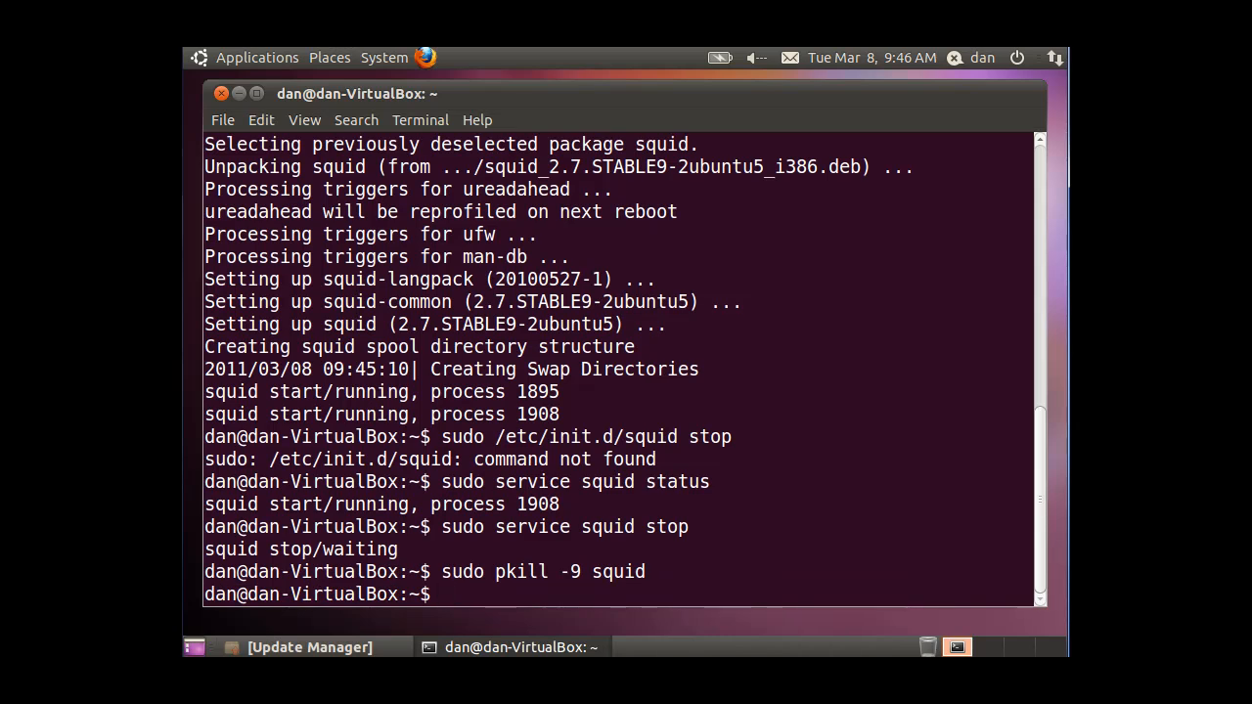
pyautogui.write('sudo pkill -9 squid')
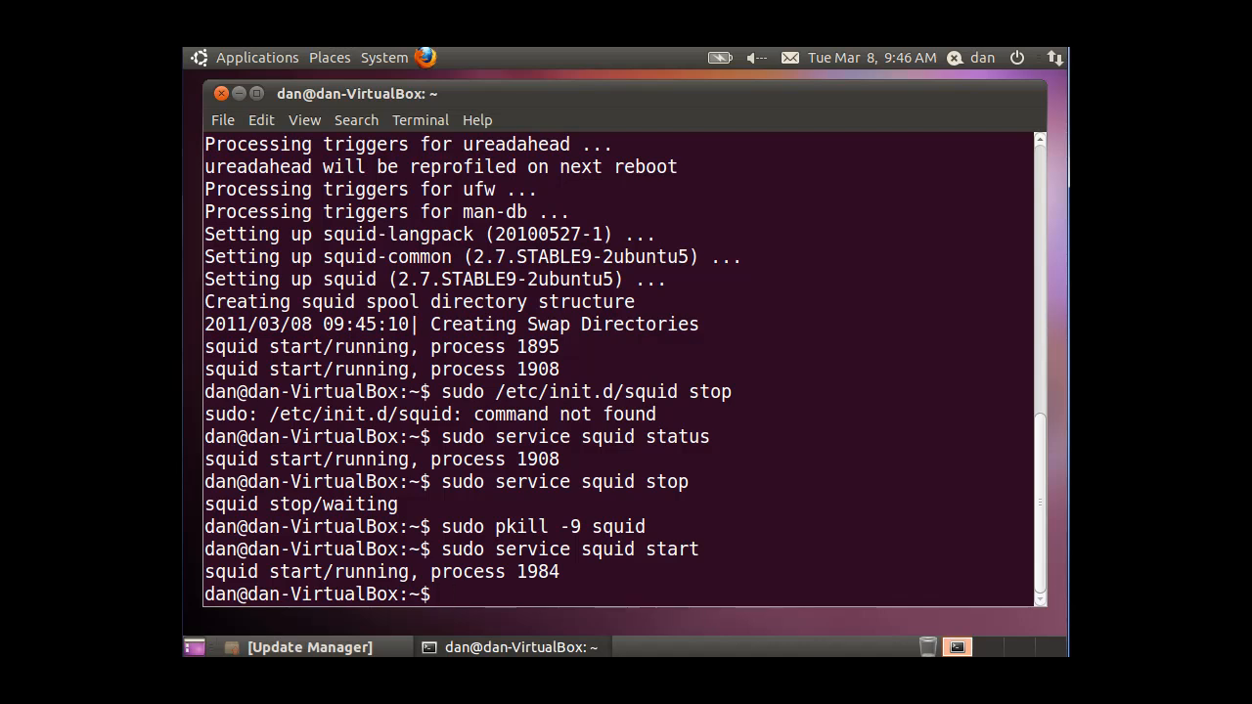
pyautogui.write('sudo service squid start')
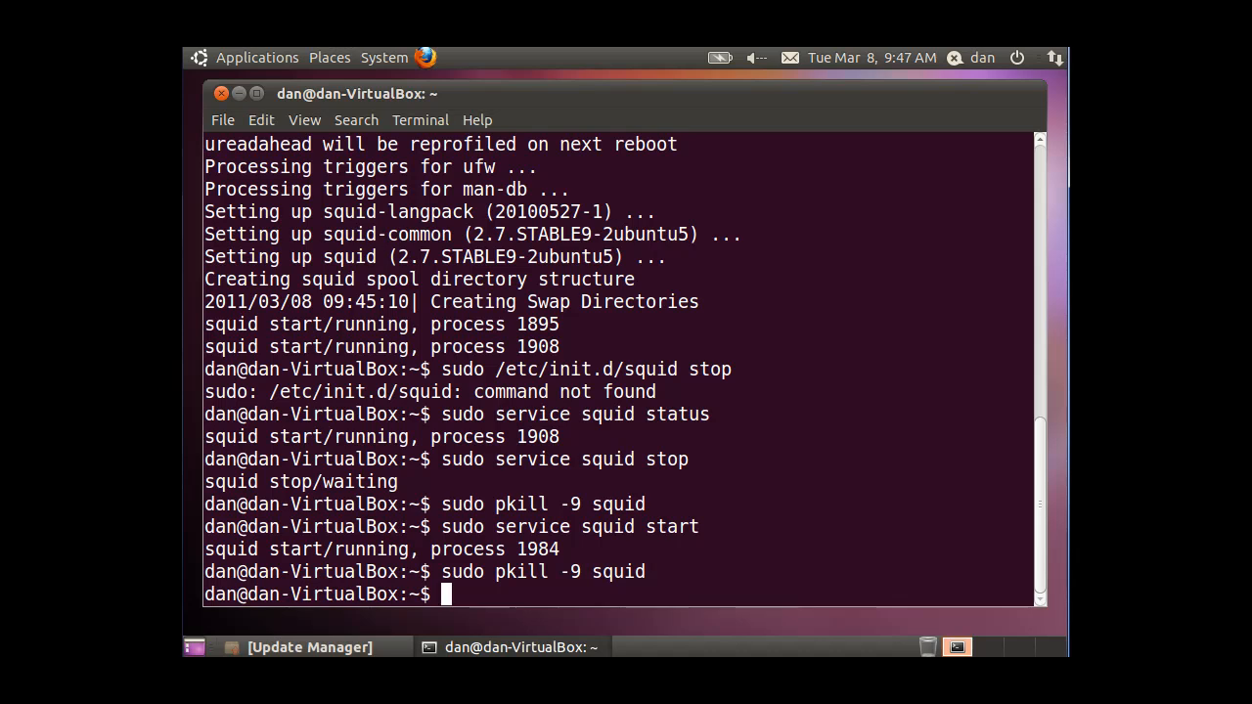
# Start Squid directly by running sudo /usr/sbin/squid.
pyautogui.write('sudo')
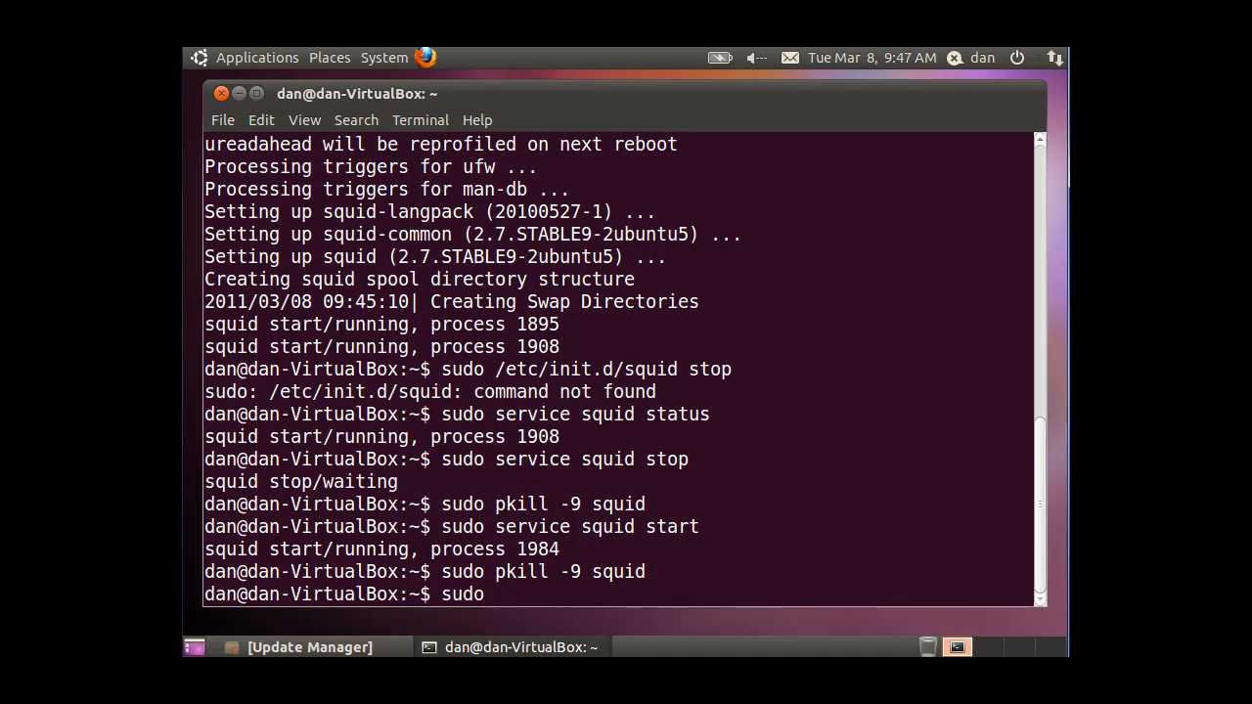
pyautogui.write('/')
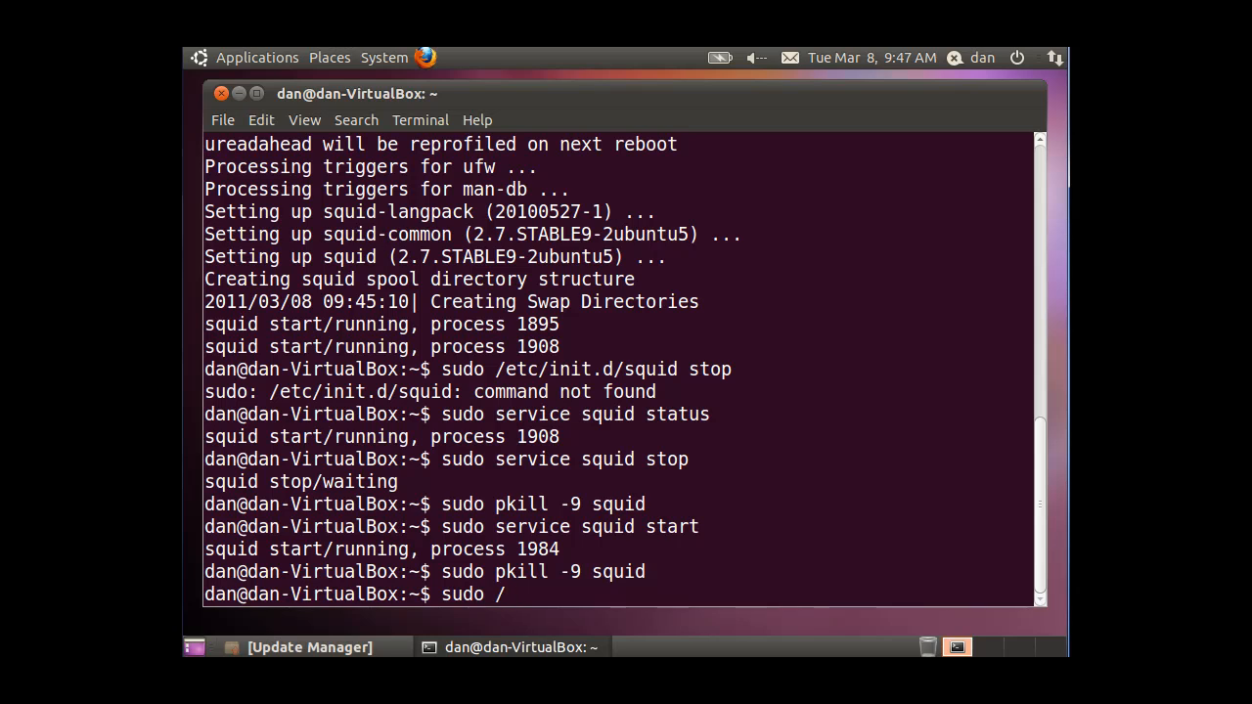
pyautogui.write('usr')
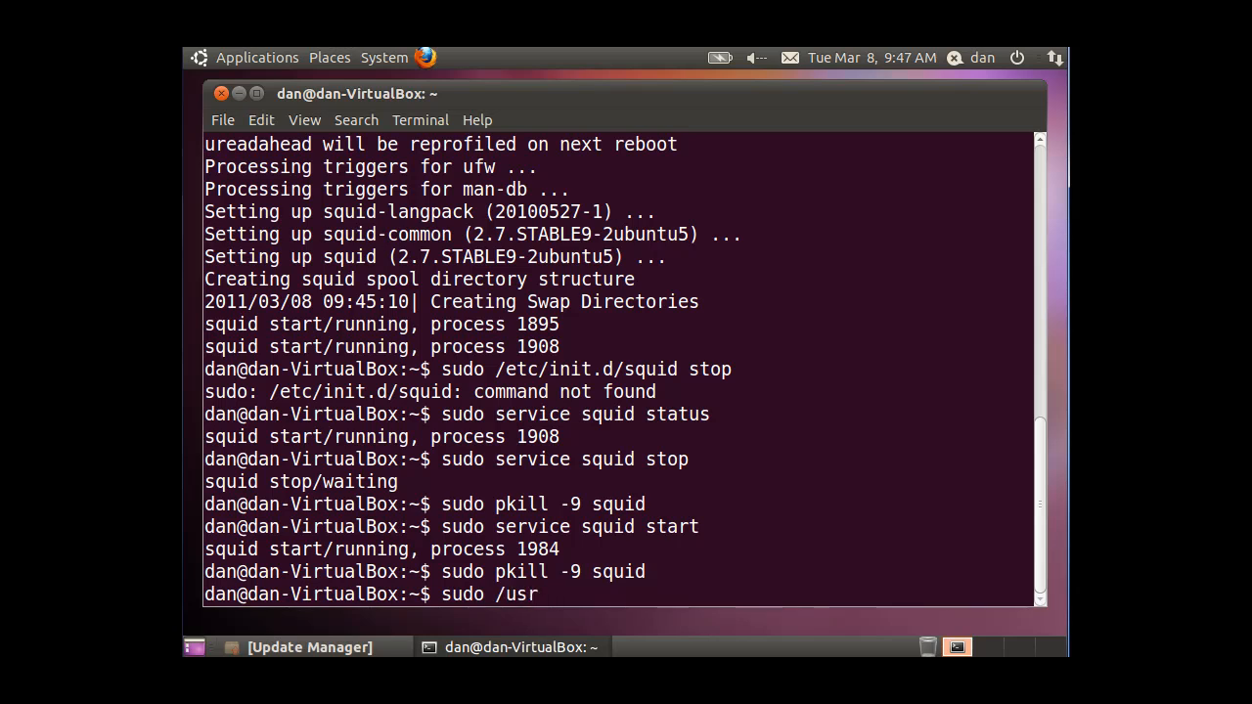
pyautogui.write('/sbin')
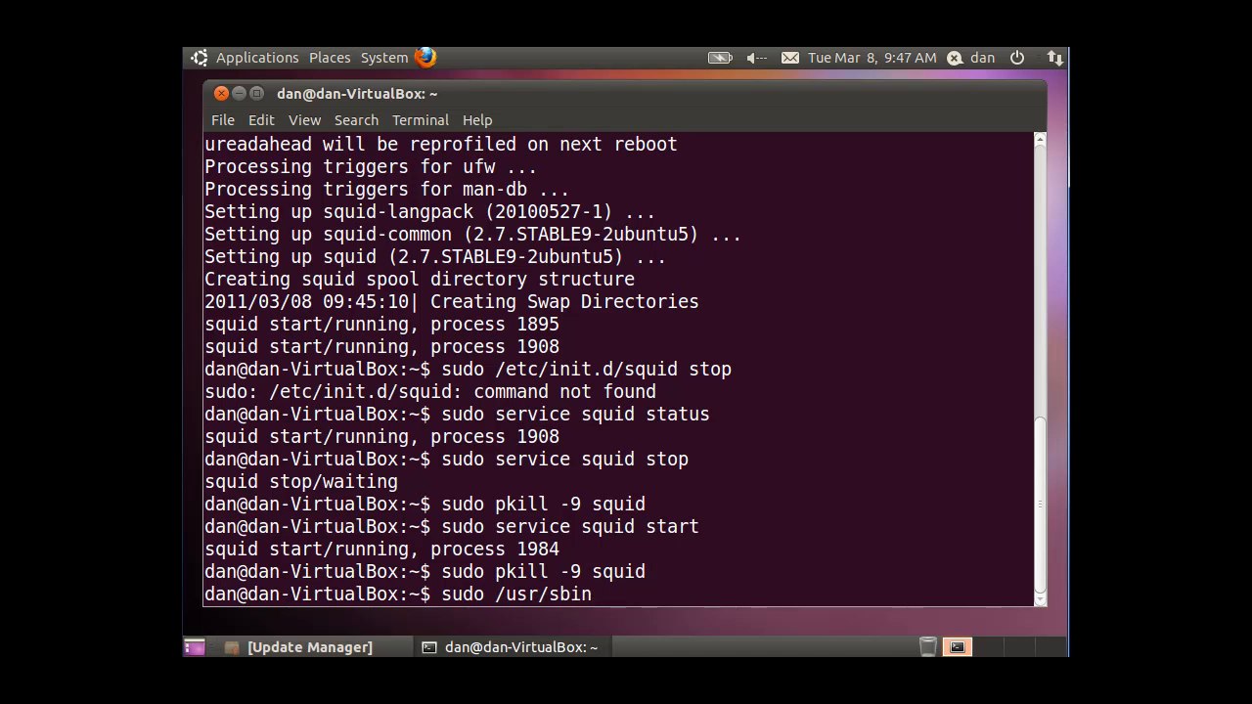
pyautogui.write('/squi')
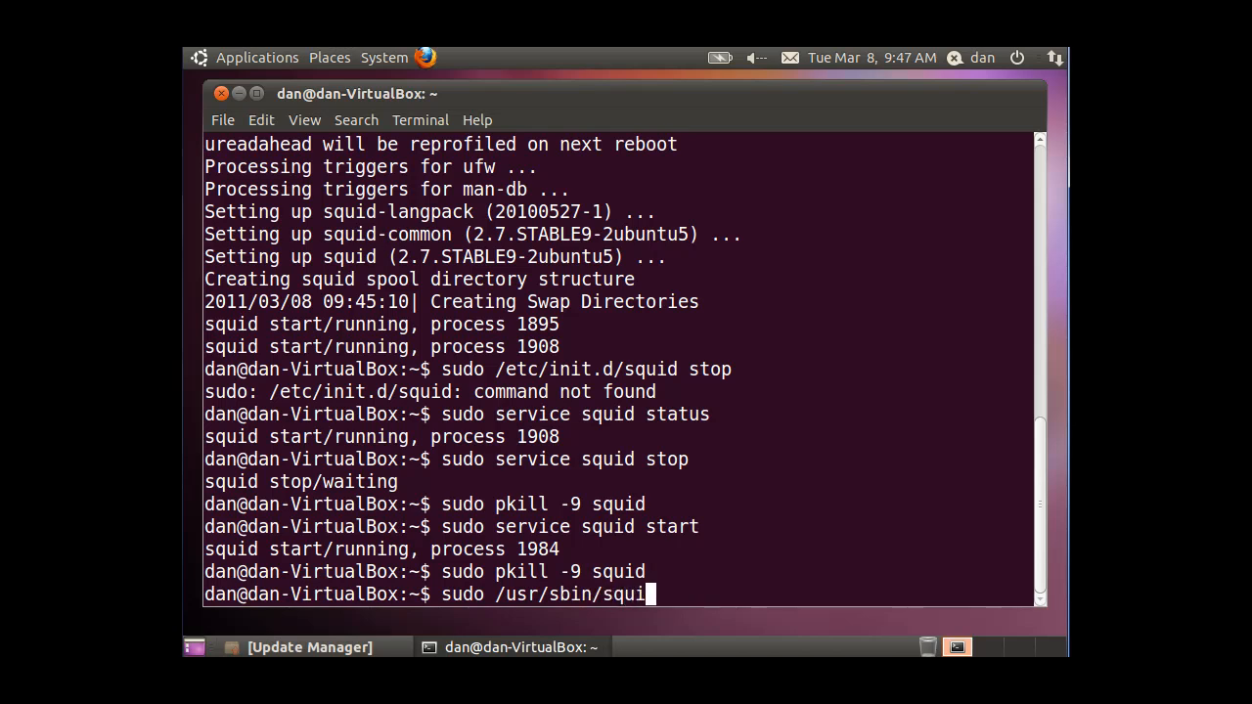
pyautogui.write('d')
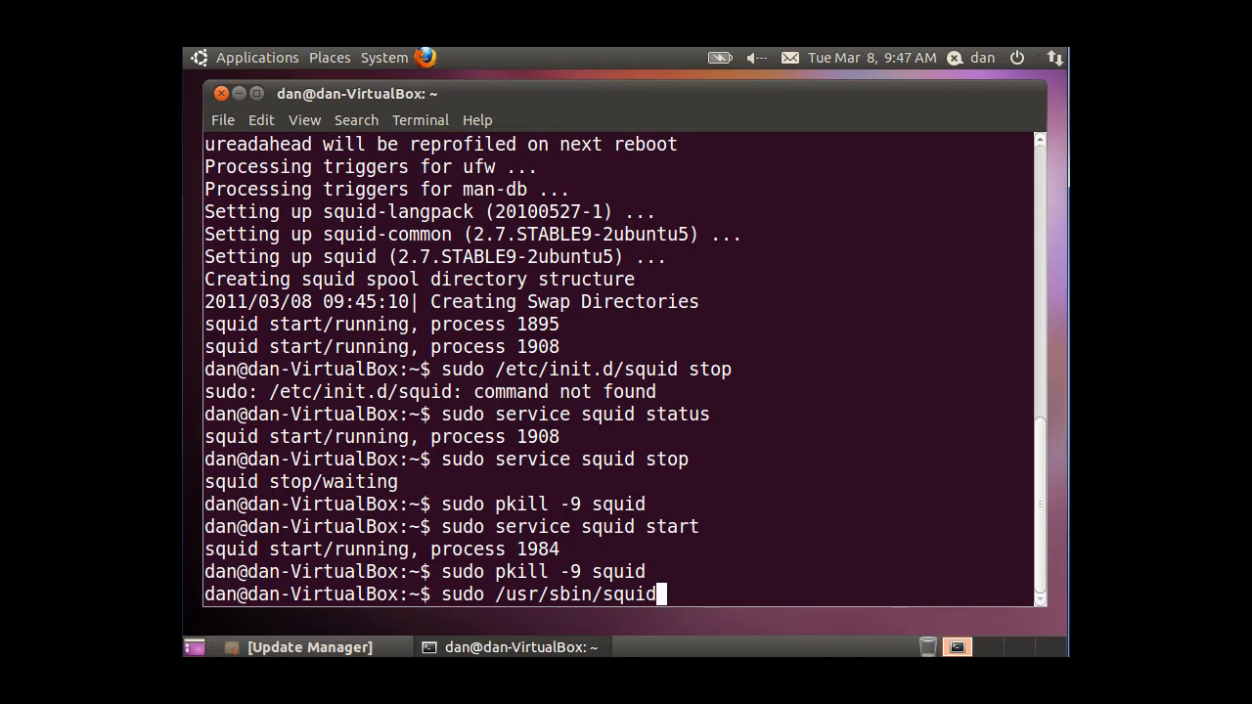
pyautogui.press('Return')
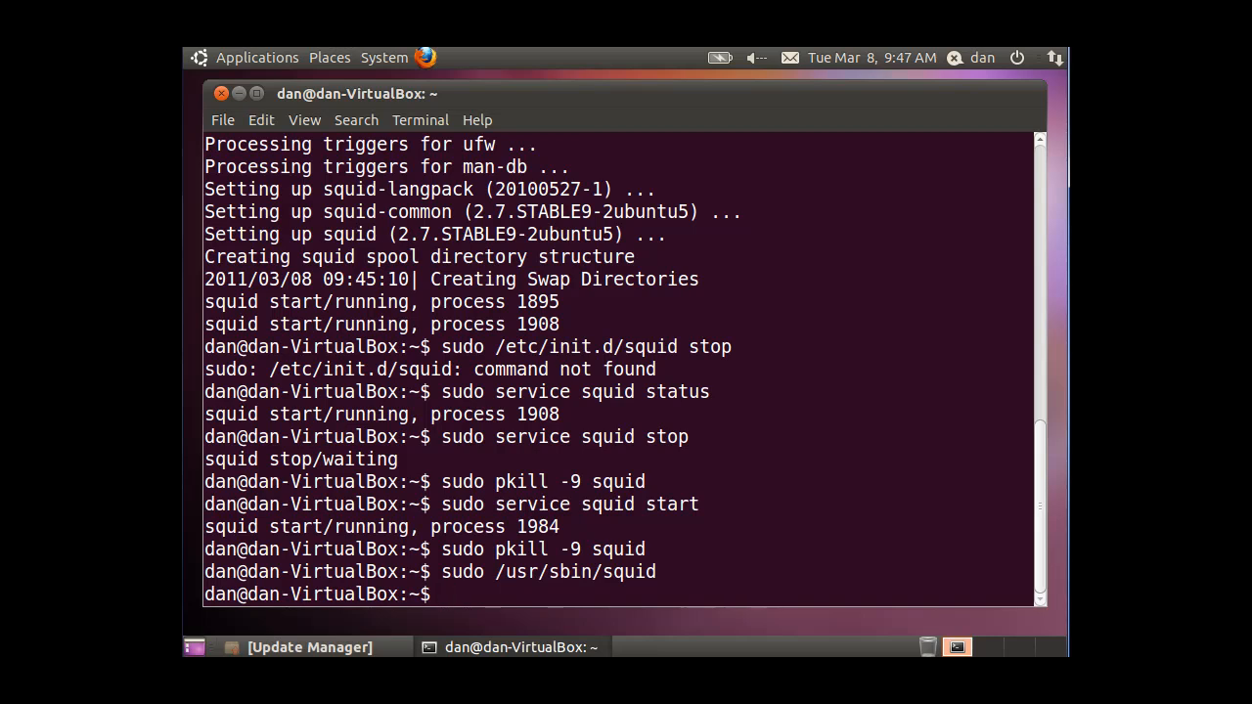
# Clear the screen, change into /etc, then into the squid directory.
pyautogui.press('Return')
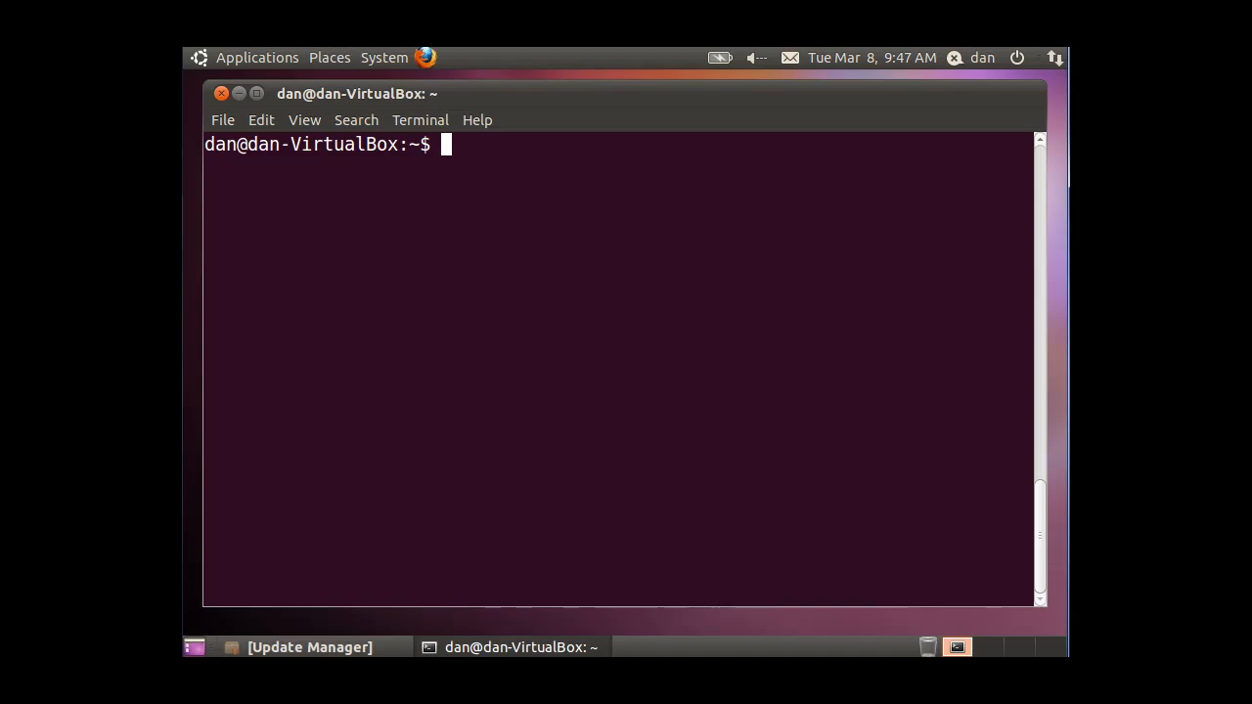
pyautogui.moveTo(809, 415)
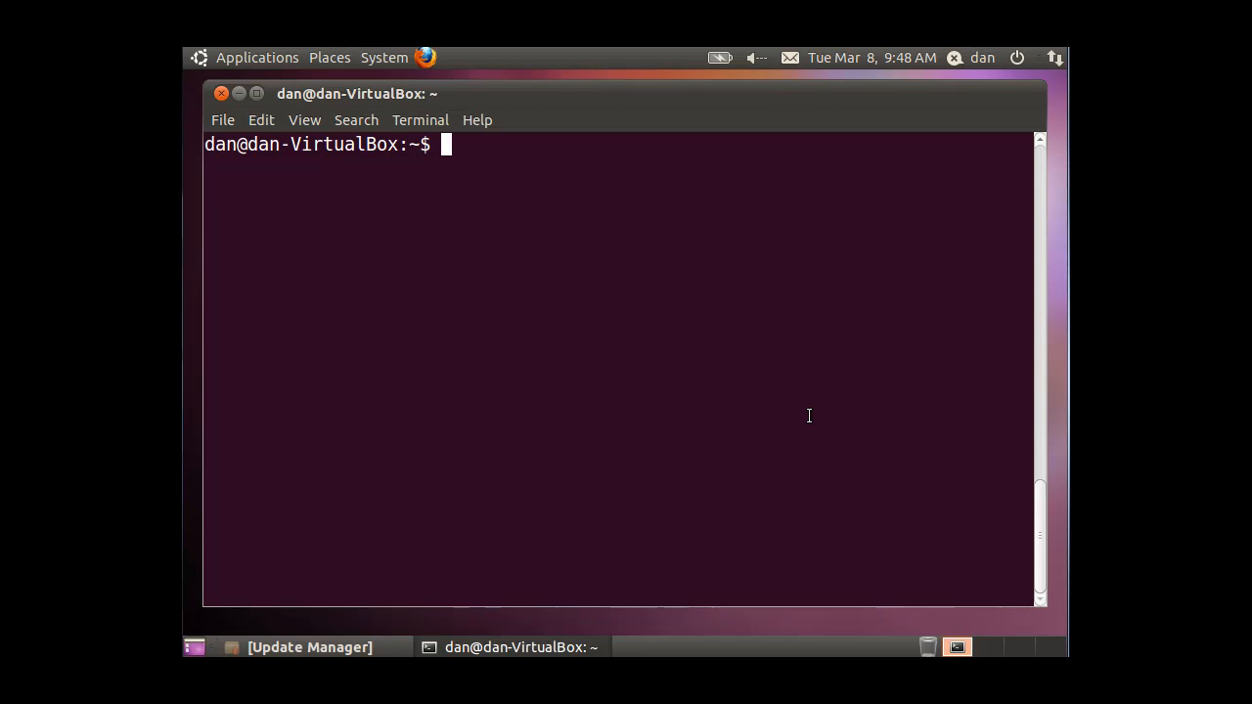
pyautogui.write('cd')
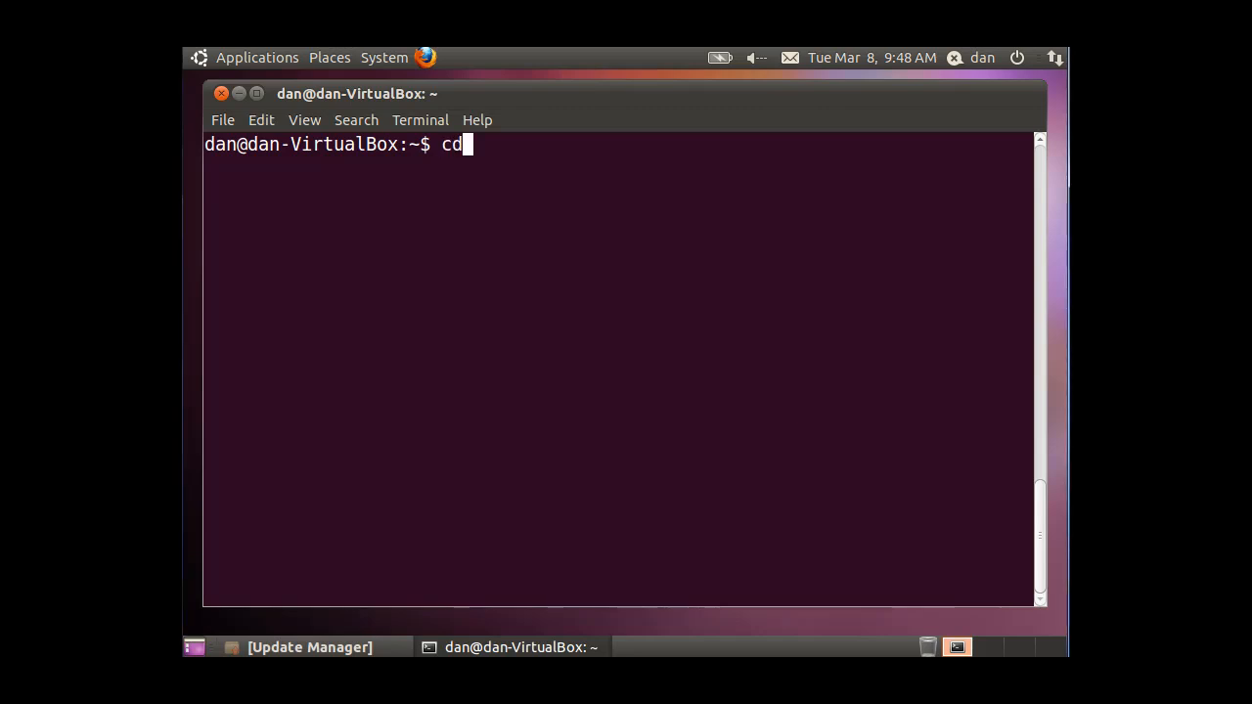
pyautogui.write('/e')
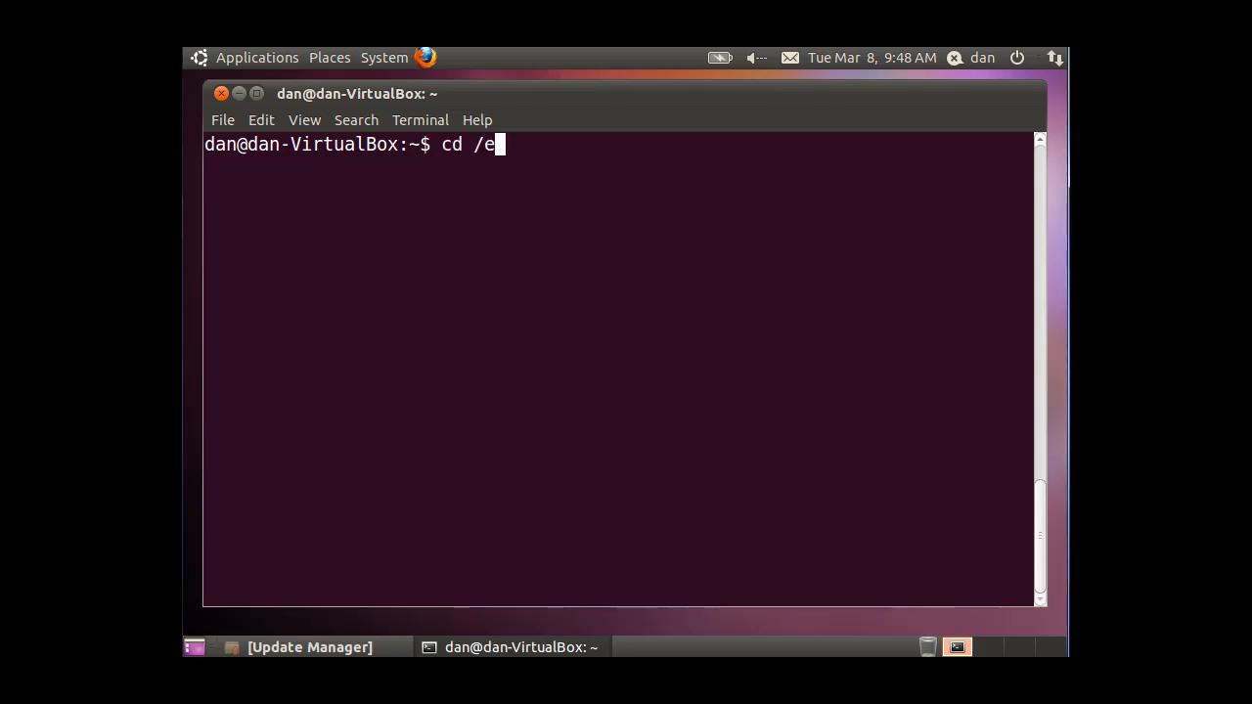
pyautogui.write('tc')
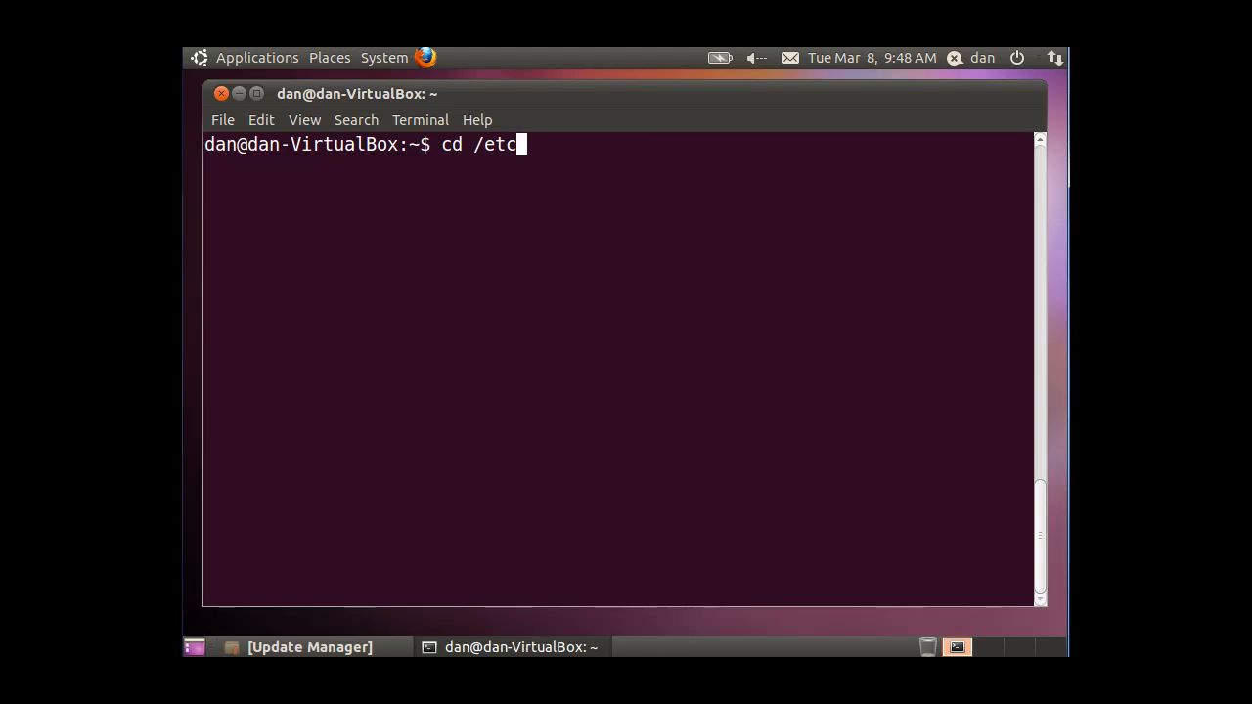
pyautogui.write('/')
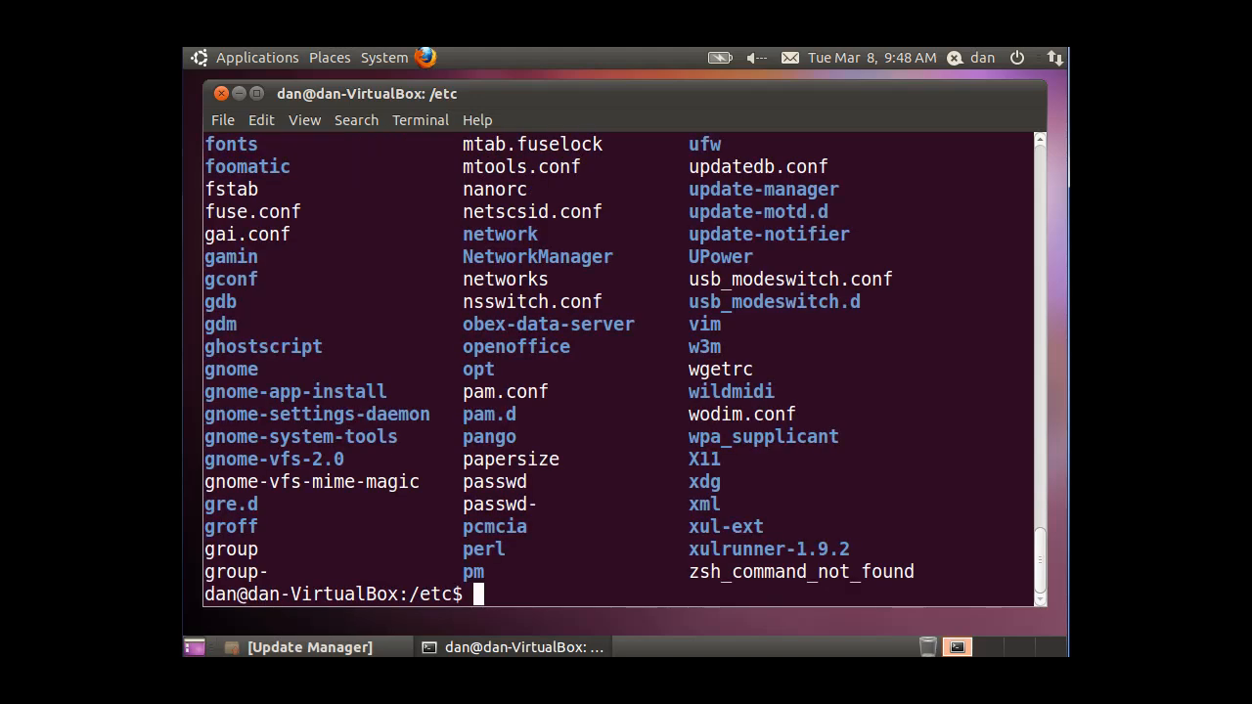
pyautogui.moveTo(684, 590)
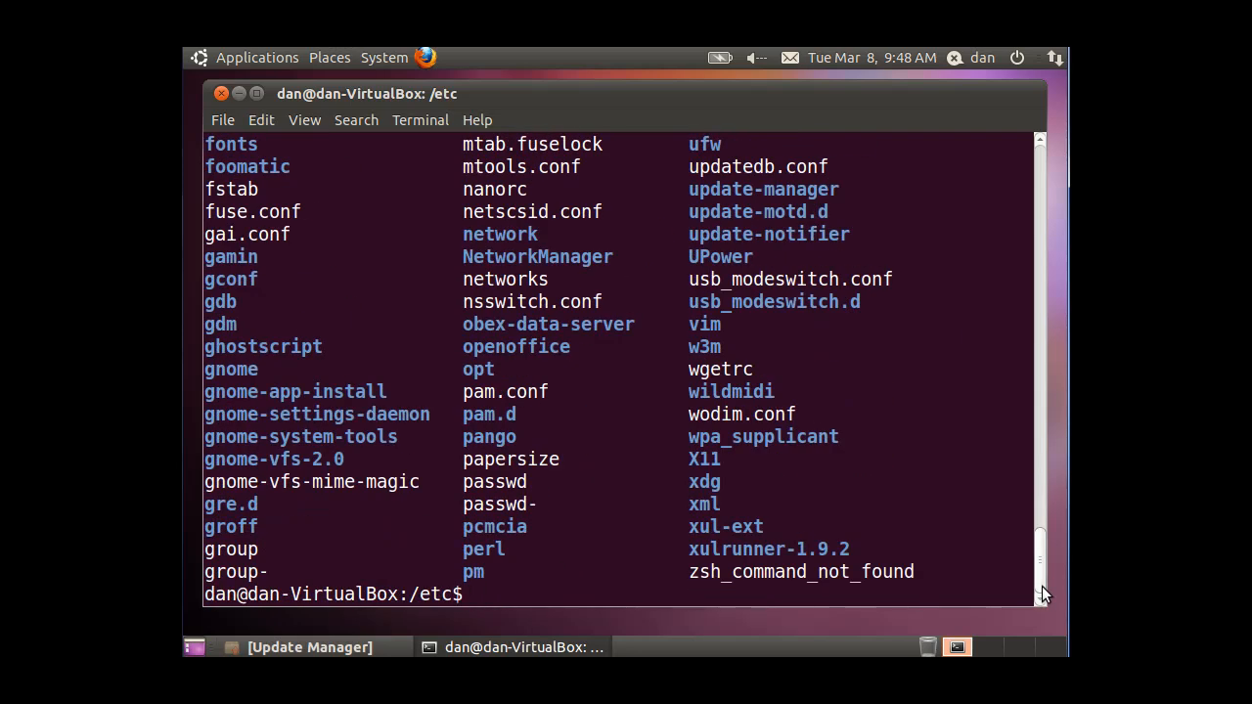
pyautogui.write('cd squid')
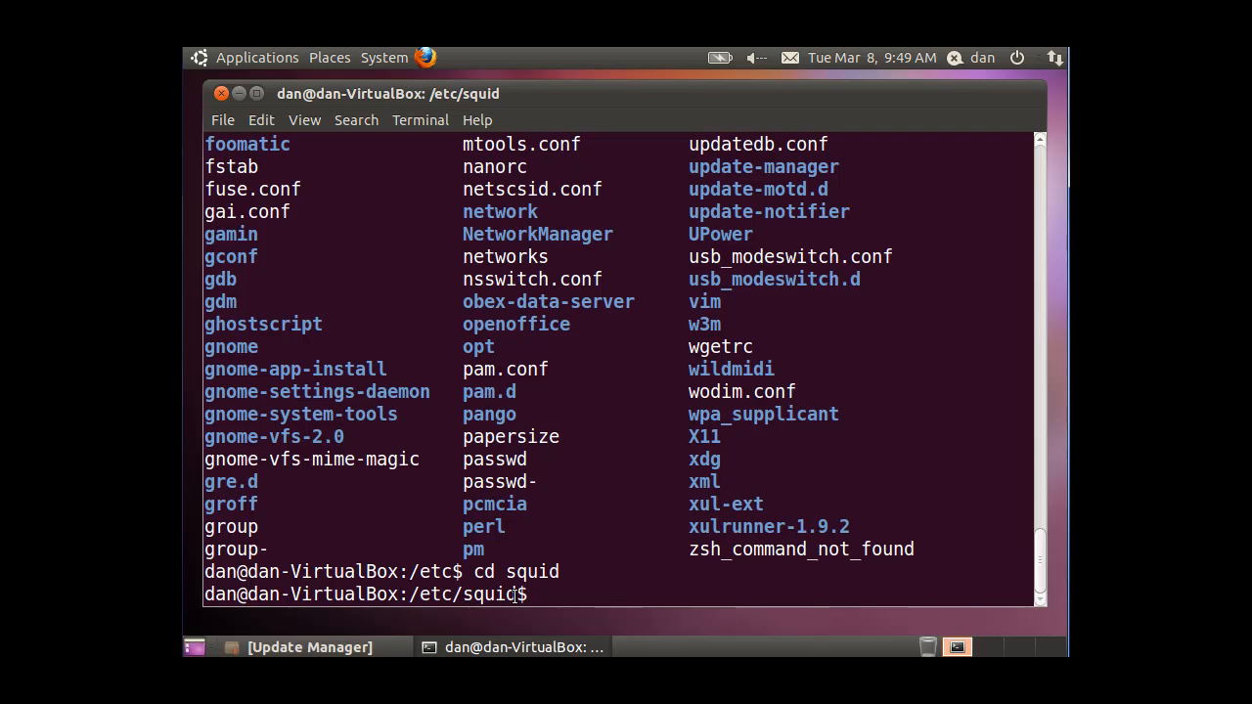
# Confirm the working directory is /etc/squid with pwd and list its files.
pyautogui.write('pw')
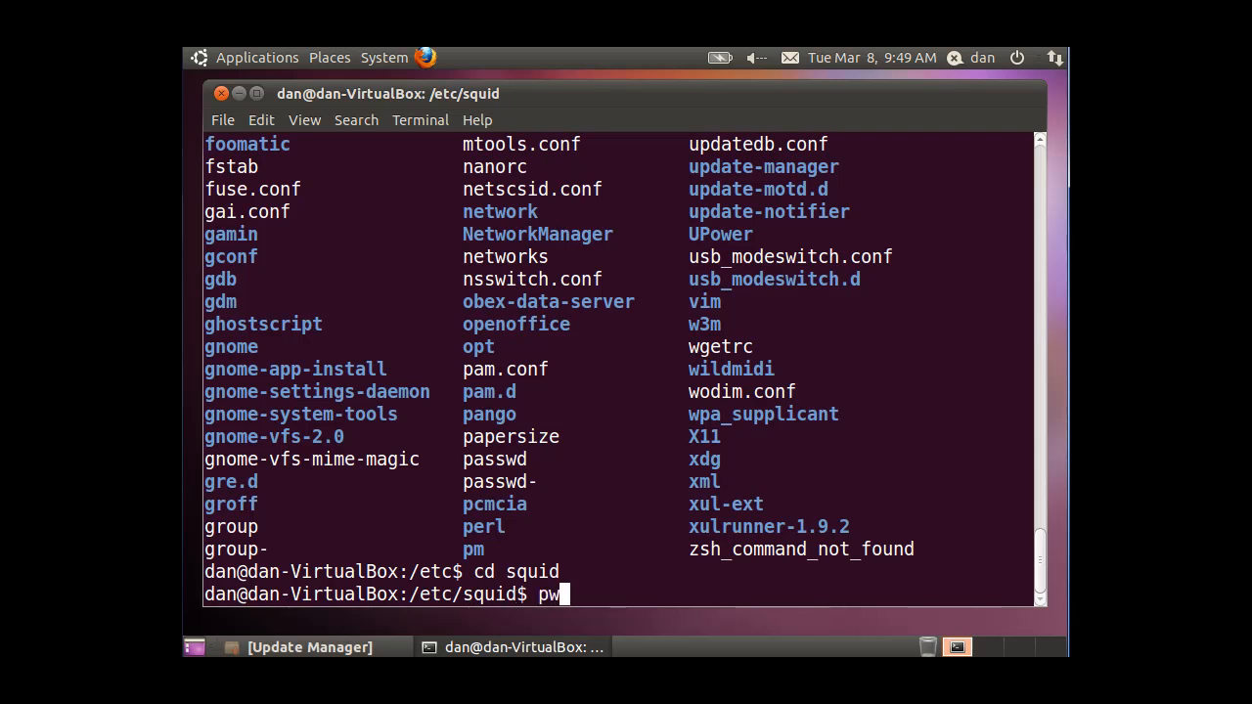
pyautogui.press('Return')
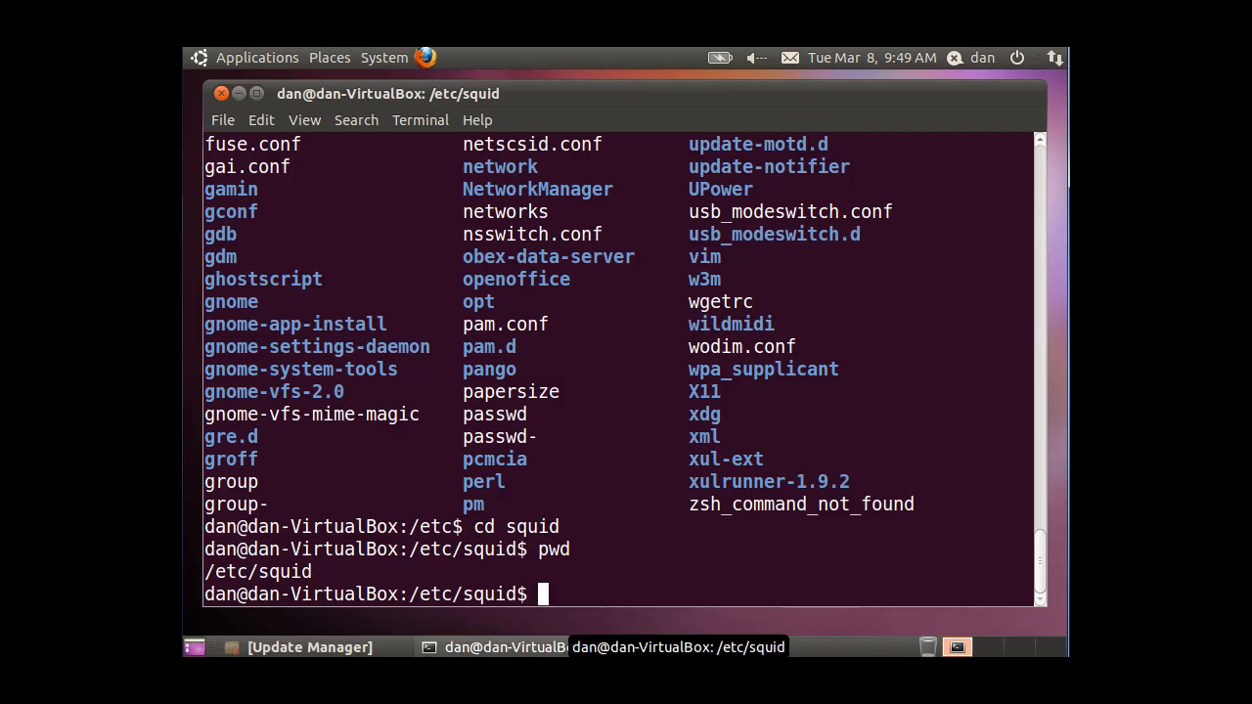
pyautogui.write('ls')
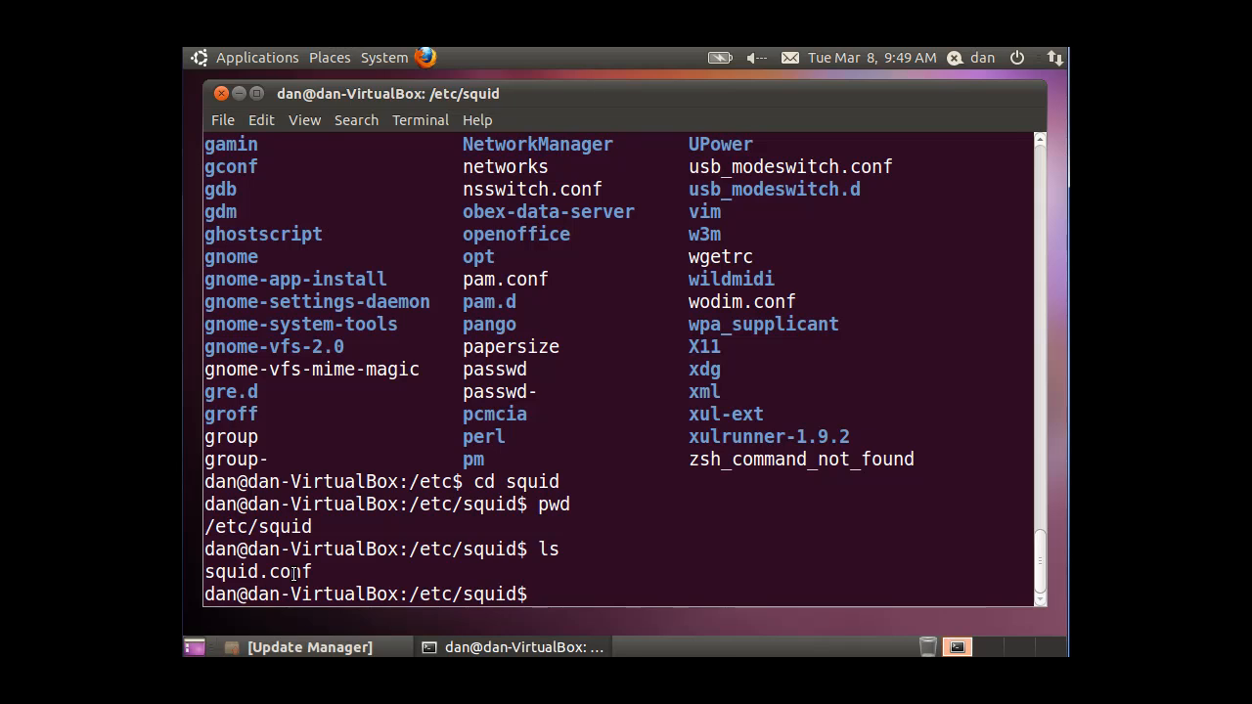
# Try copying squid.conf to squid.conf.bak, which fails with Permission denied.
pyautogui.write('cp')
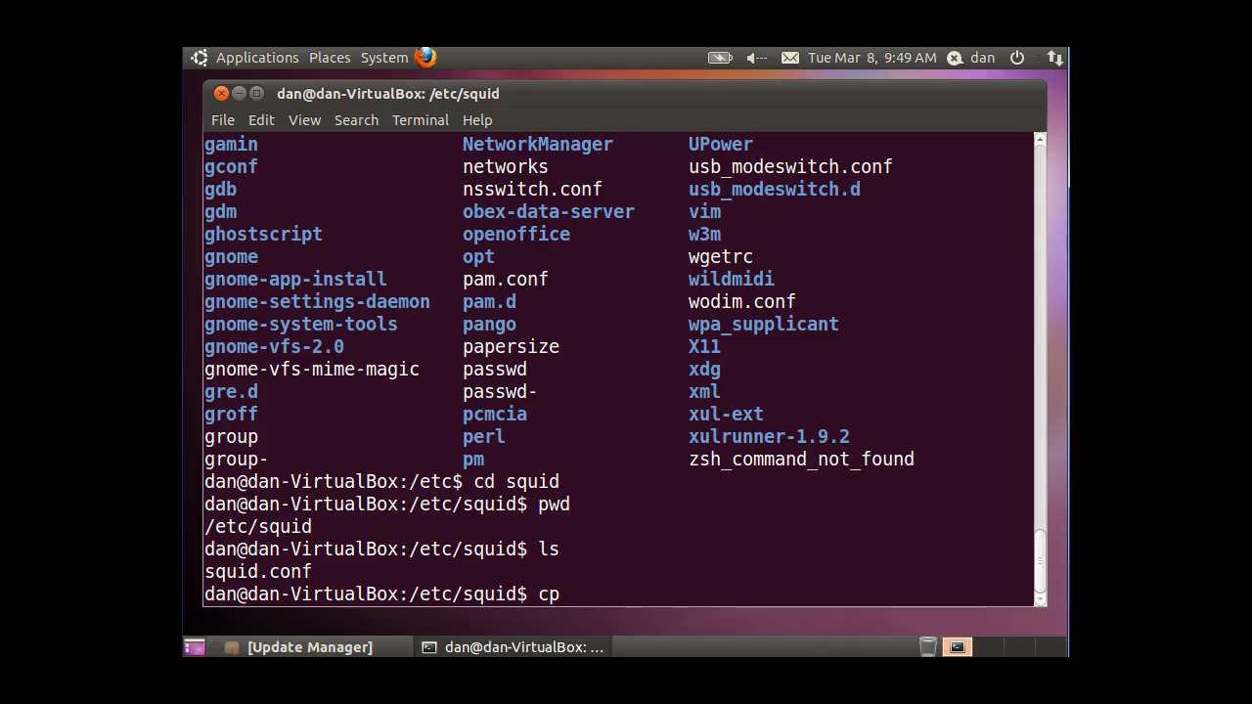
pyautogui.write('sq')
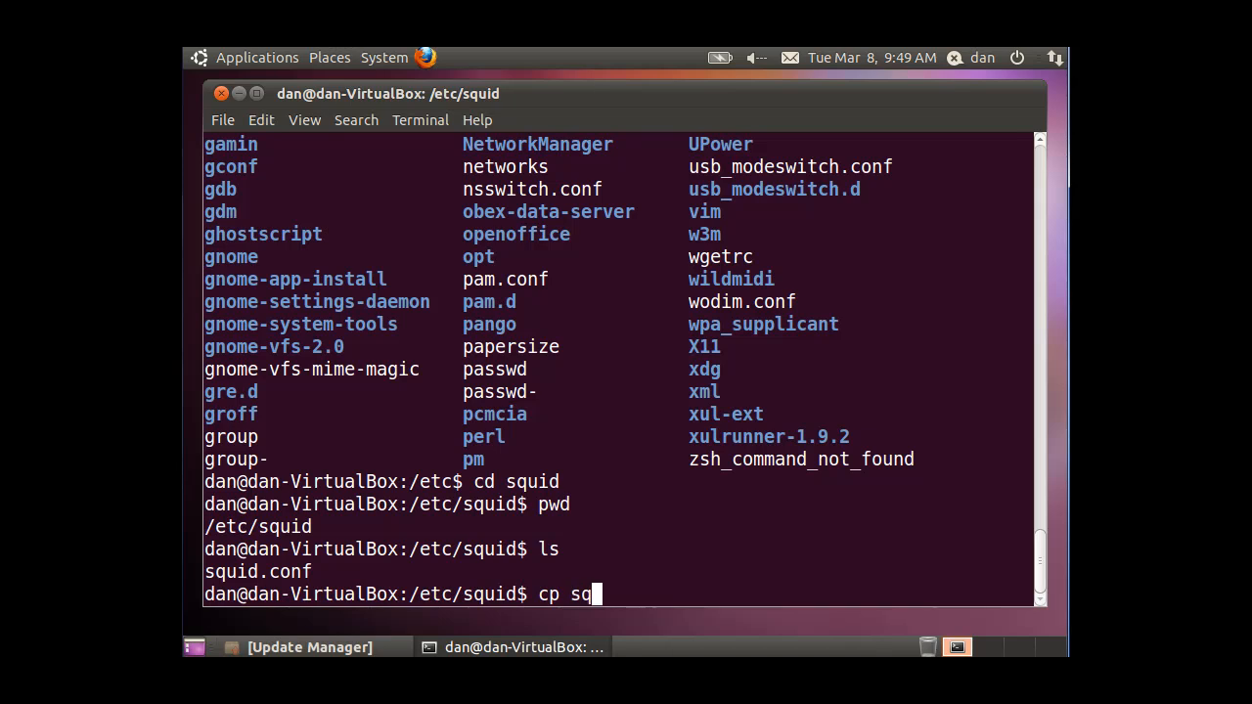
pyautogui.write('uid.con')
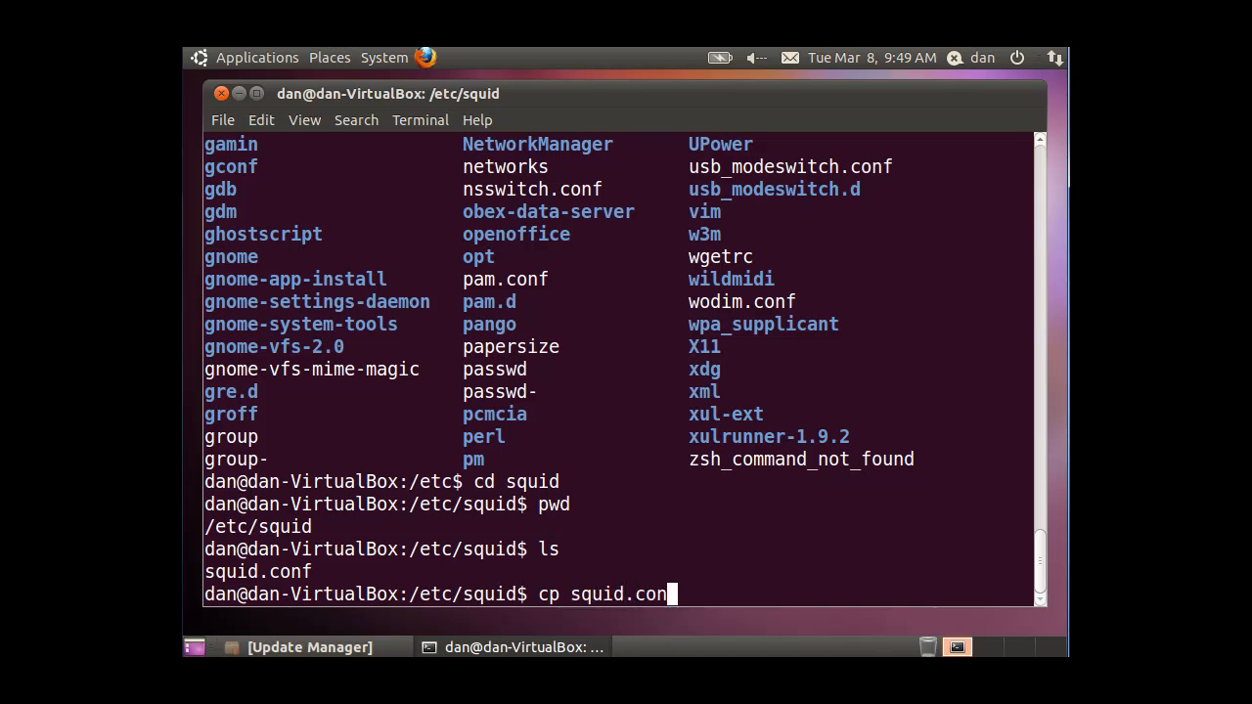
pyautogui.write('f')
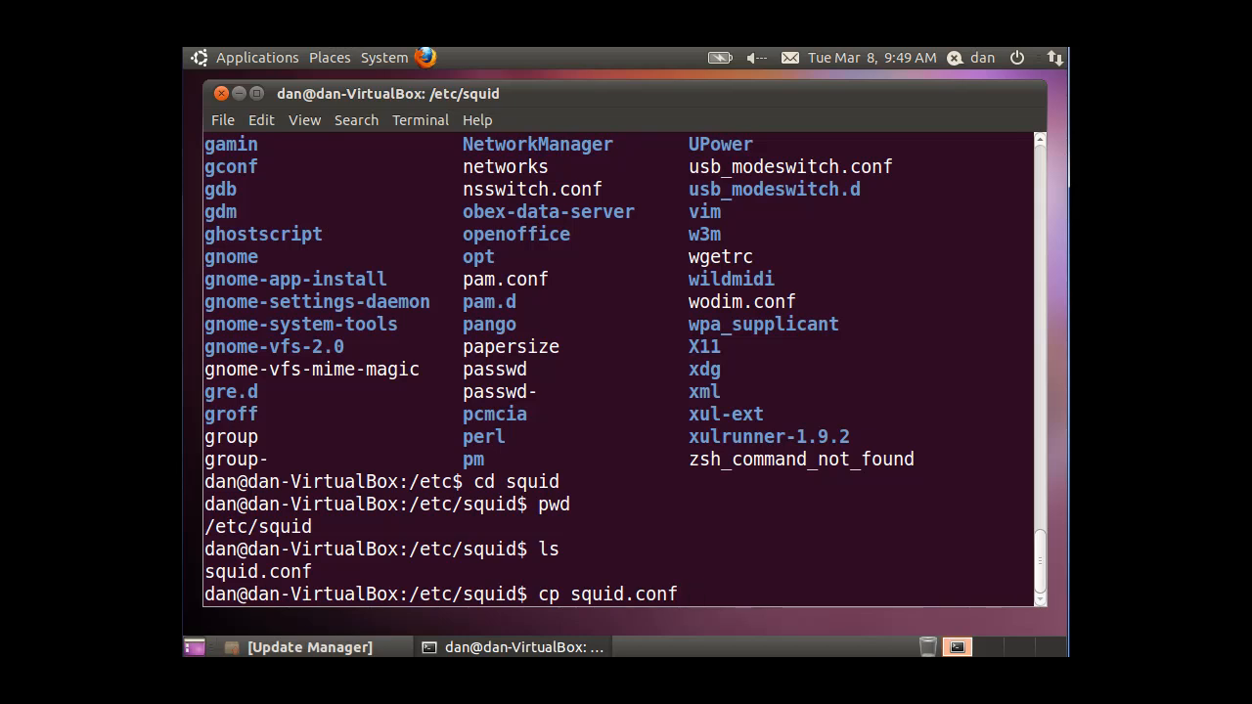
pyautogui.write('squi')
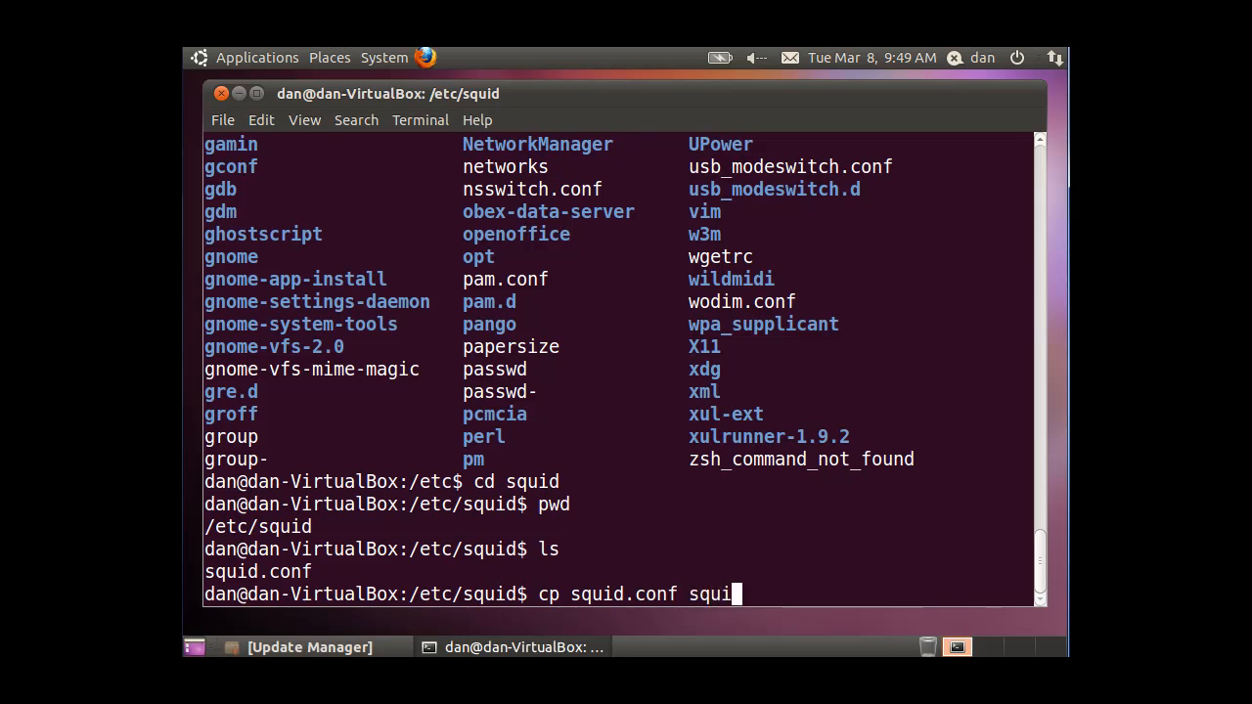
pyautogui.write('d.')
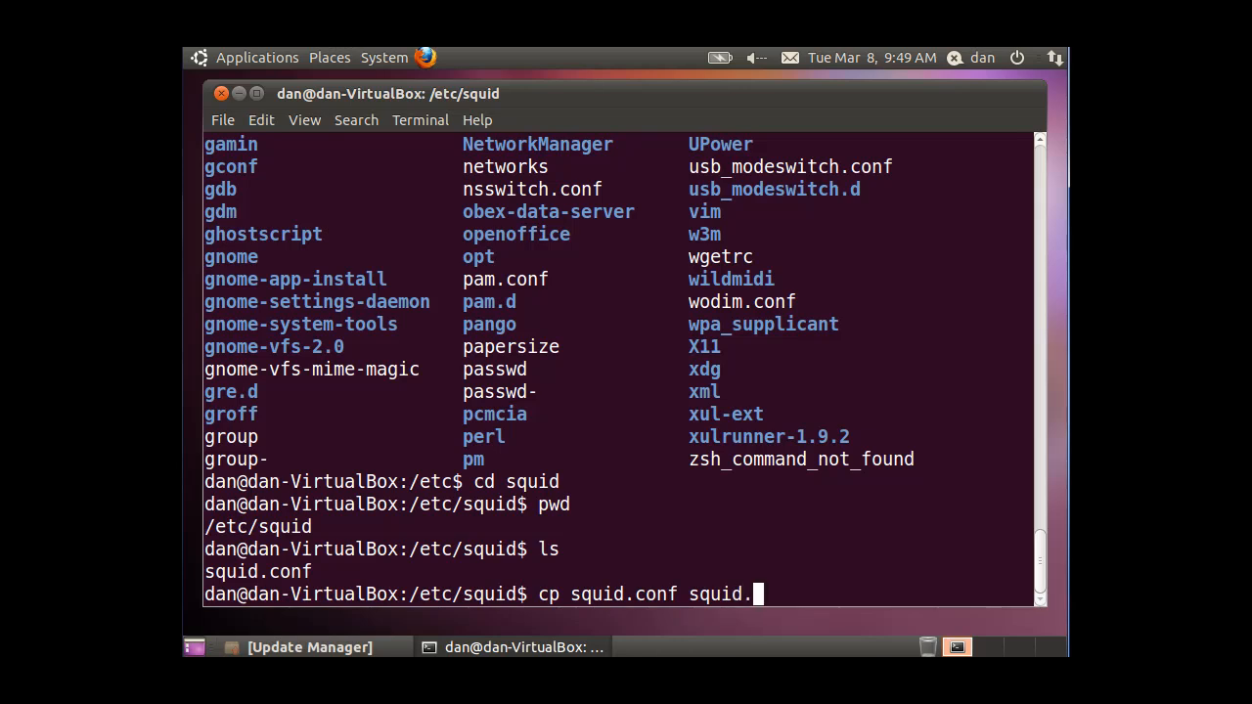
pyautogui.write('conf.')
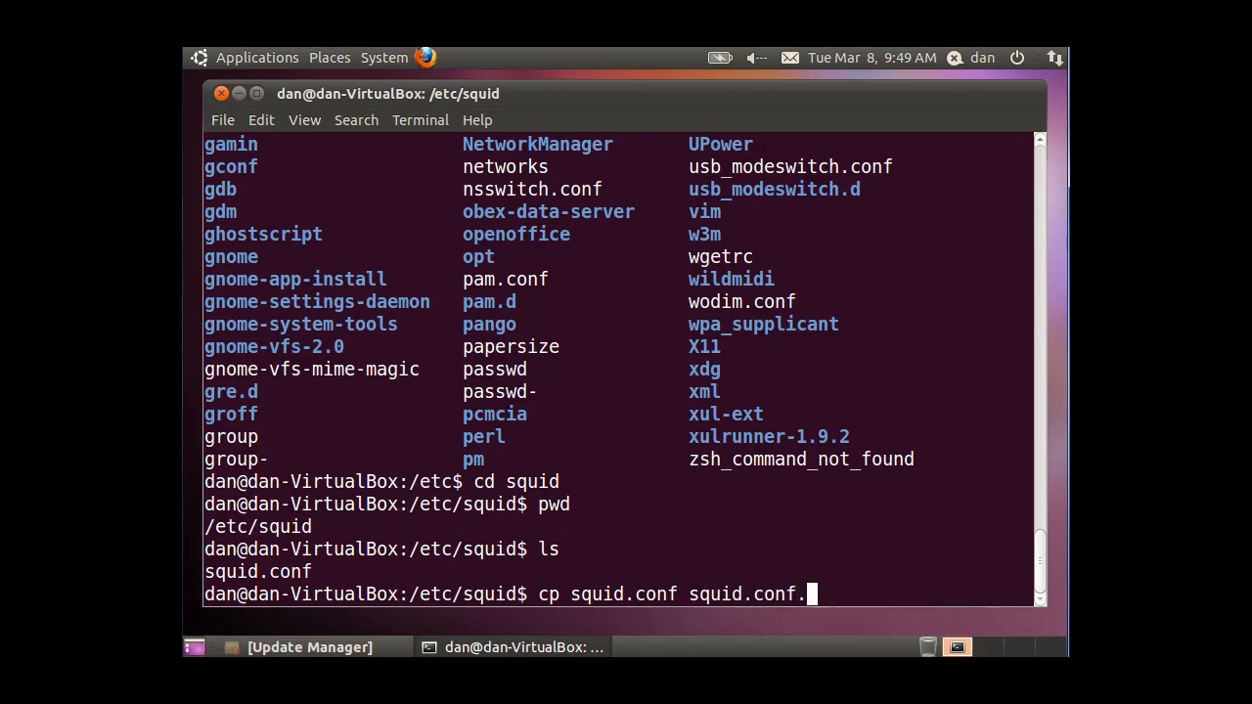
pyautogui.write('ba')
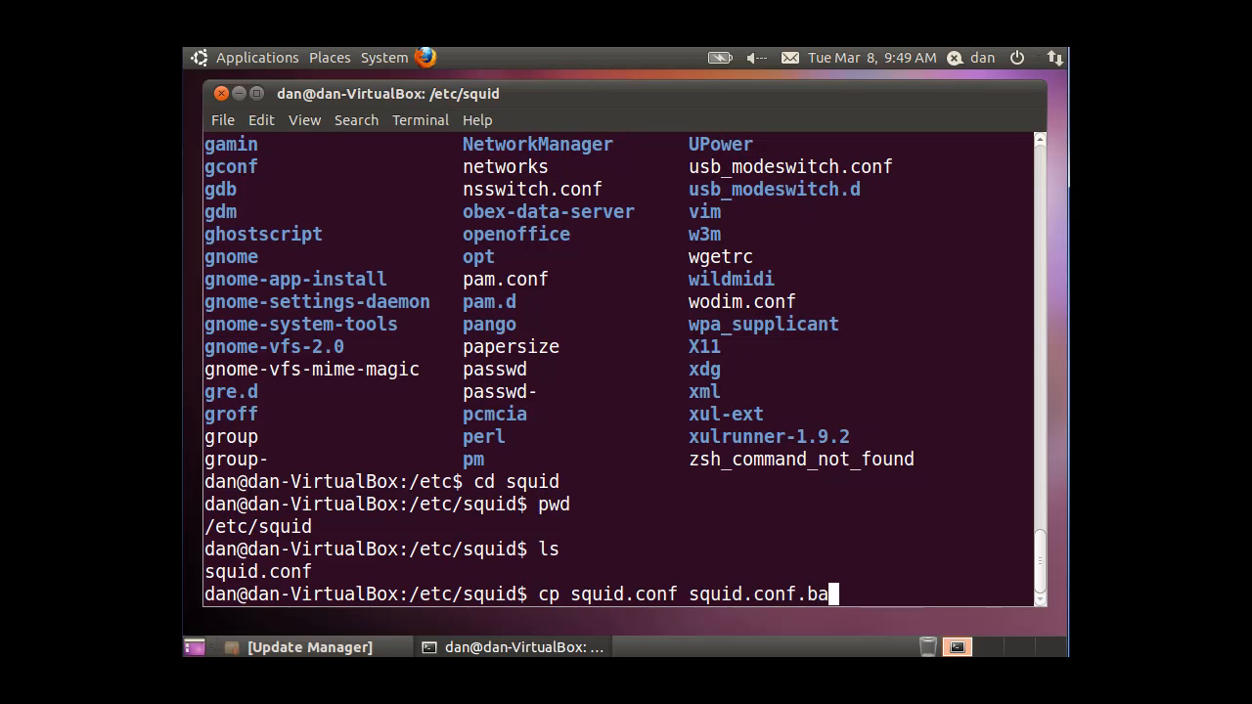
pyautogui.write('k')
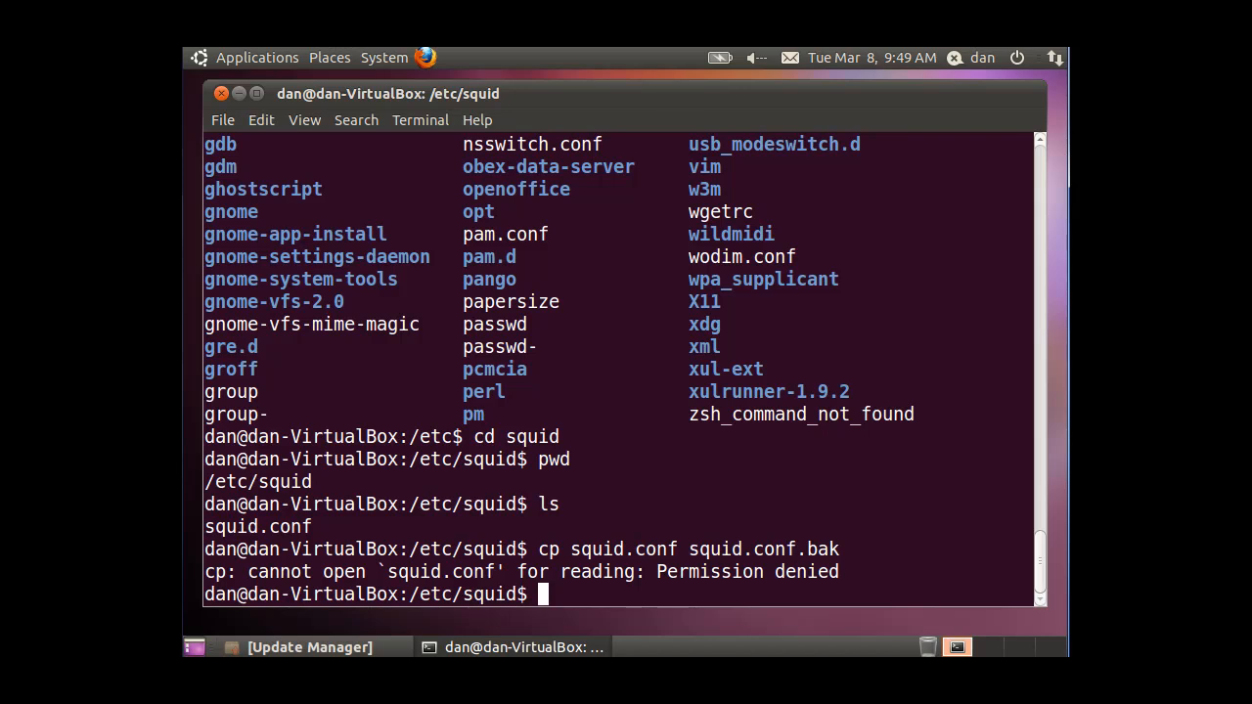
# Rerun the copy with sudo and list /etc/squid to confirm squid.conf.bak exists.
pyautogui.write('cp squid.conf squid.conf.bak')
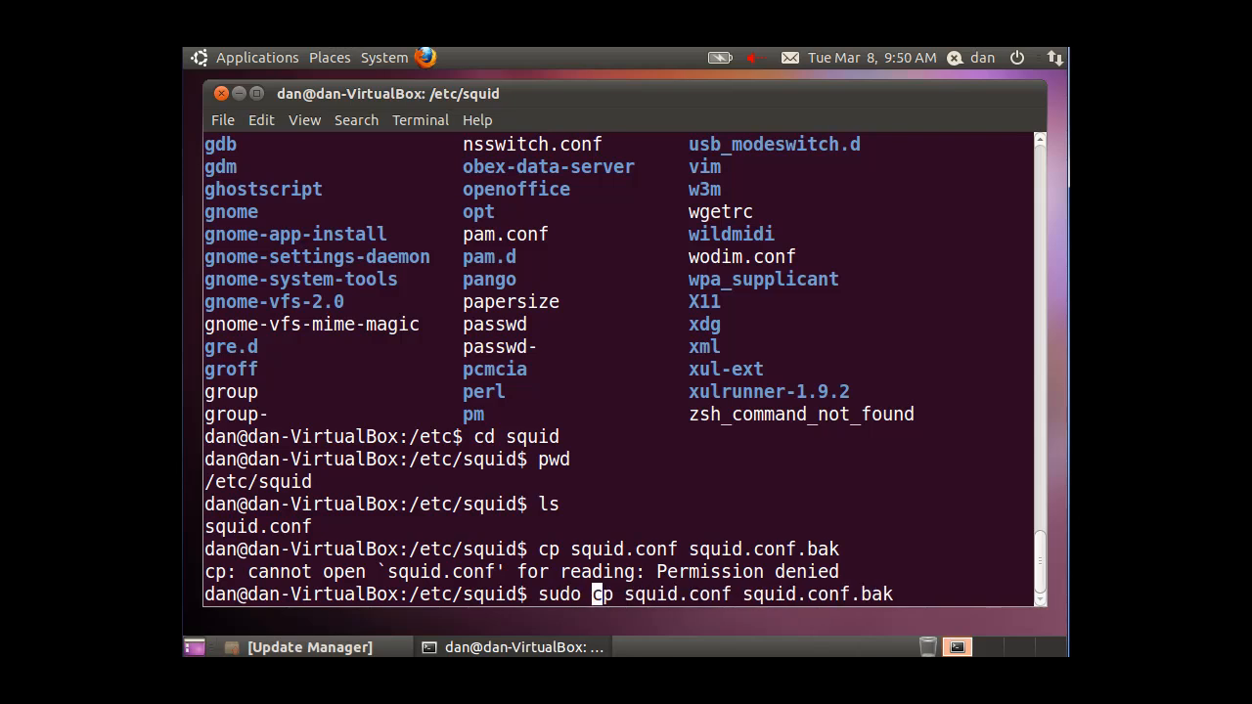
pyautogui.press('Return')
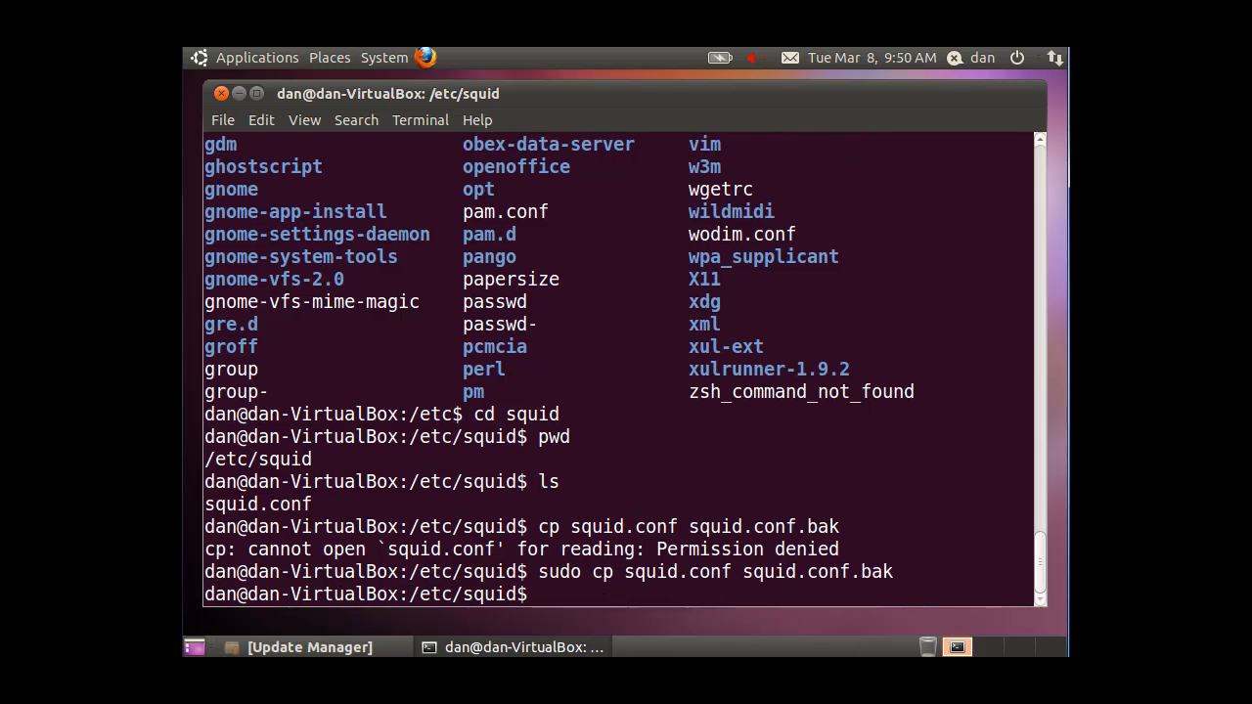
pyautogui.write('ls')
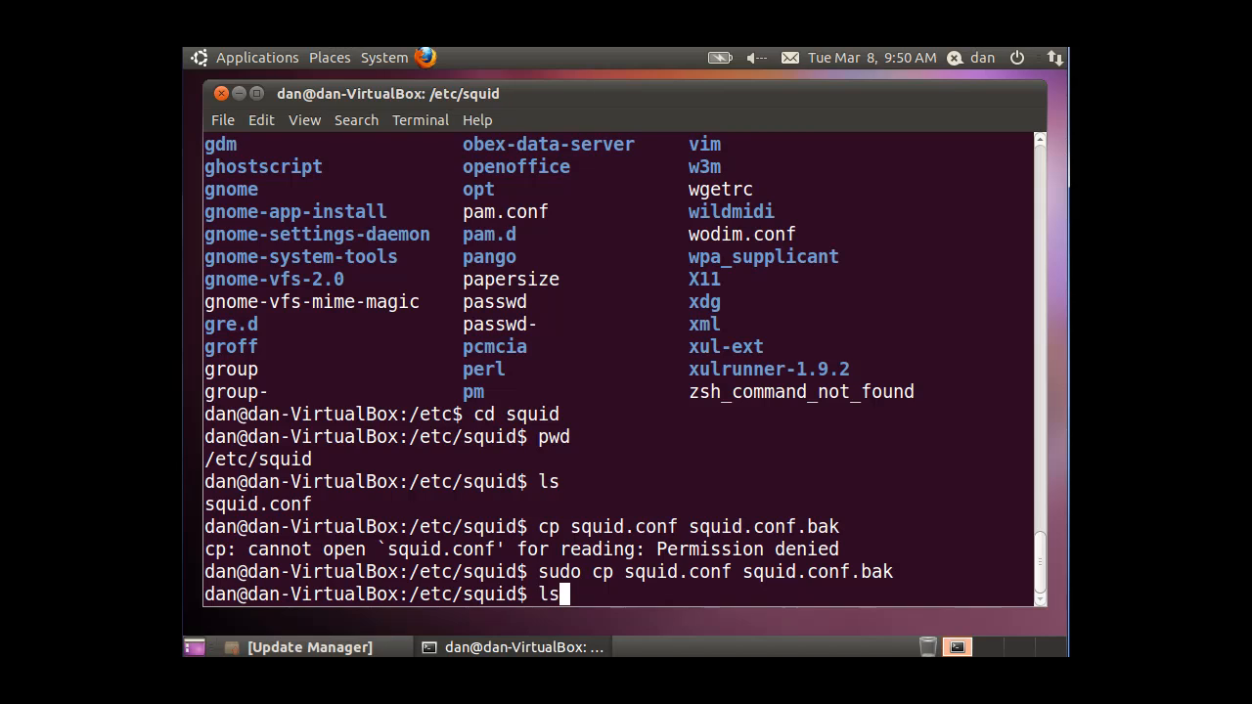
pyautogui.press('Return')
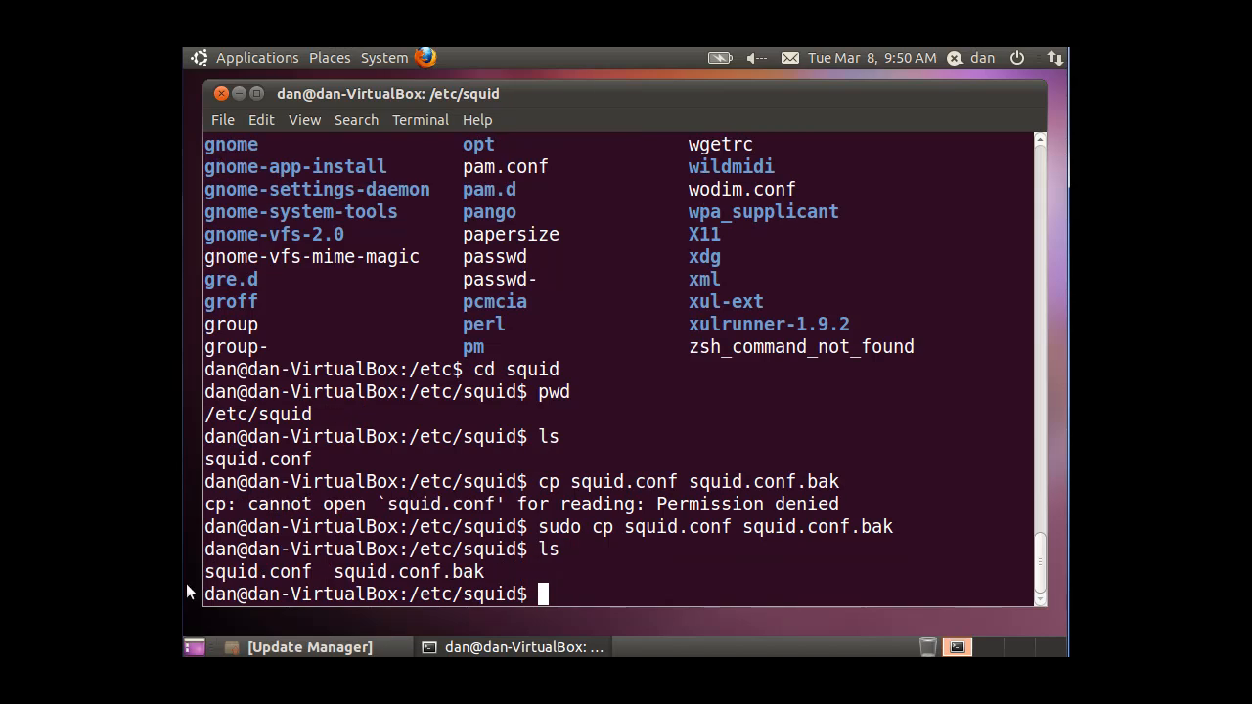
pyautogui.moveTo(399, 577)
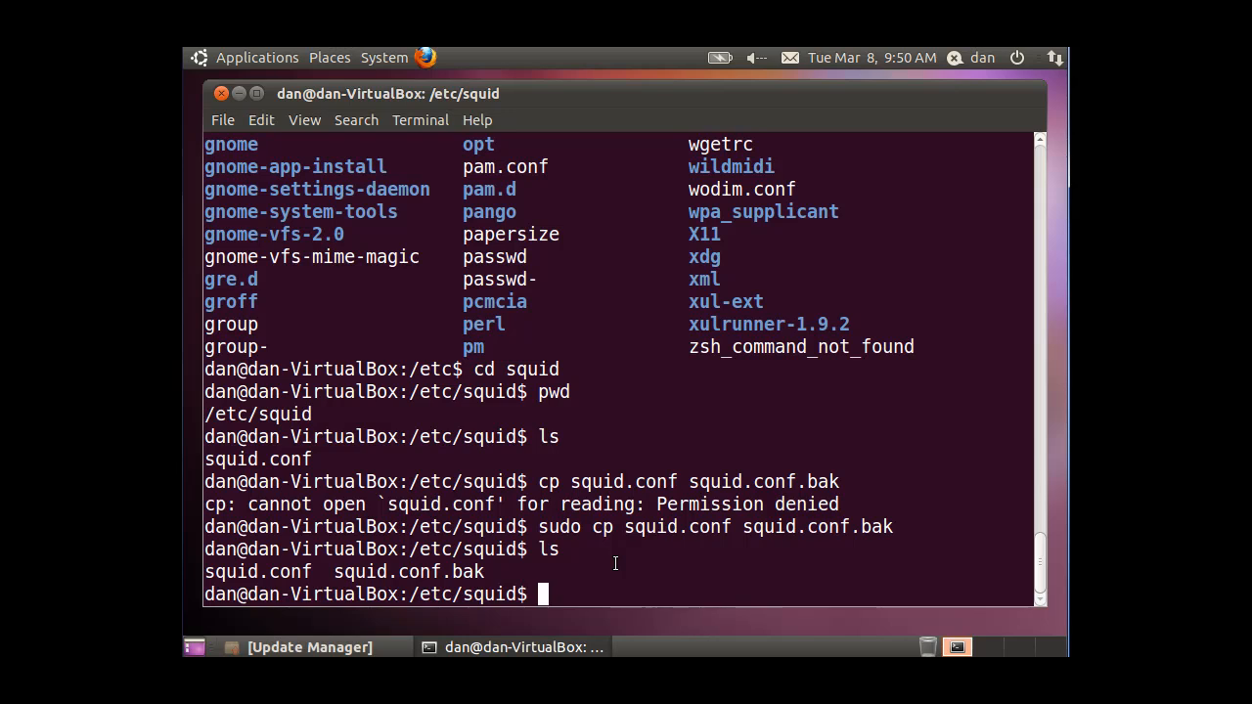
# Run sudo gedit /etc/squid/squid.conf & to edit the config in the background.
pyautogui.write('sudo ged')
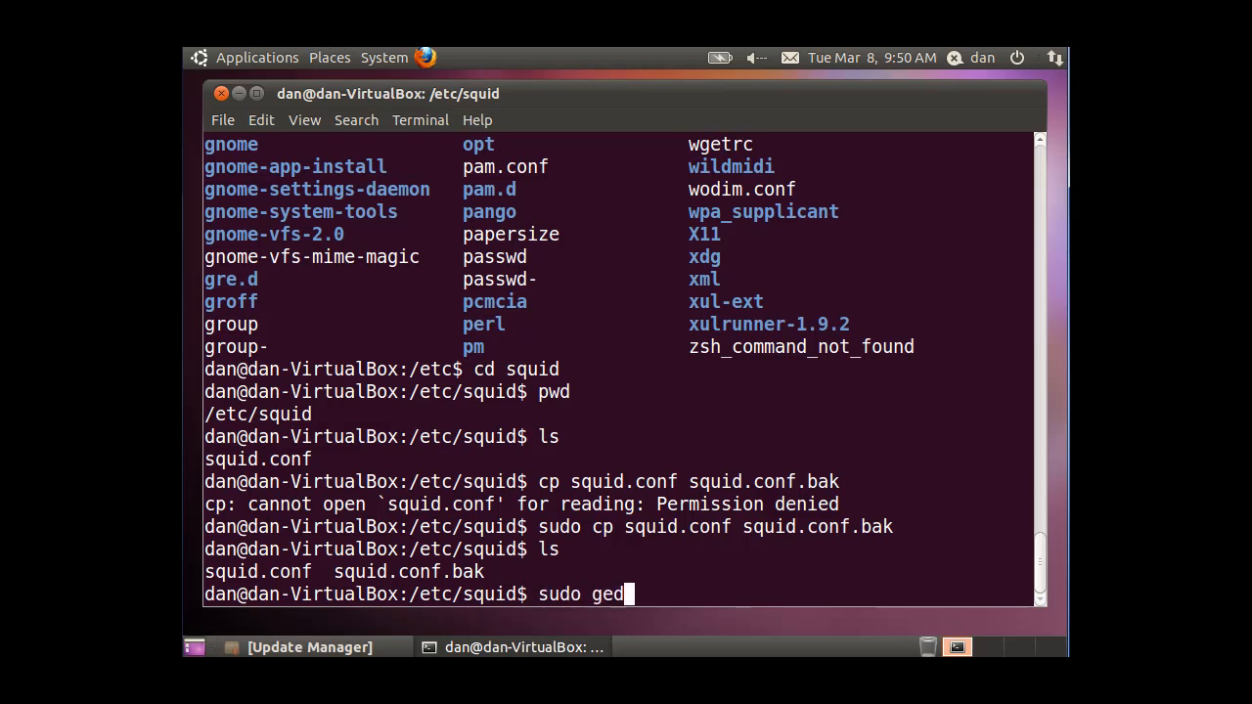
pyautogui.write('it')
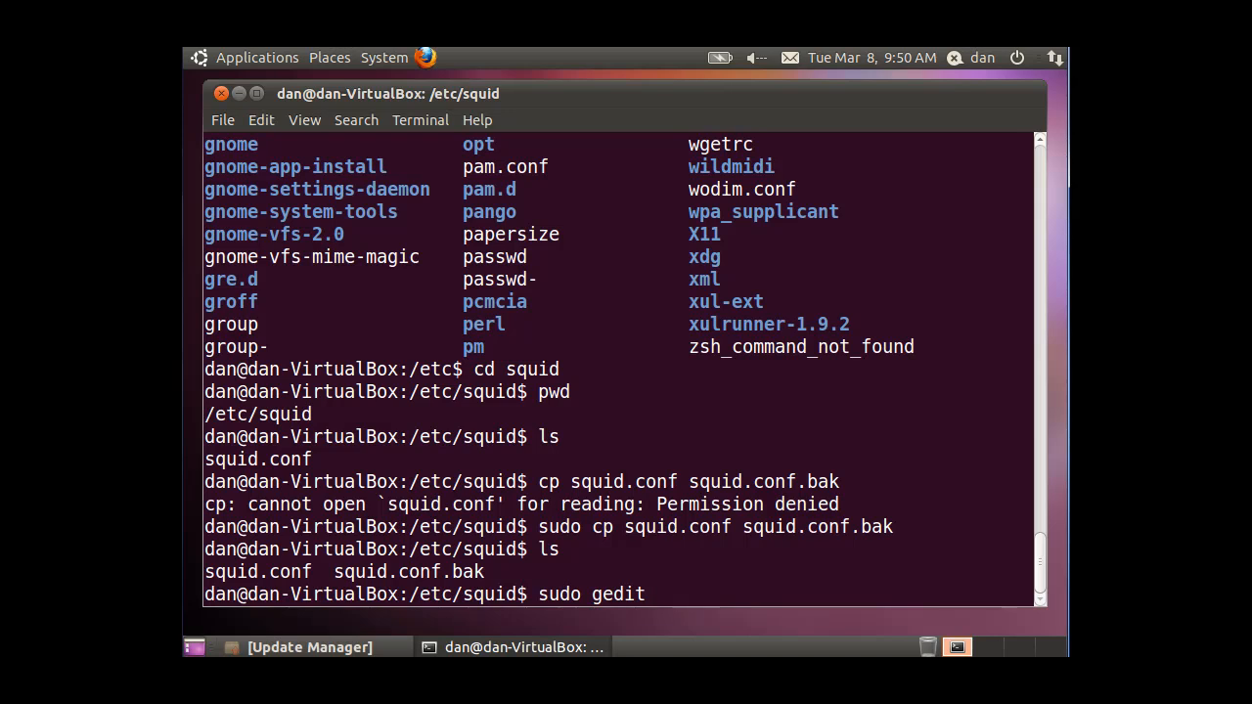
pyautogui.write('/')
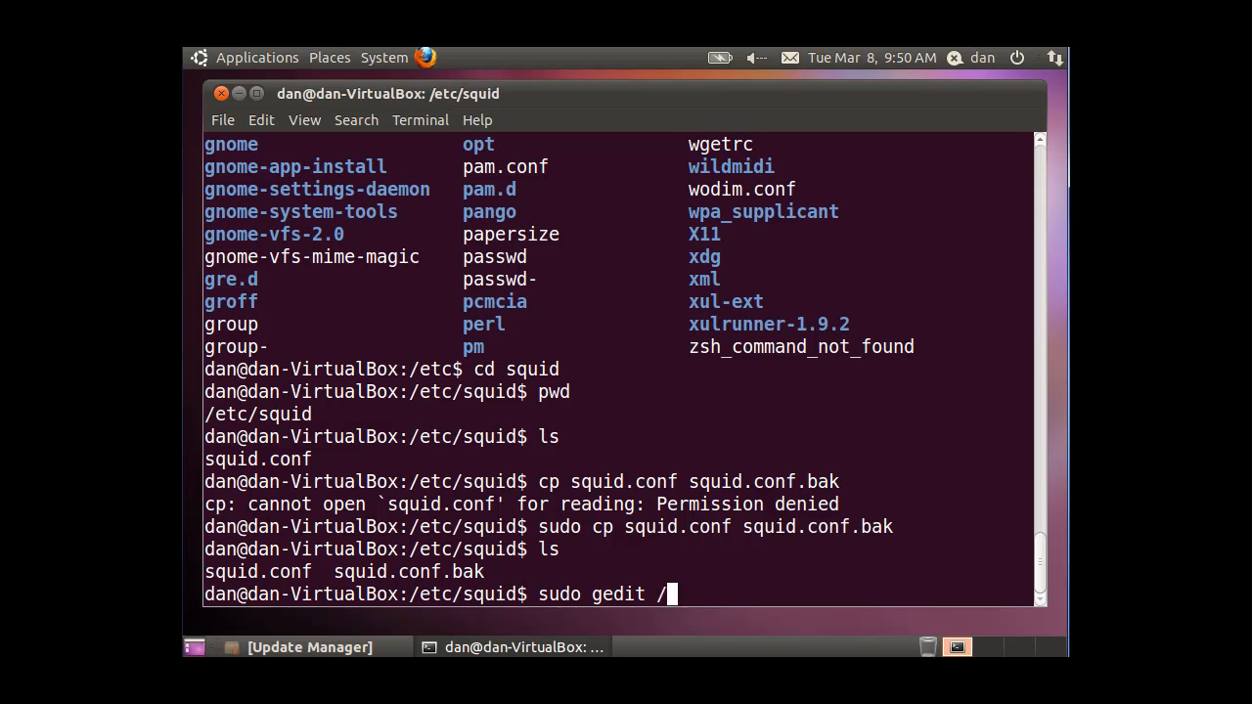
pyautogui.write('etc')
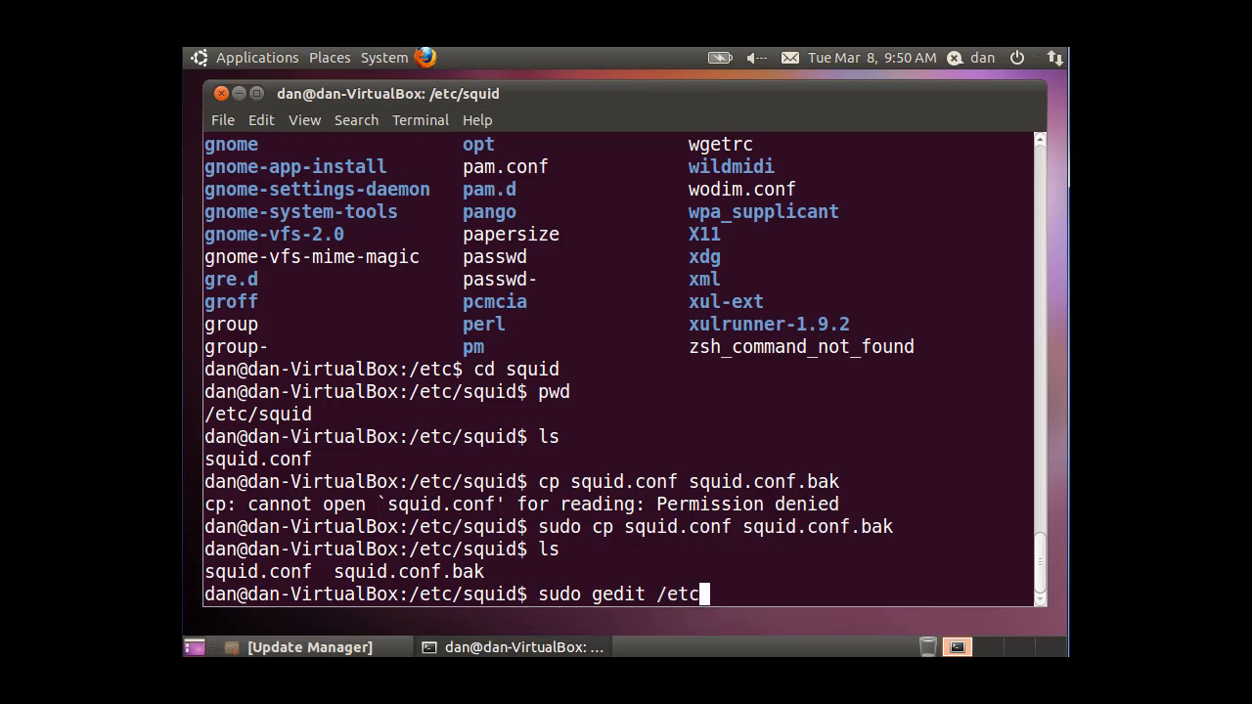
pyautogui.write('/')
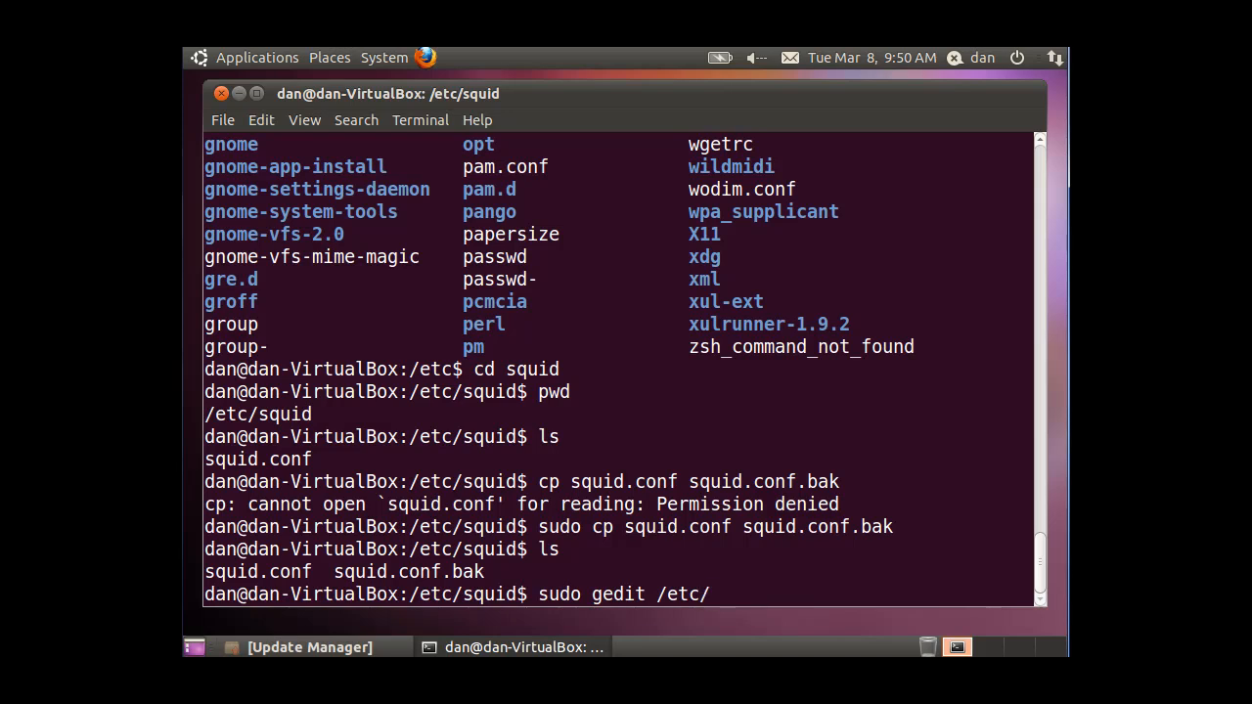
pyautogui.write('squid')
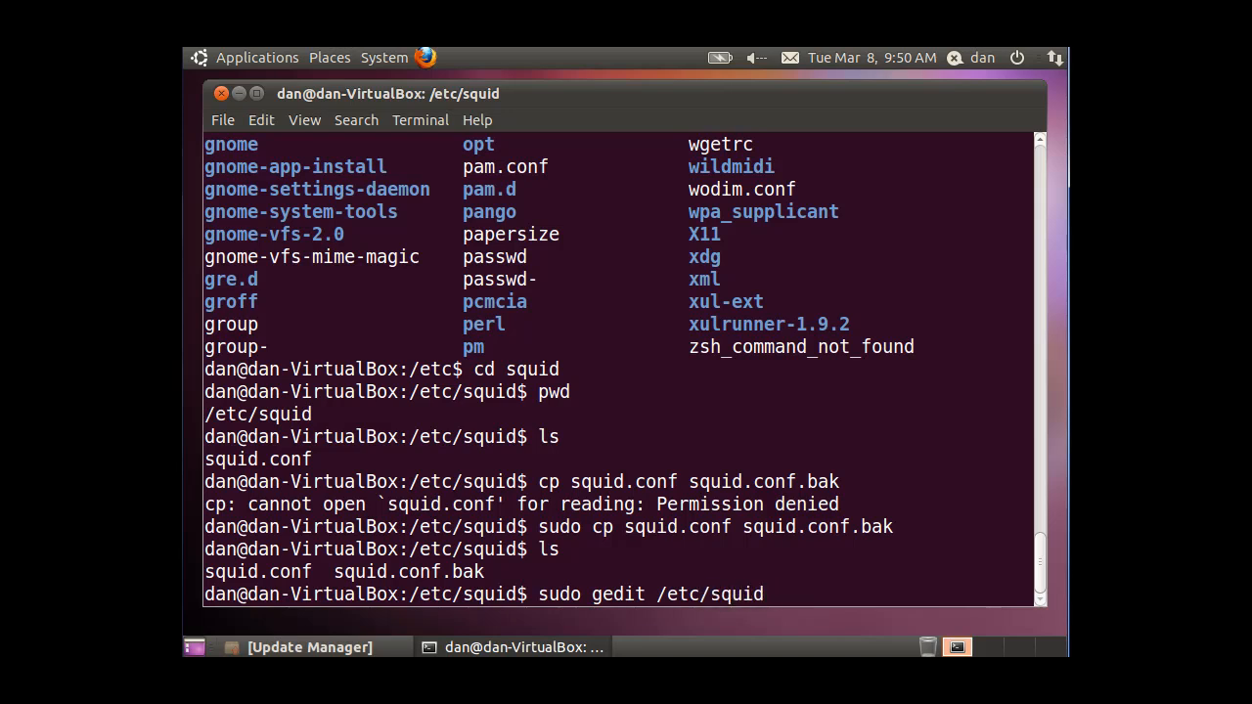
pyautogui.write('sq')
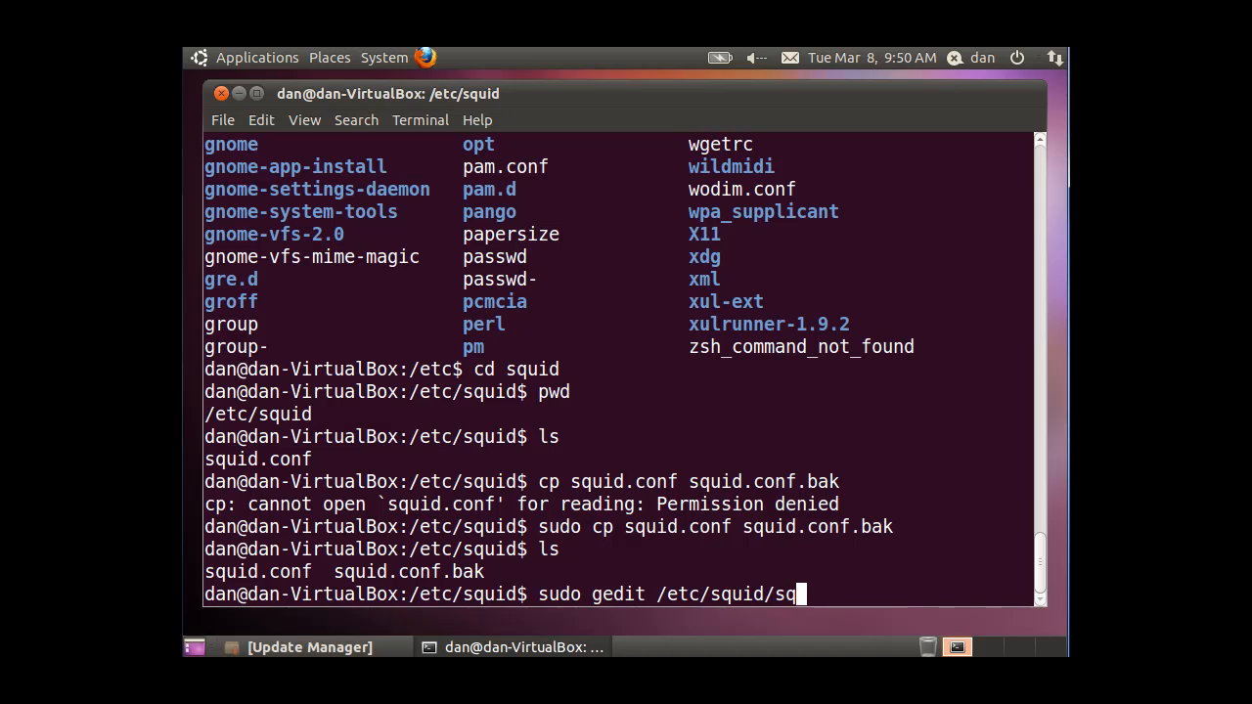
pyautogui.write('uid.conf')
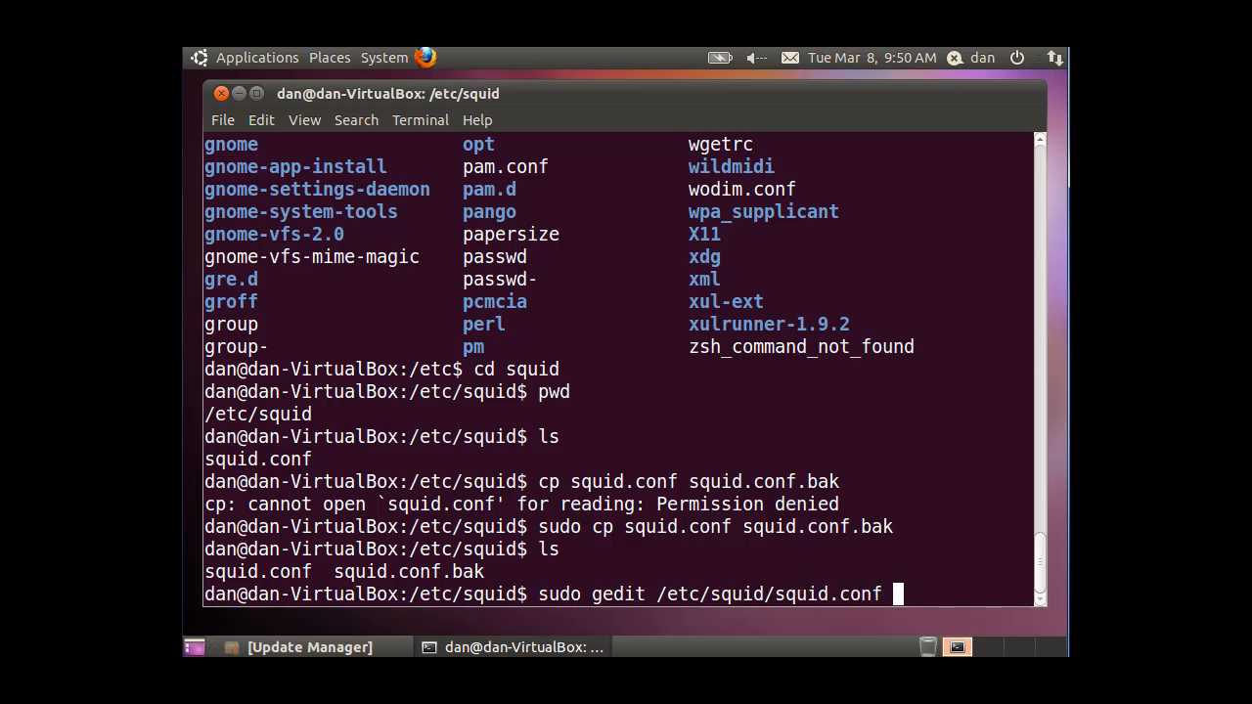
pyautogui.write('&')
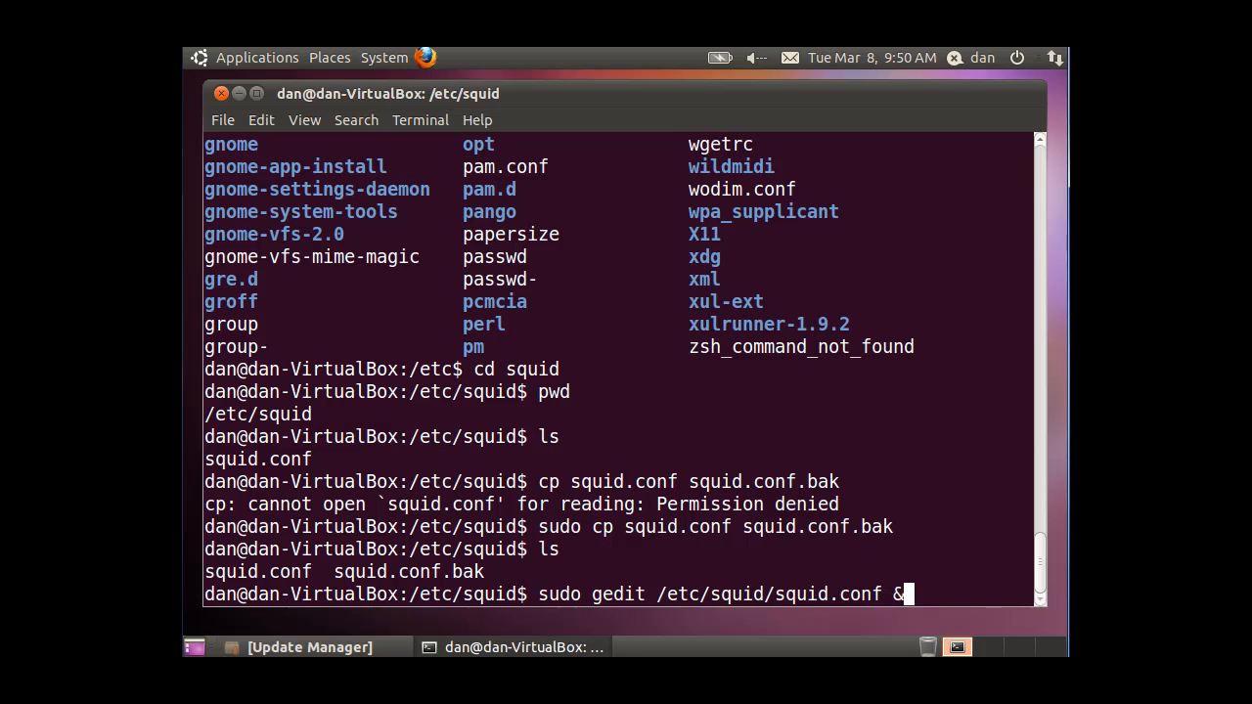
pyautogui.press('Return')
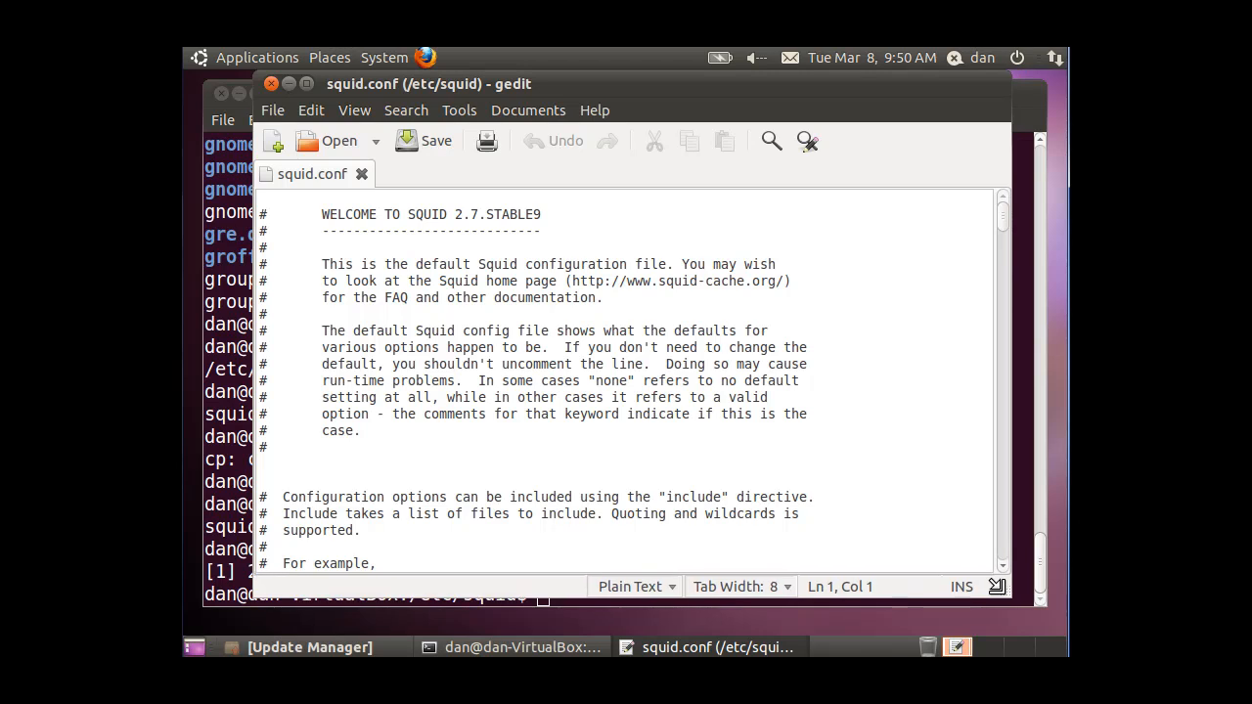
pyautogui.moveTo(202, 110)
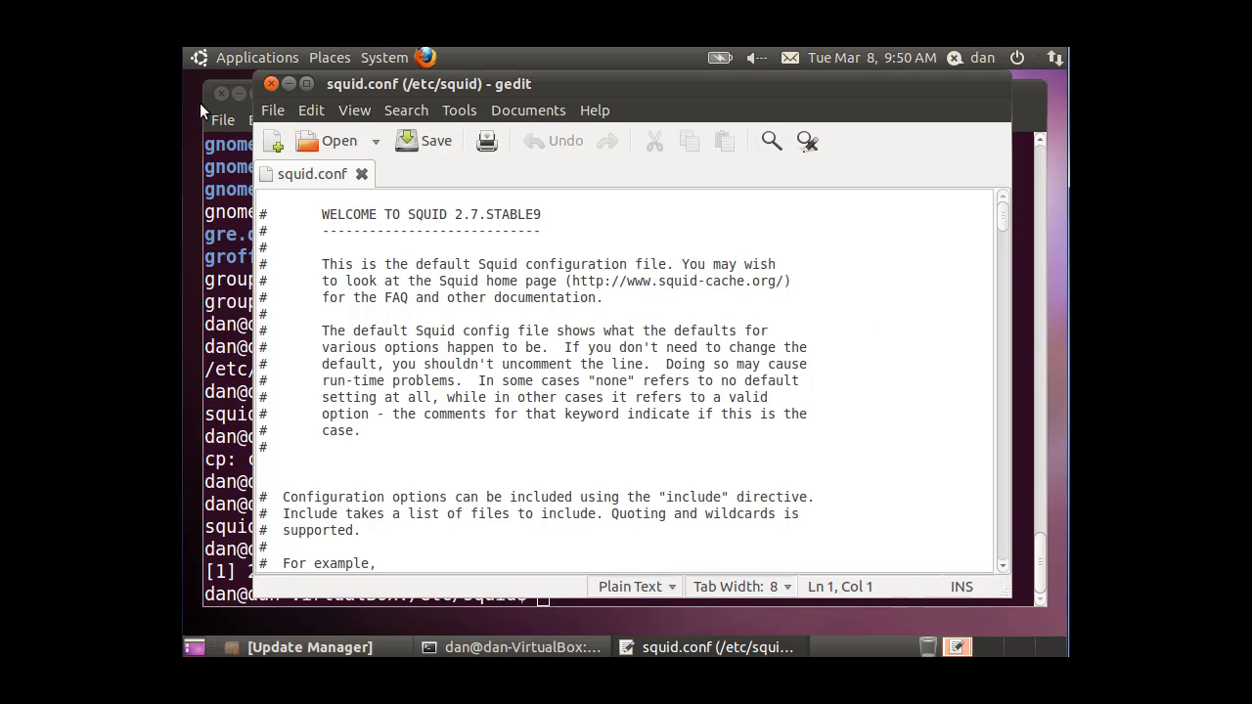
# Leave squid.conf open in gedit and launch Firefox from the top panel.
pyautogui.click(521, 646)
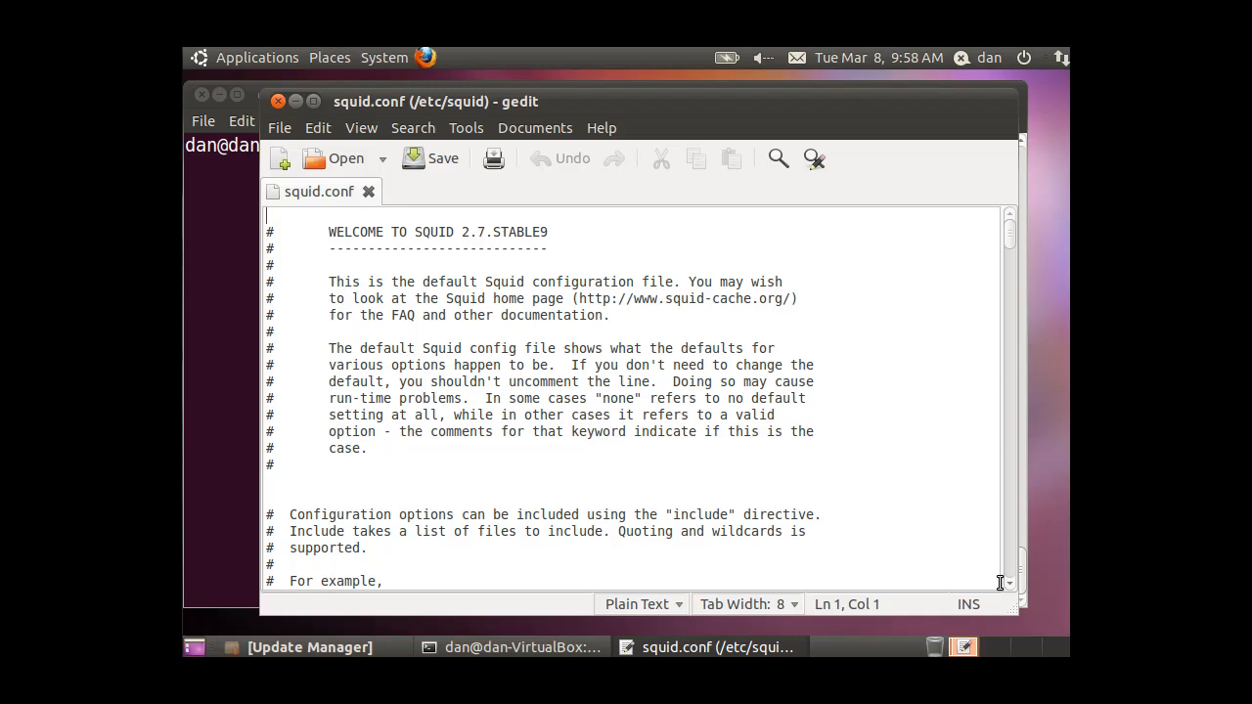
pyautogui.moveTo(790, 362)
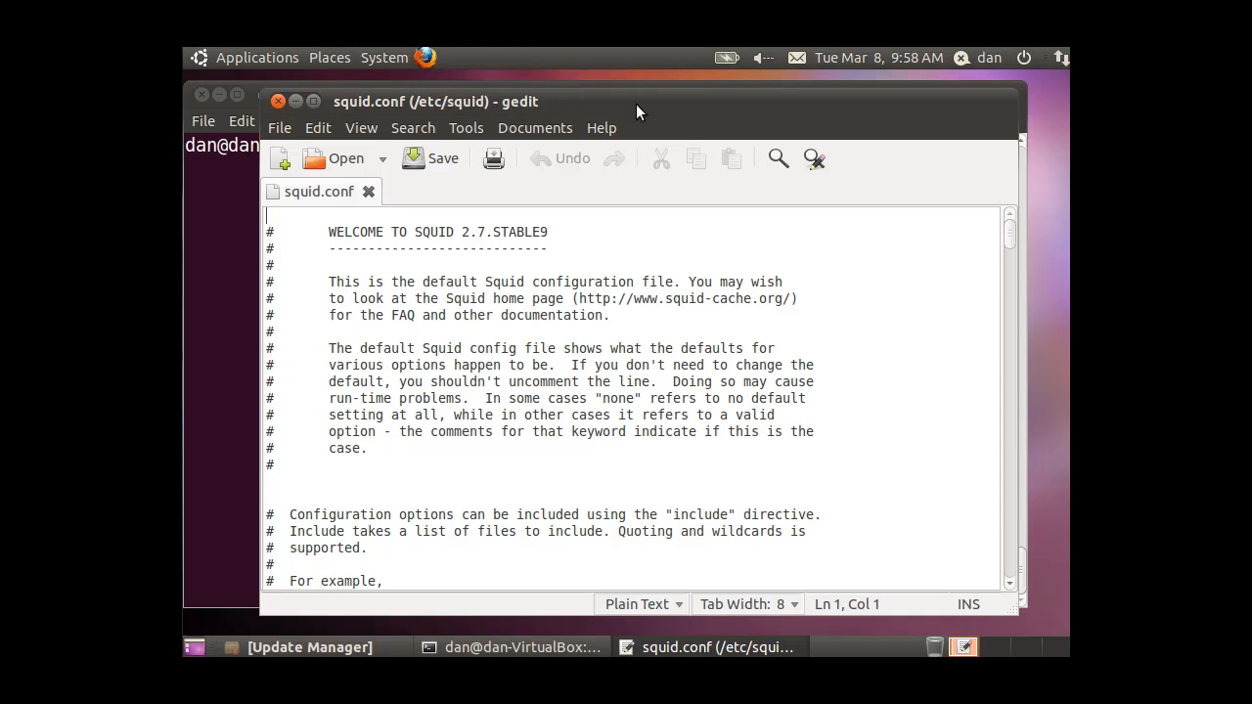
pyautogui.click(425, 57)
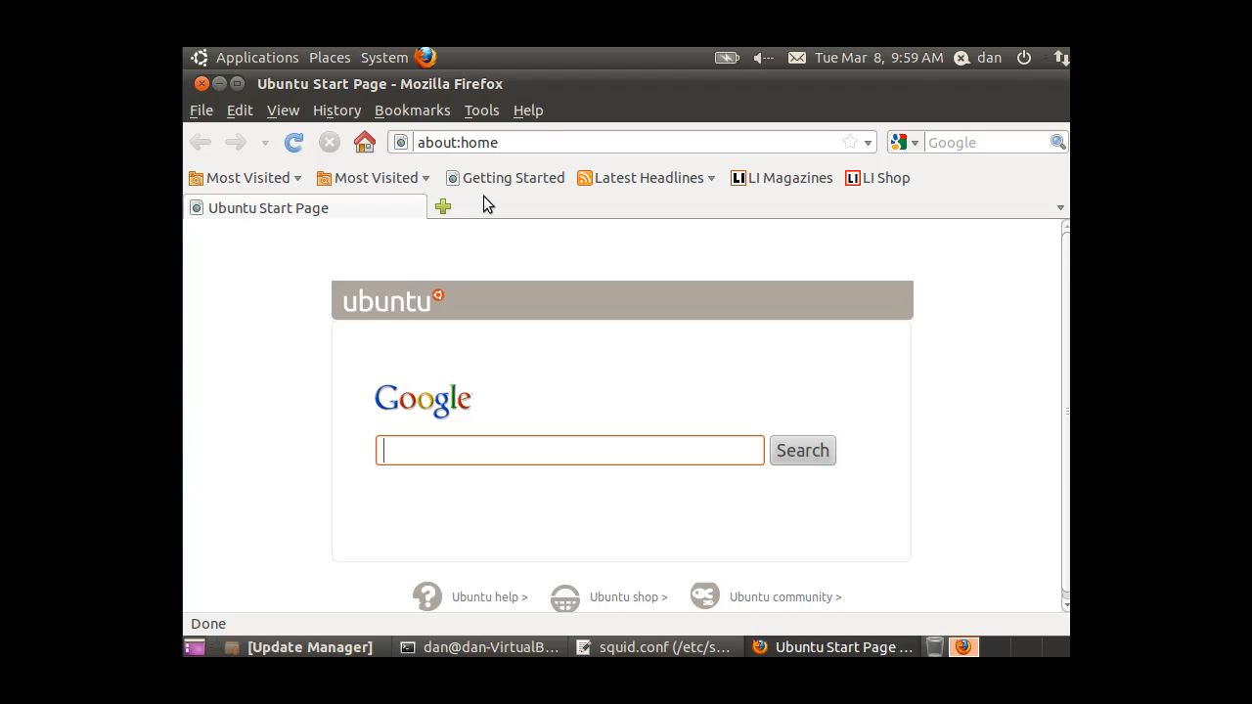
pyautogui.moveTo(437, 476)
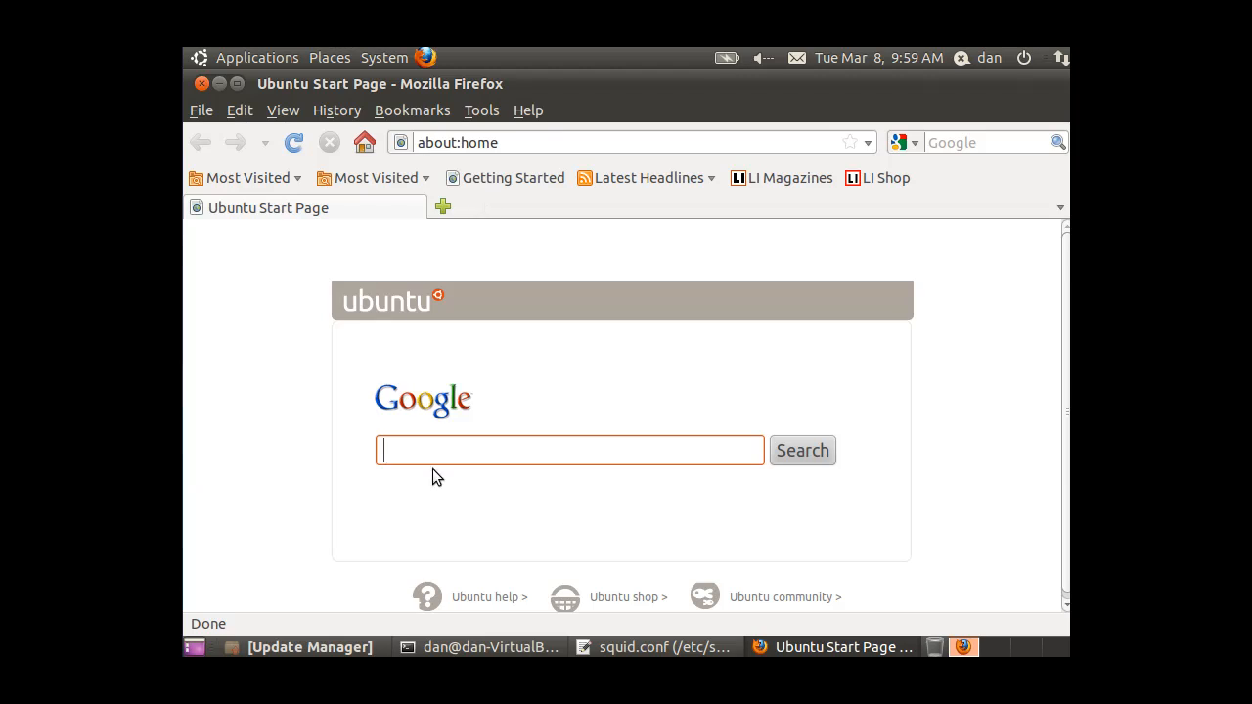
# Open Firefox Preferences on the Advanced section's Network tab.
pyautogui.click(240, 110)
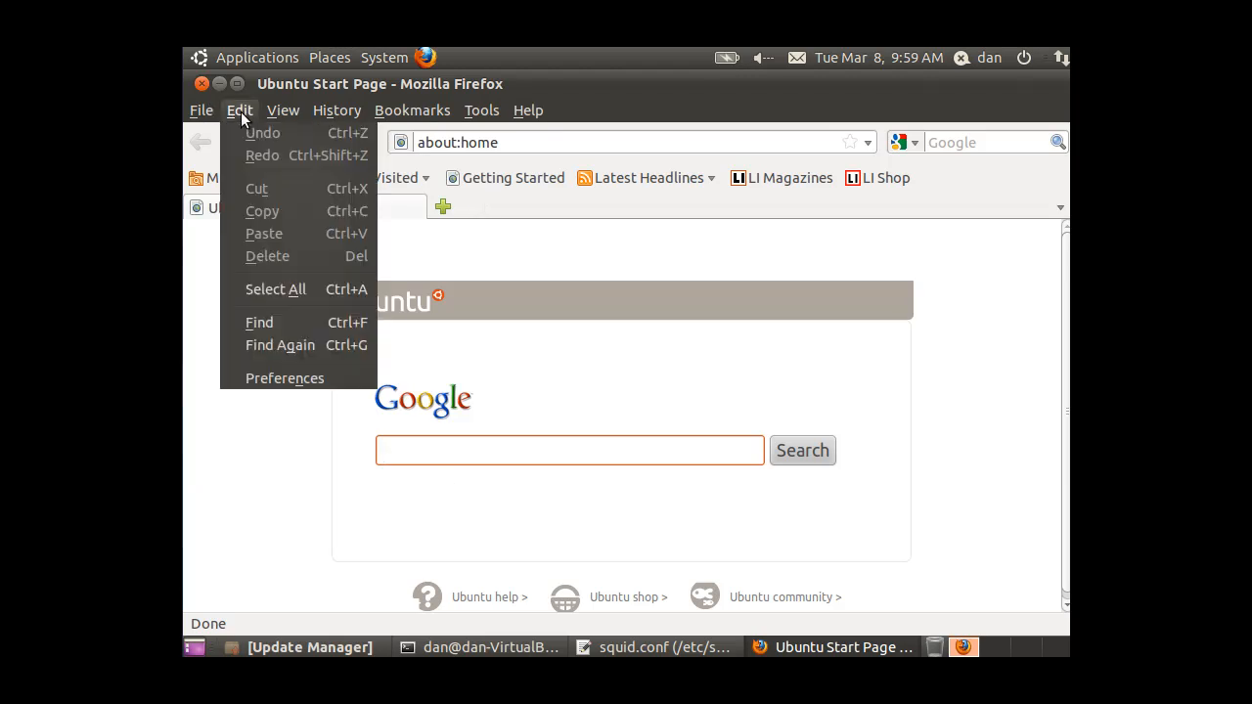
pyautogui.click(284, 377)
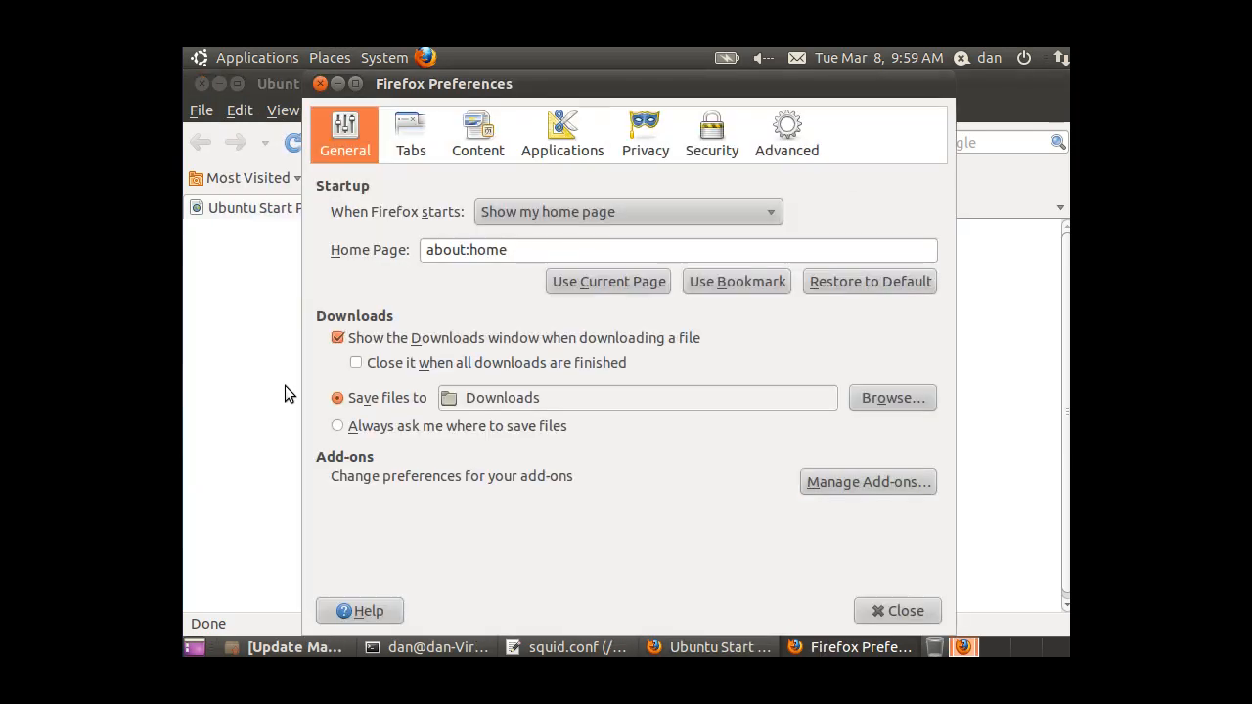
pyautogui.click(786, 134)
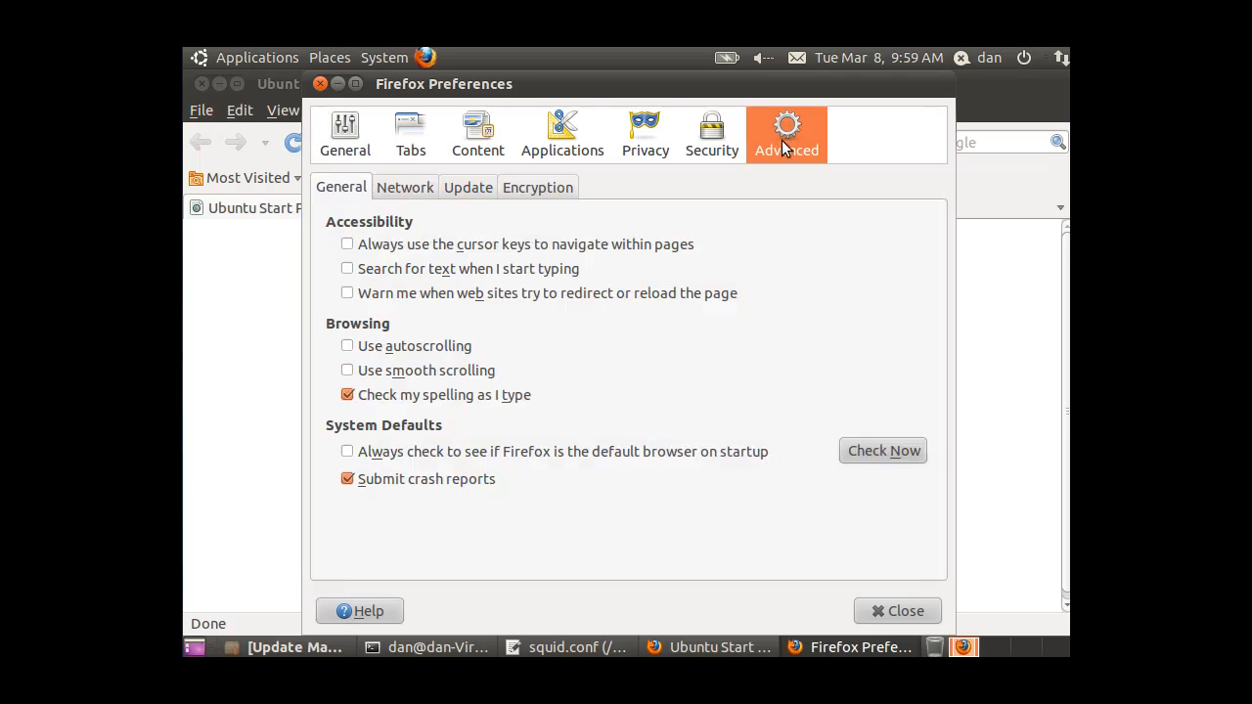
pyautogui.moveTo(404, 193)
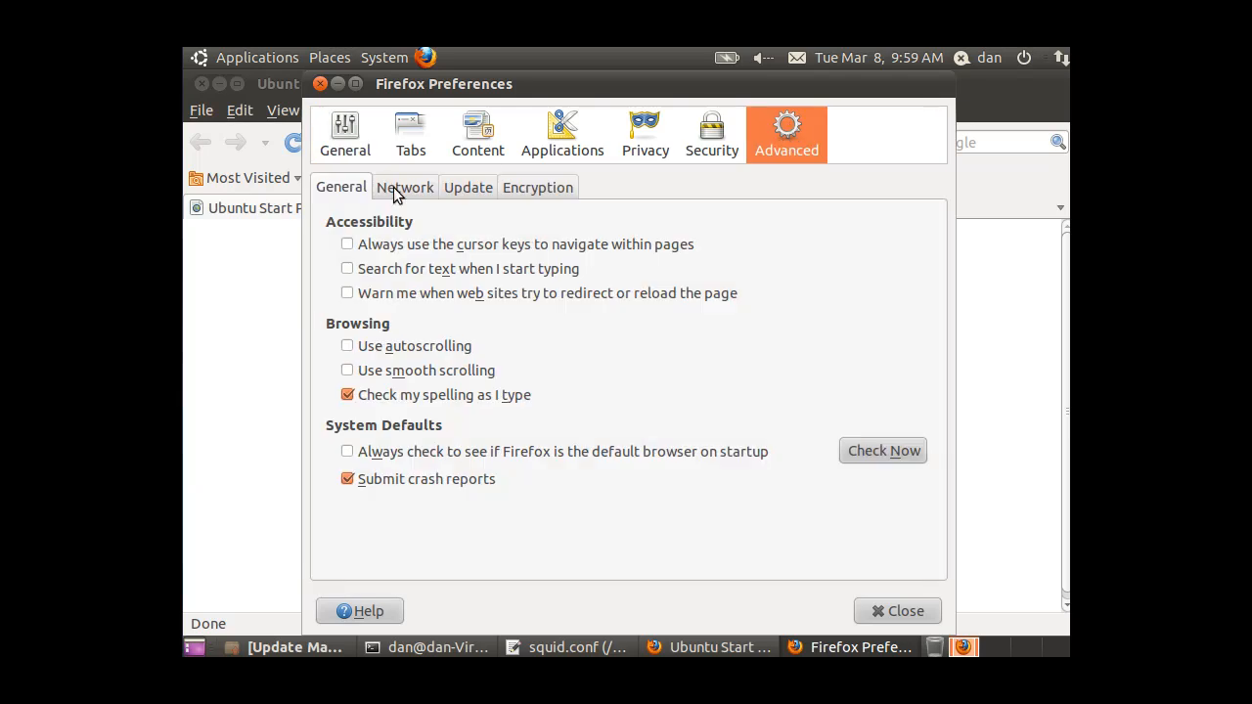
pyautogui.click(405, 186)
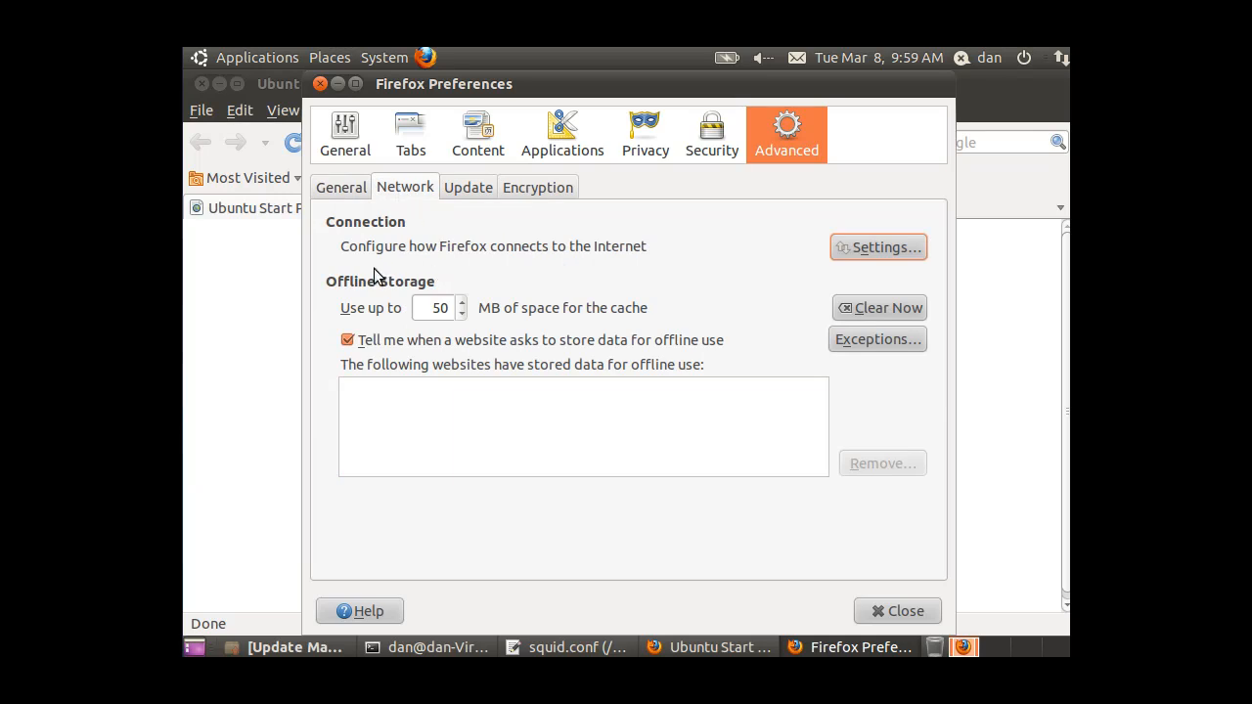
pyautogui.moveTo(370, 257)
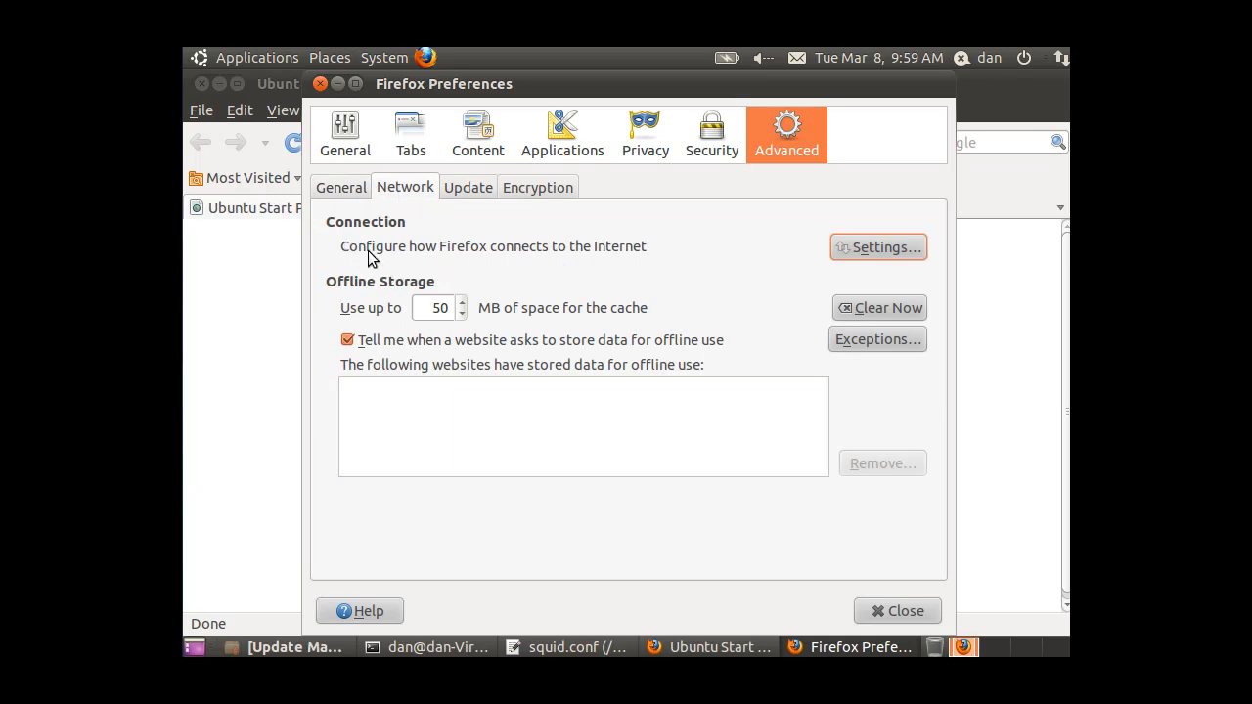
pyautogui.moveTo(763, 268)
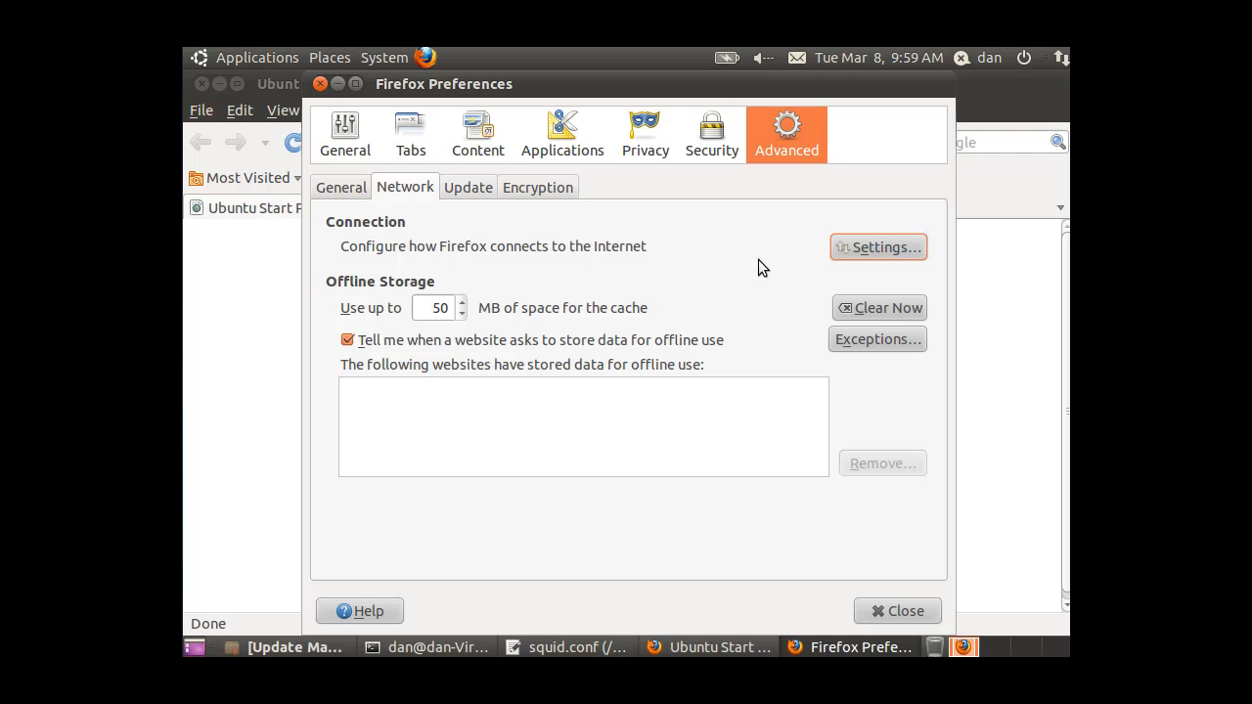
# Select Manual proxy configuration in Connection Settings and focus the HTTP Proxy field.
pyautogui.click(877, 246)
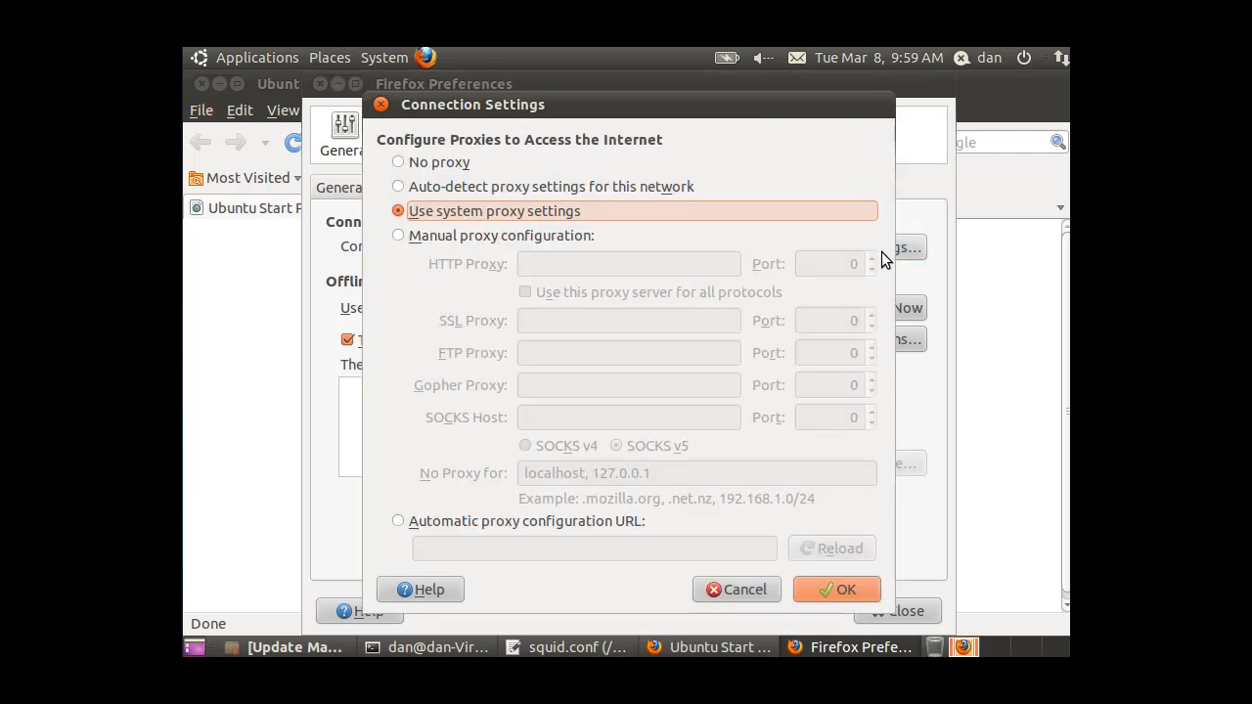
pyautogui.moveTo(507, 241)
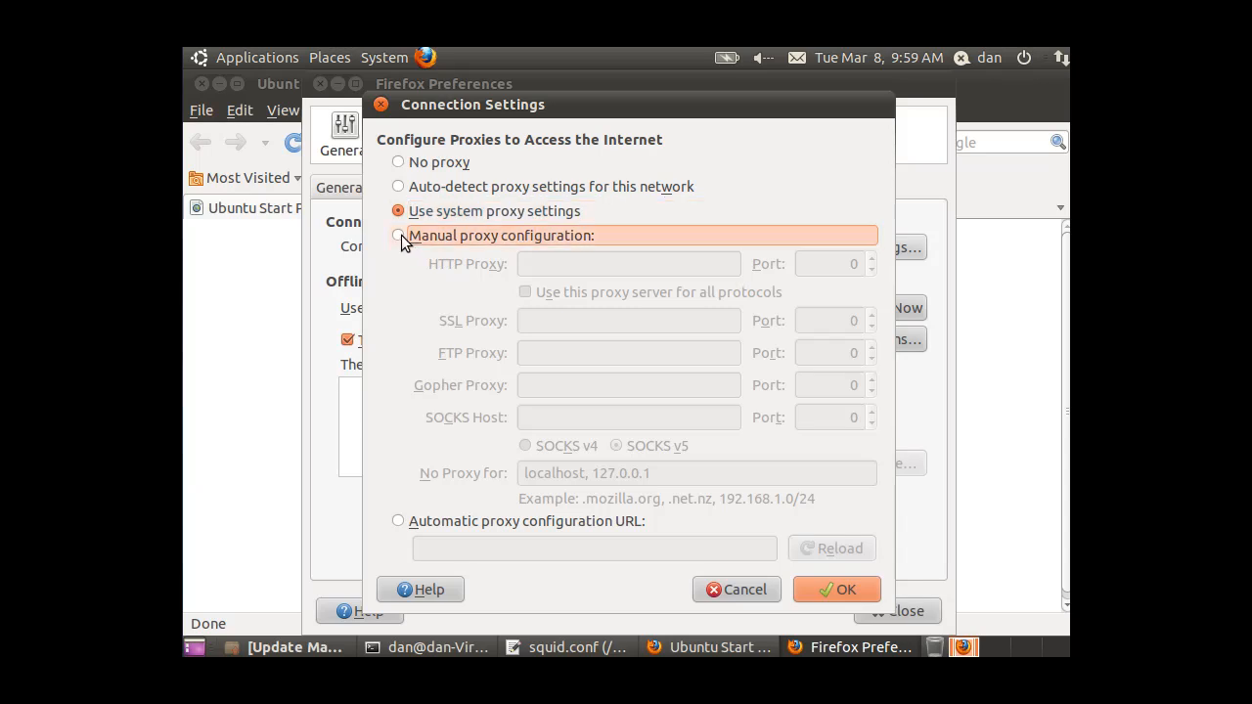
pyautogui.click(398, 235)
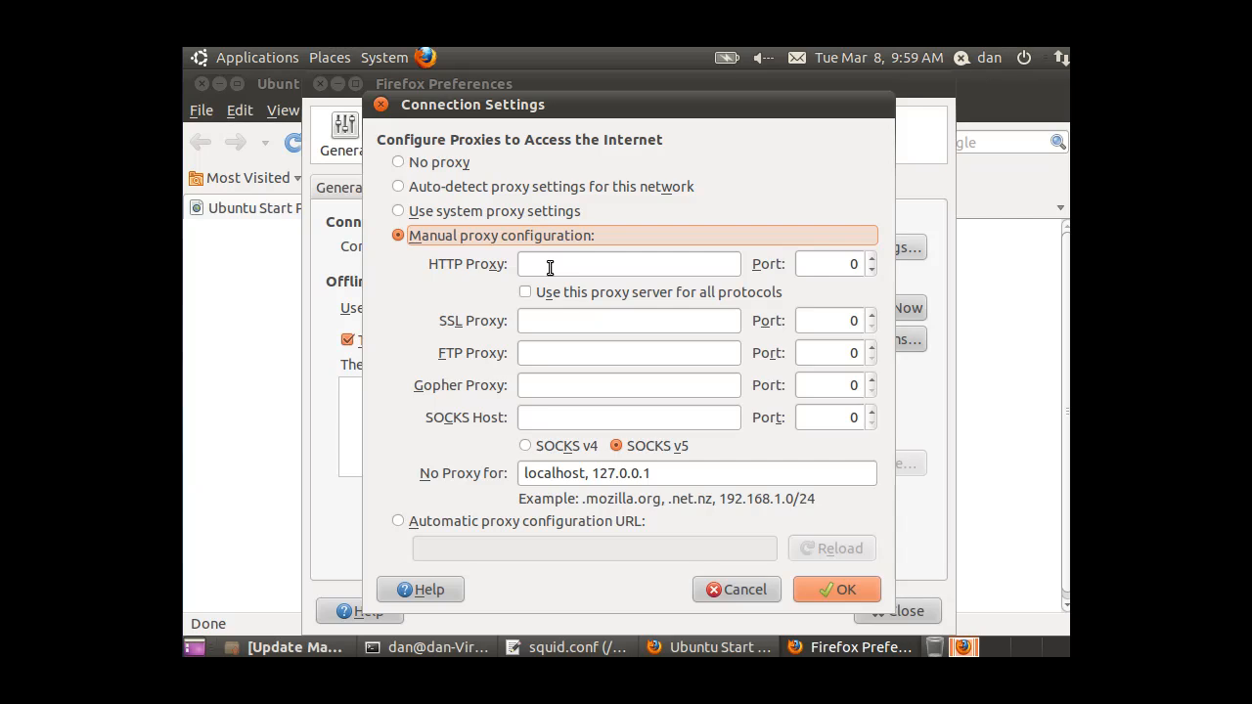
pyautogui.click(629, 264)
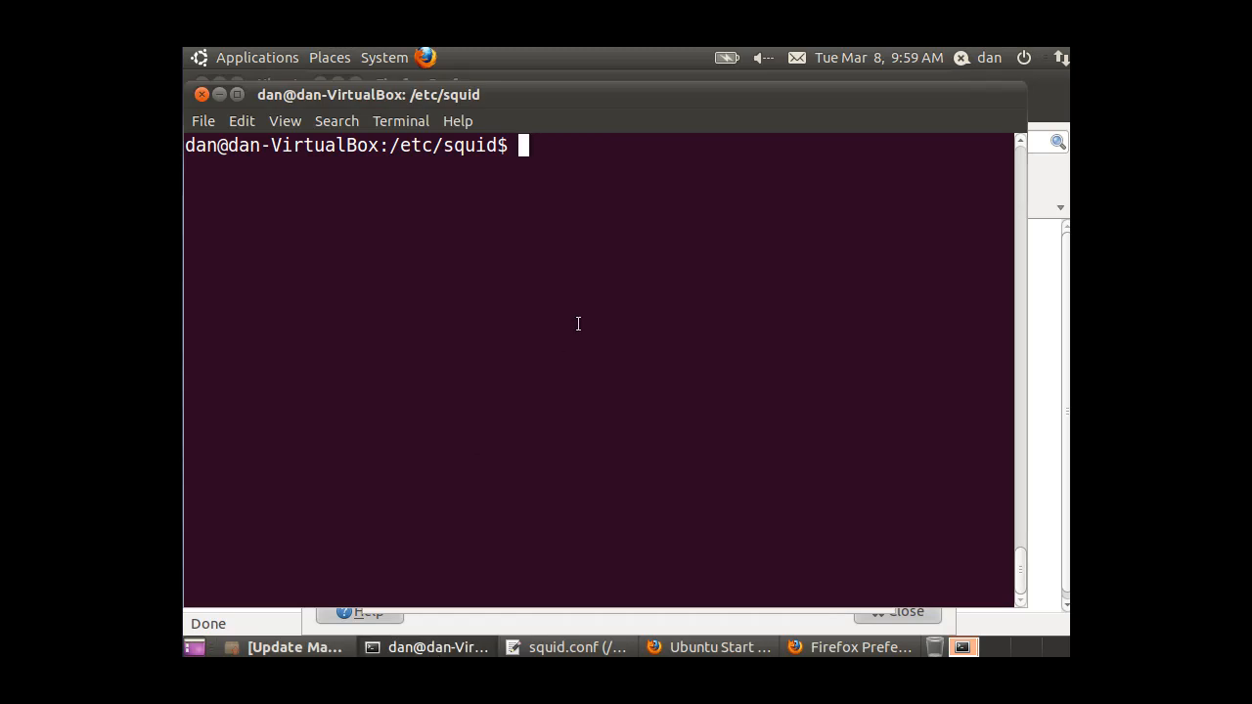
# Run ifconfig to find the eth0 address 10.0.2.15, then return to Firefox.
pyautogui.write('if')
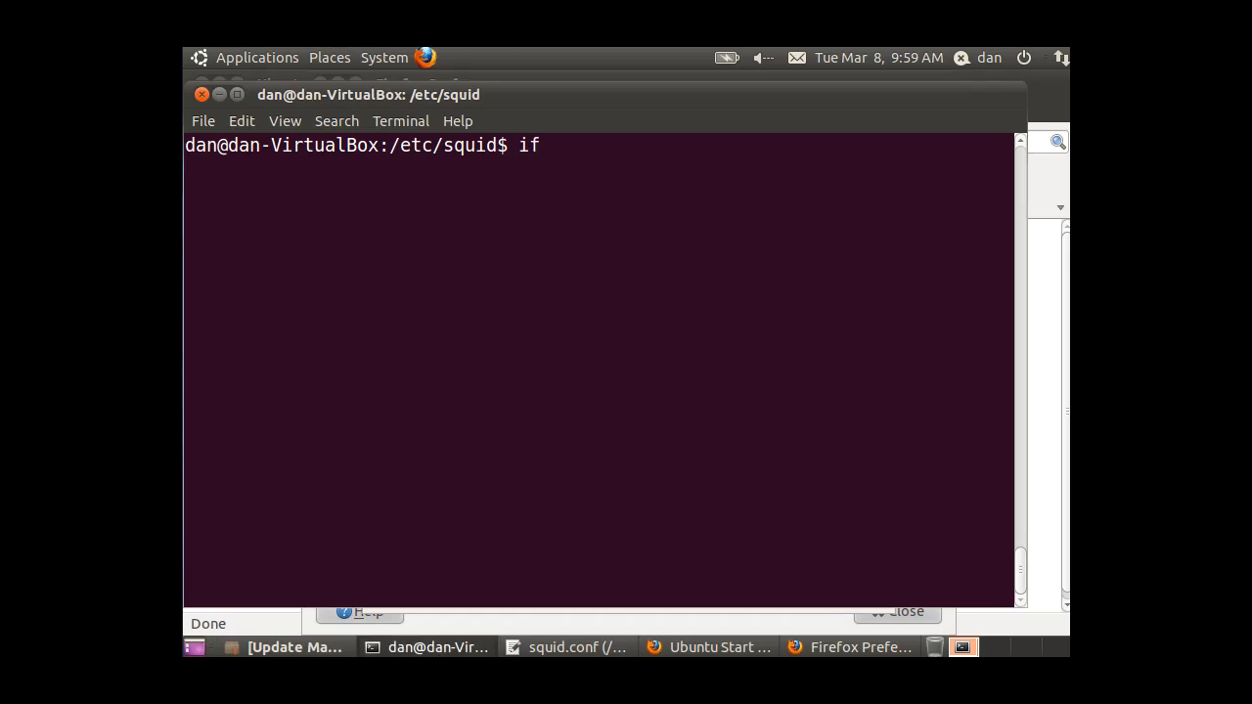
pyautogui.write('config')
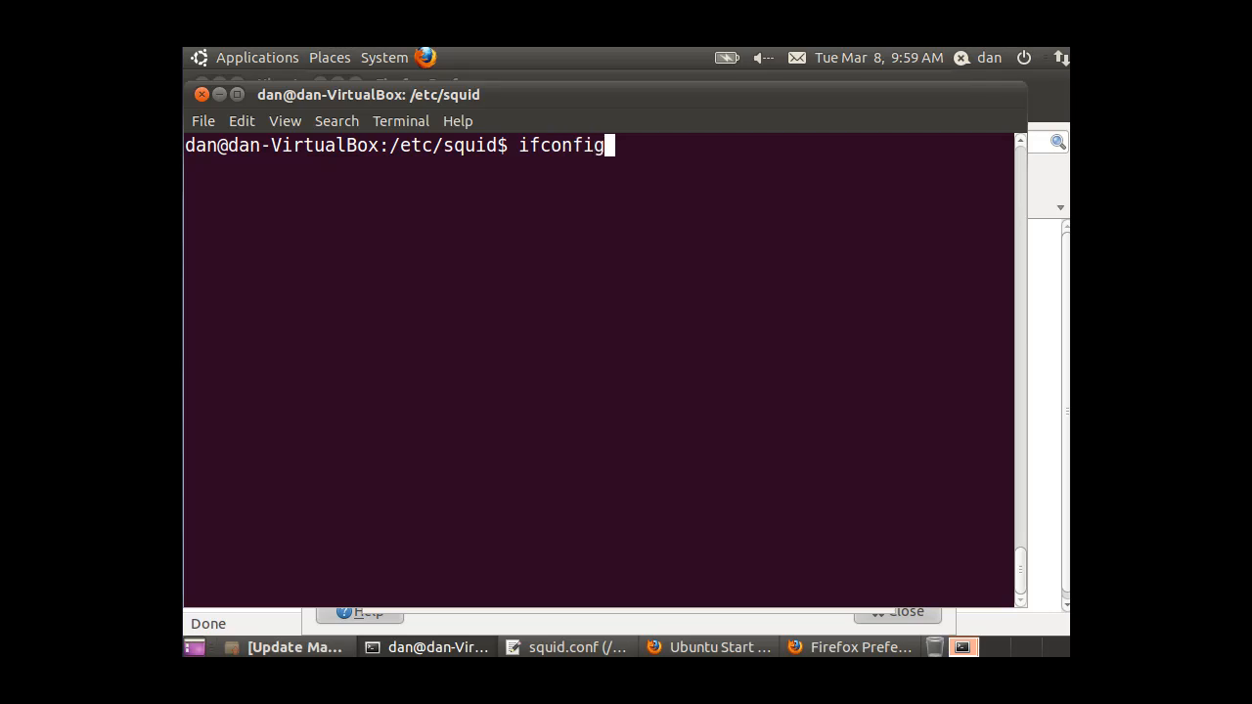
pyautogui.press('Return')
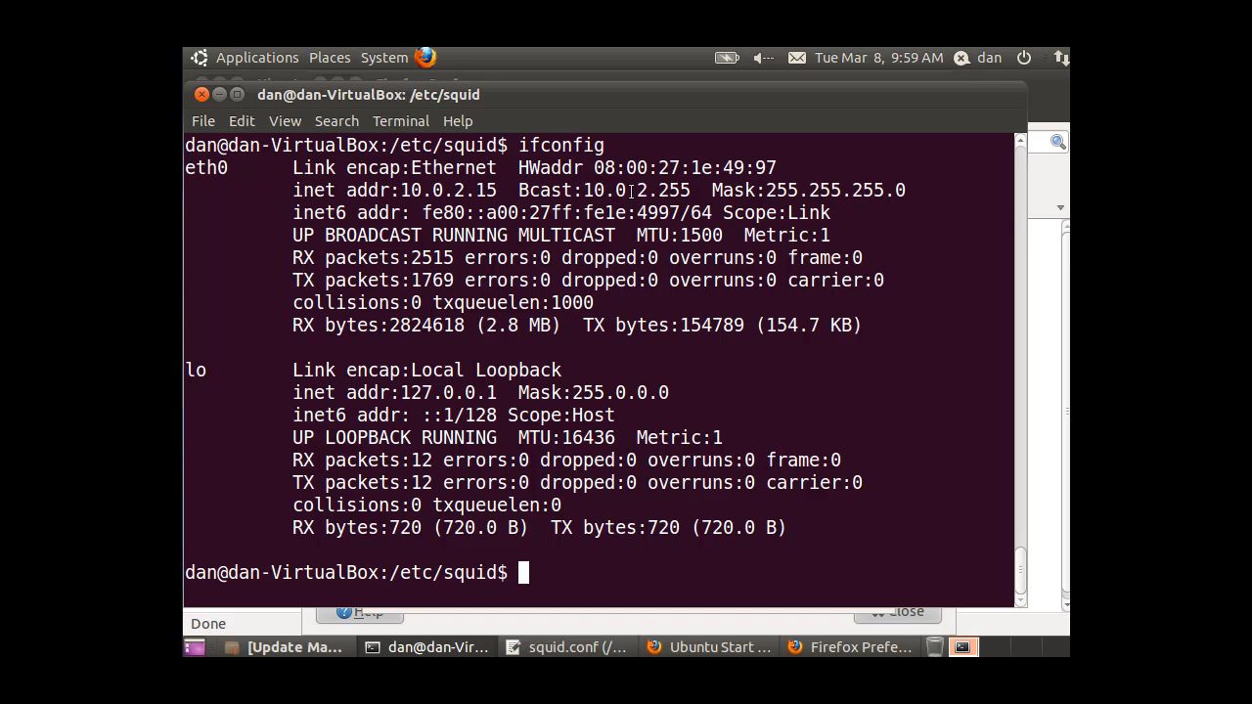
pyautogui.moveTo(631, 190)
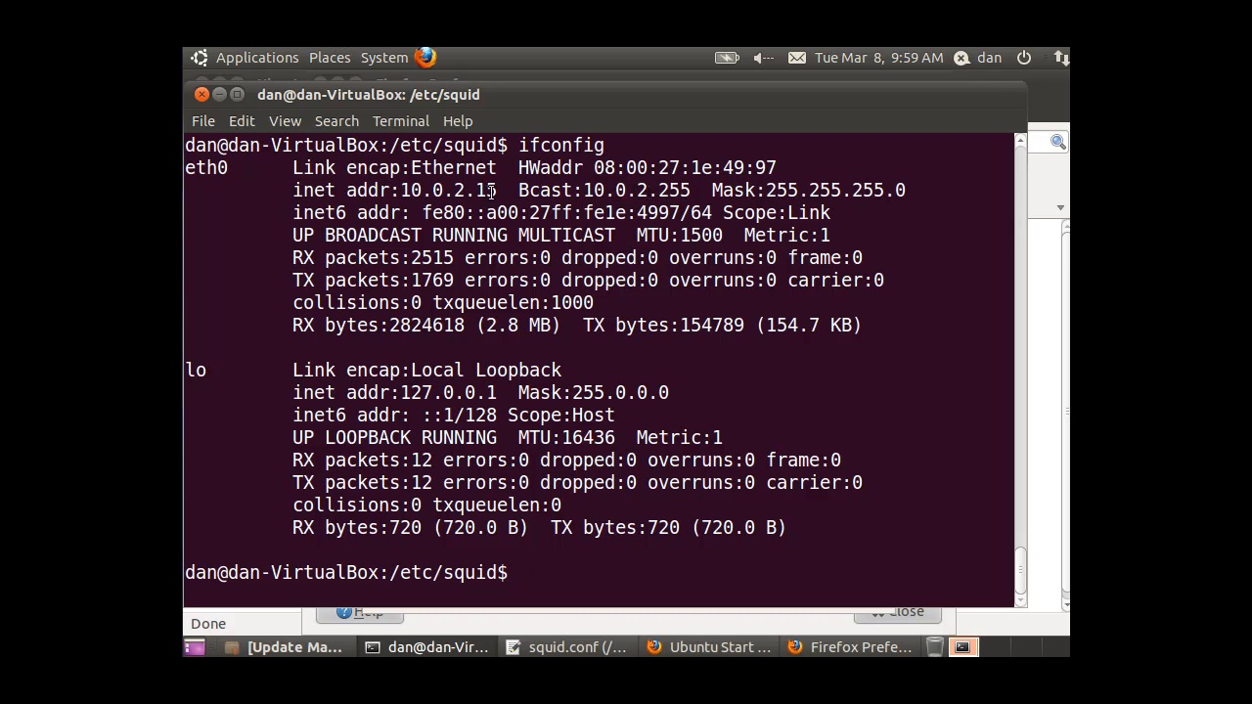
pyautogui.click(398, 234)
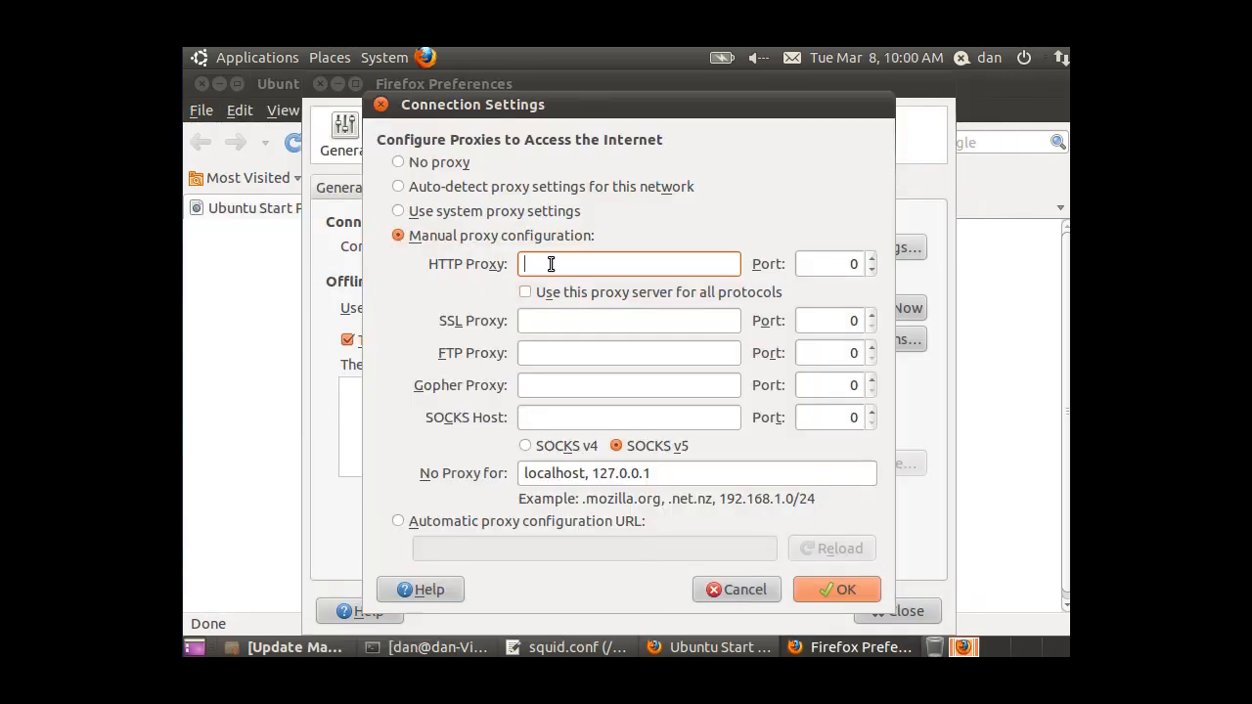
# Set the HTTP proxy to 10.0.2.15 port 3128, confirm, and close Preferences.
pyautogui.write('10.0.2.15')
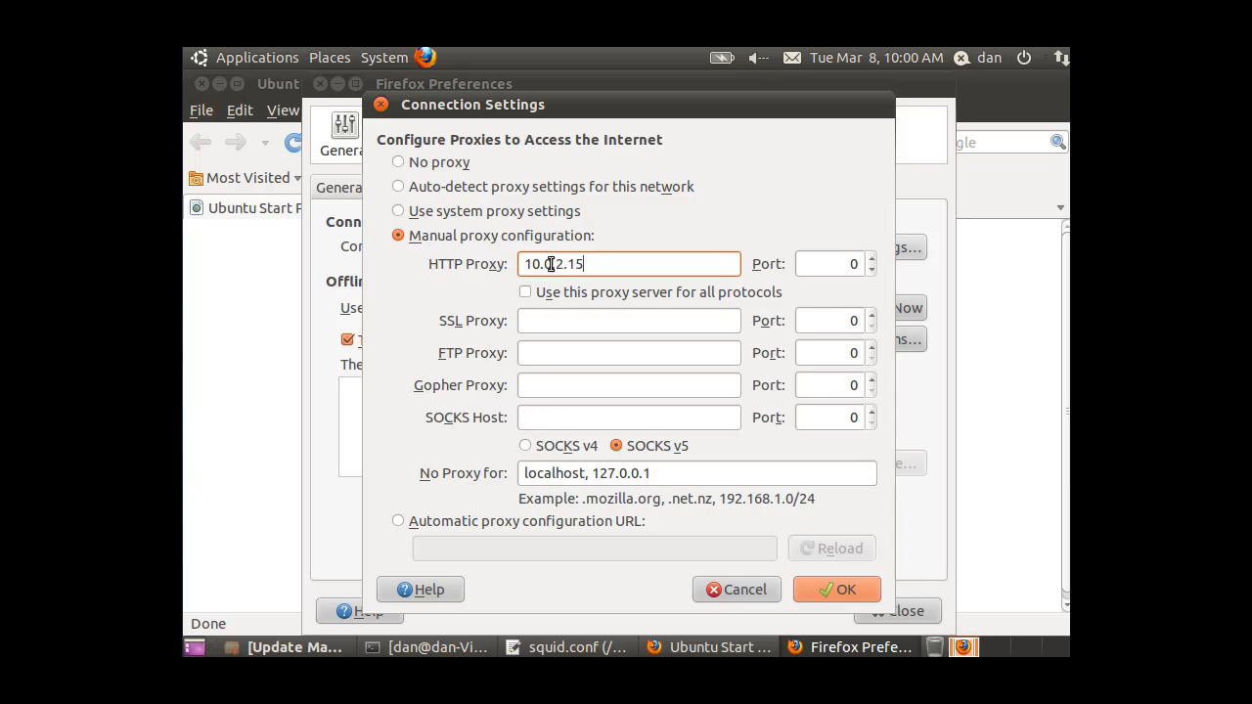
pyautogui.click(832, 264)
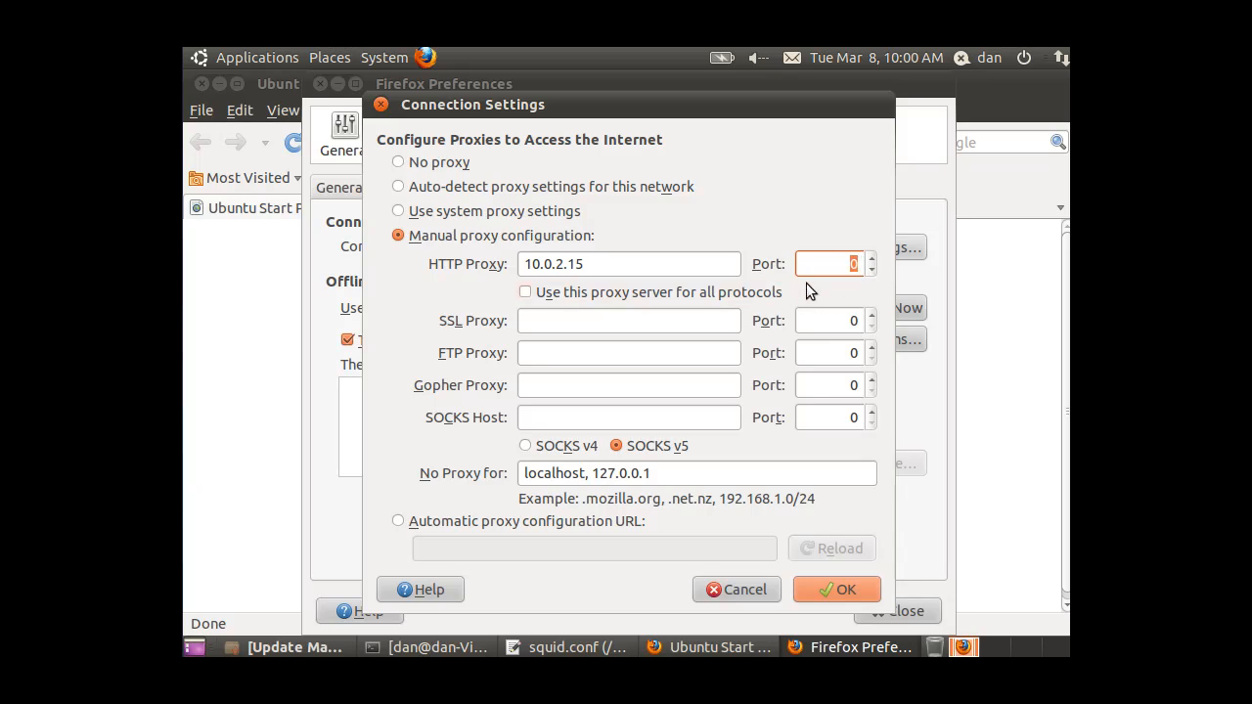
pyautogui.write('3')
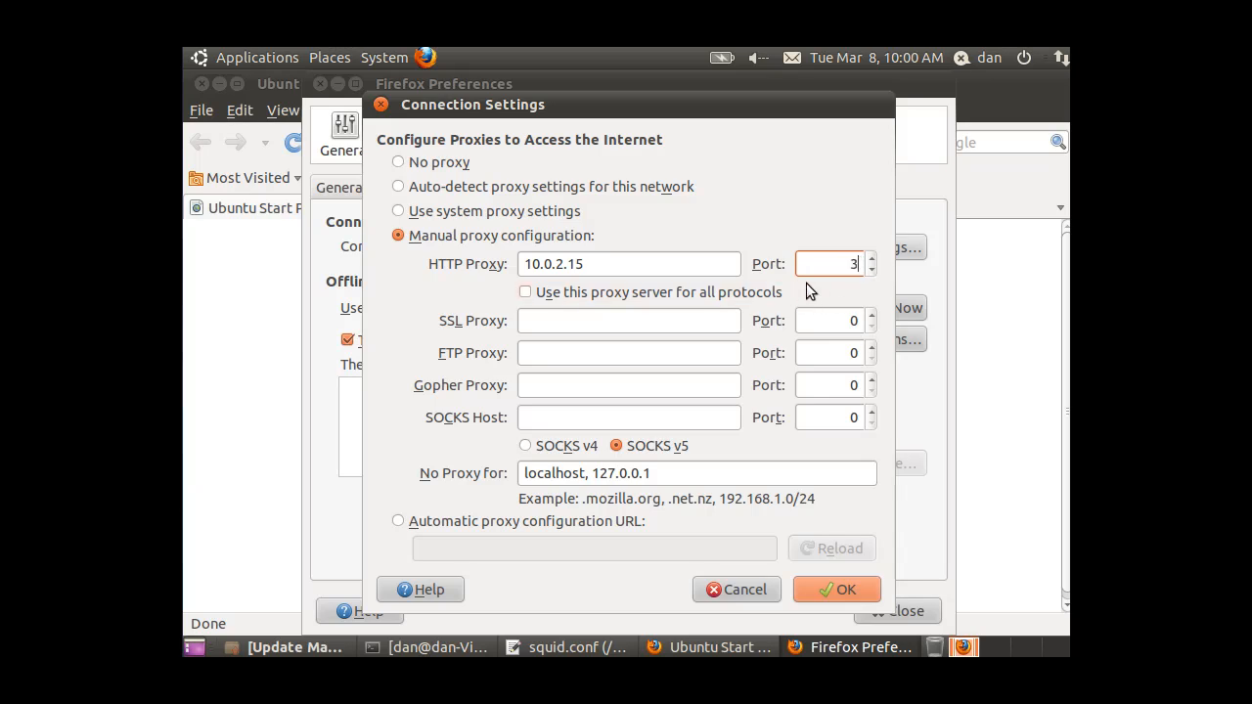
pyautogui.write('128')
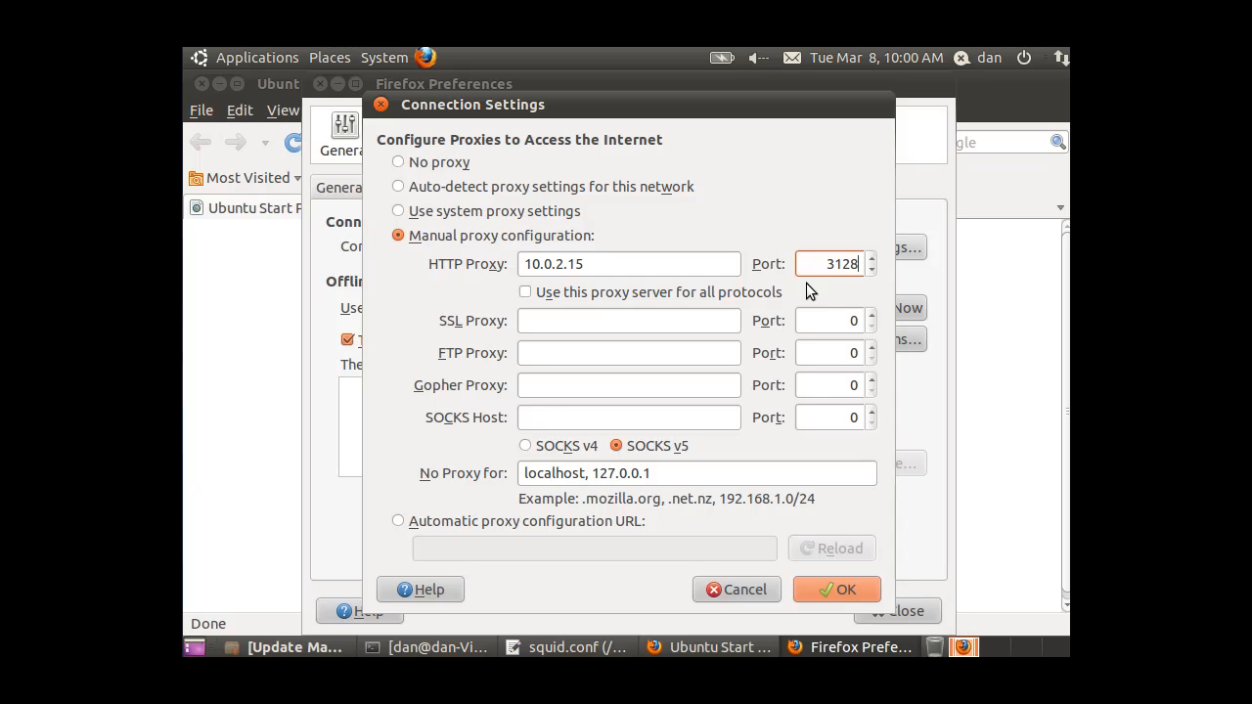
pyautogui.moveTo(783, 350)
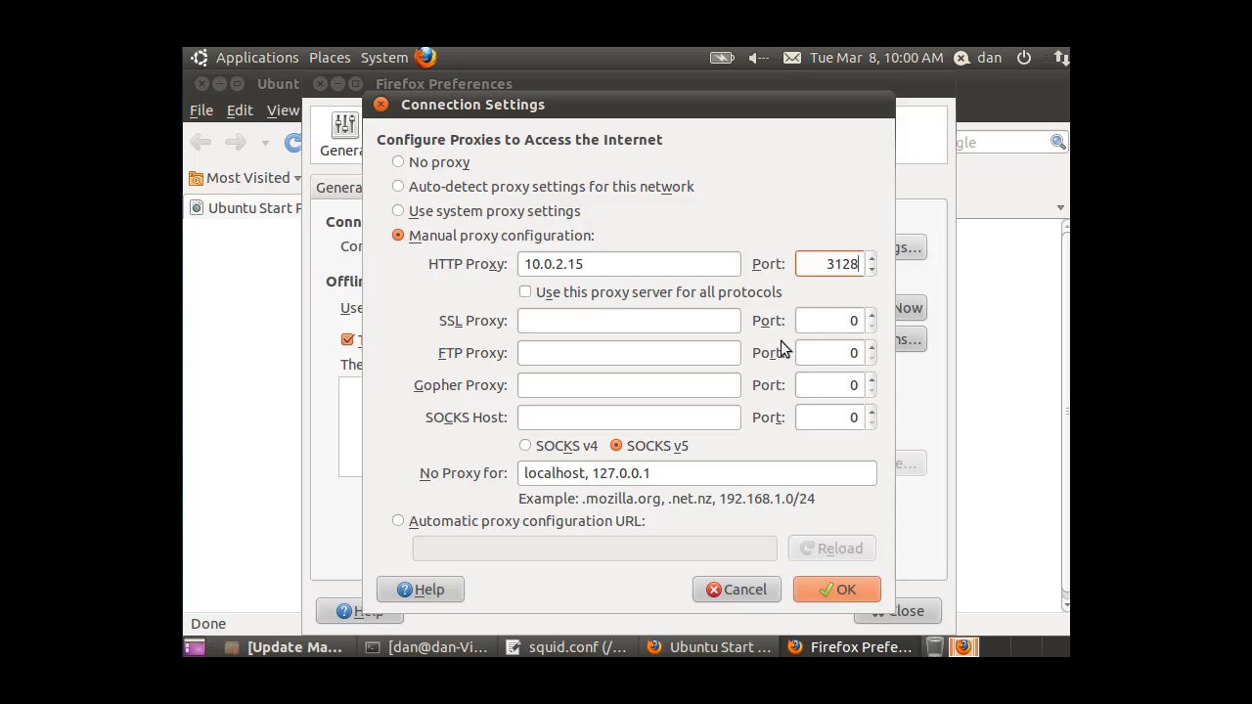
pyautogui.moveTo(741, 534)
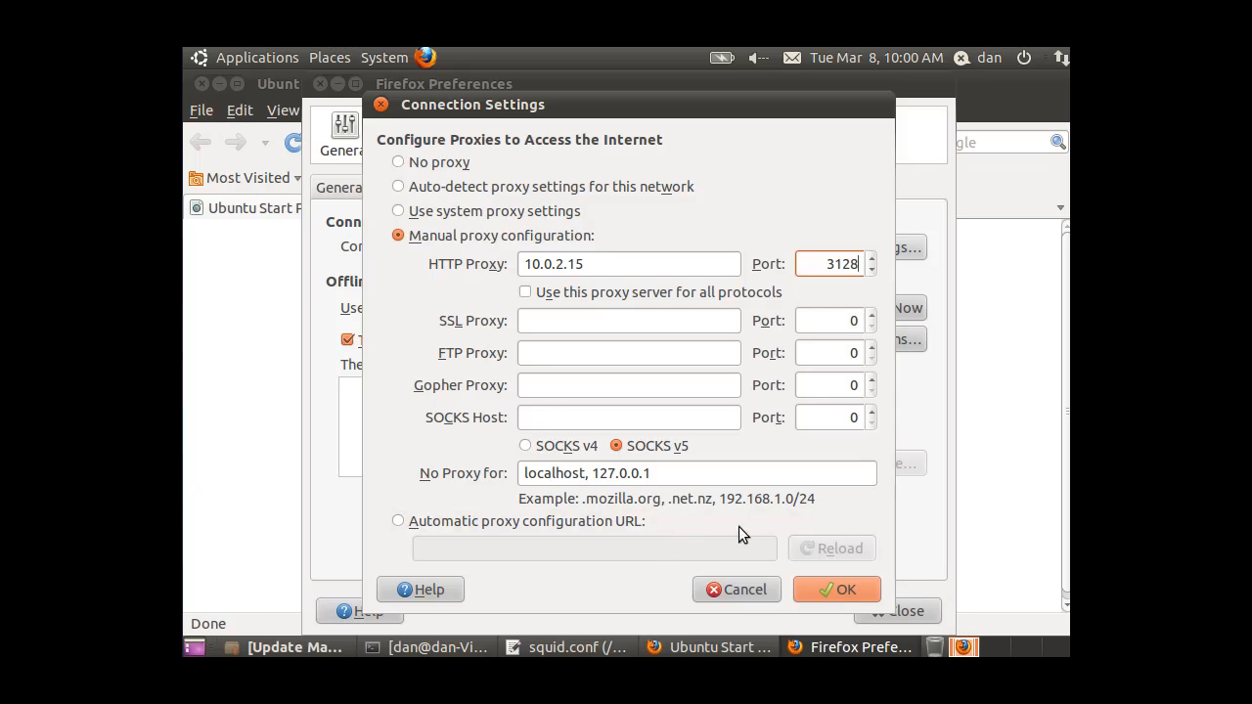
pyautogui.click(836, 589)
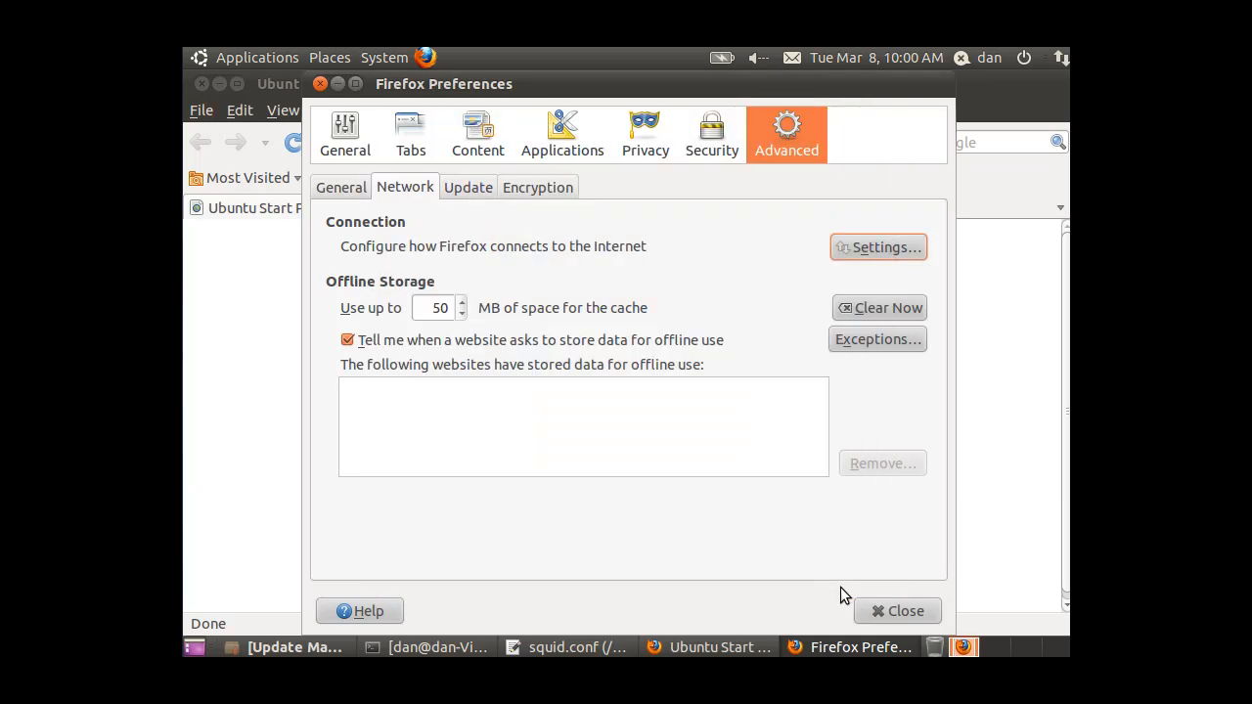
pyautogui.moveTo(900, 610)
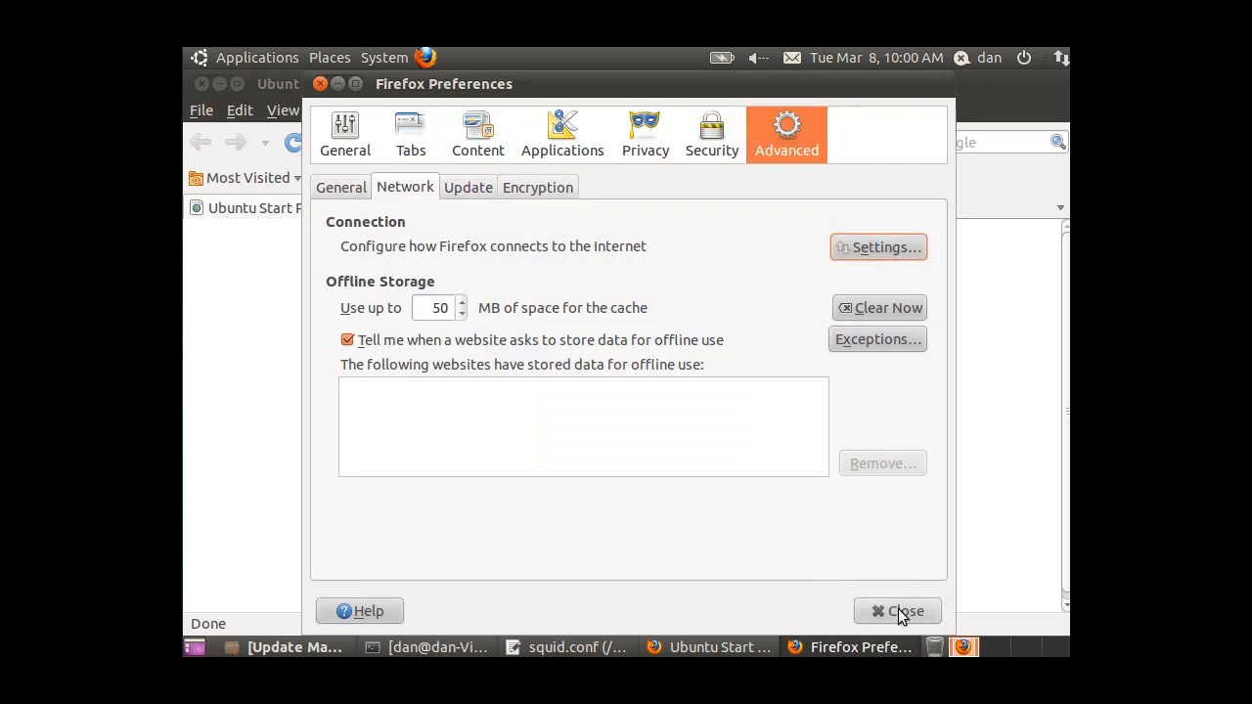
pyautogui.click(897, 611)
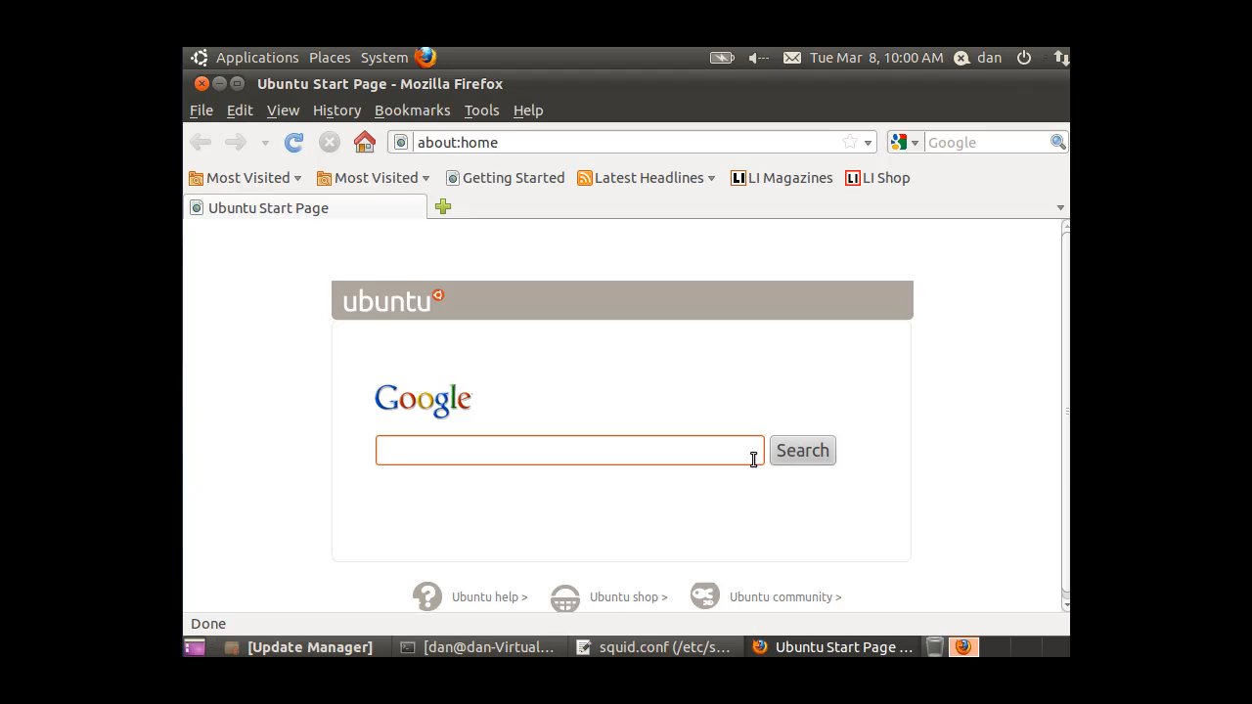
pyautogui.click(364, 141)
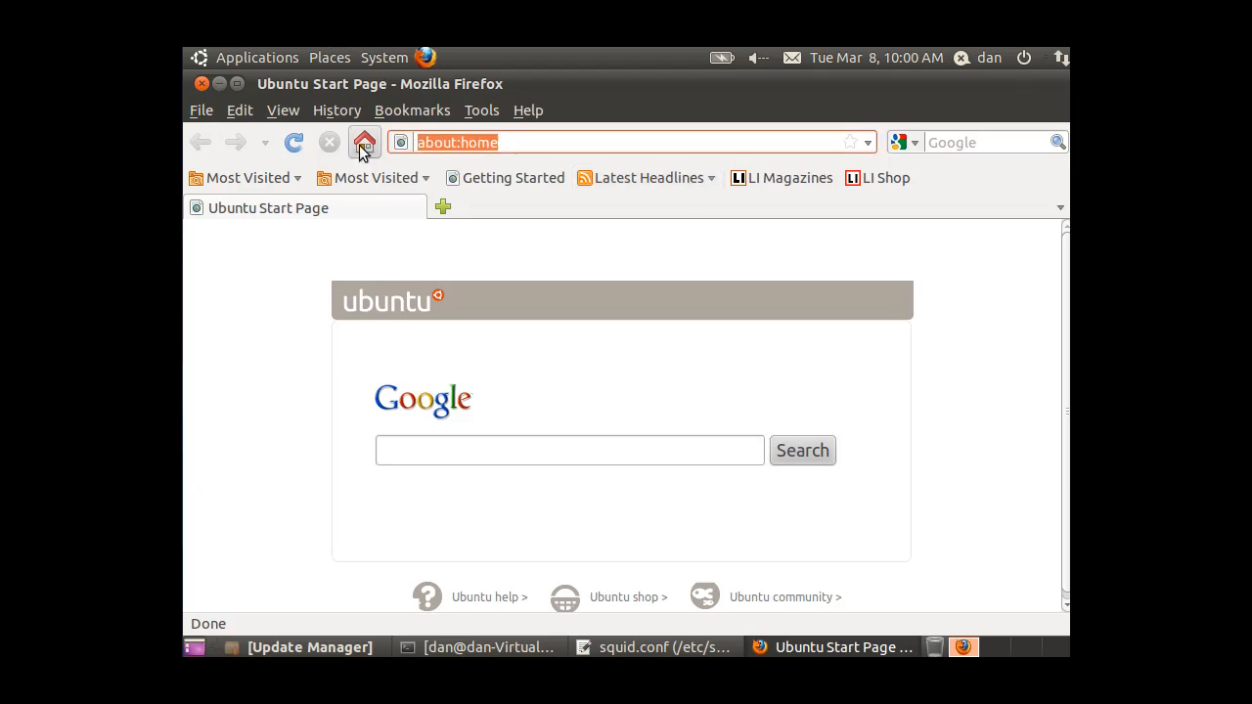
pyautogui.write('yahoo')
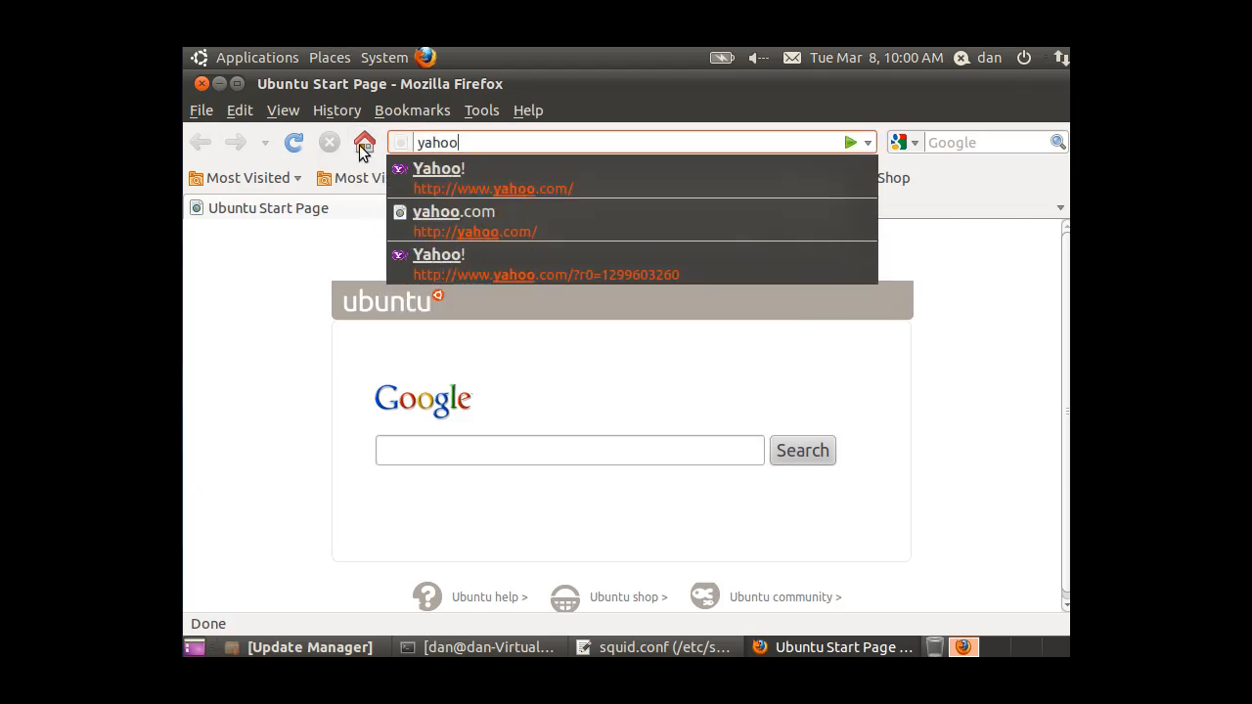
pyautogui.click(439, 178)
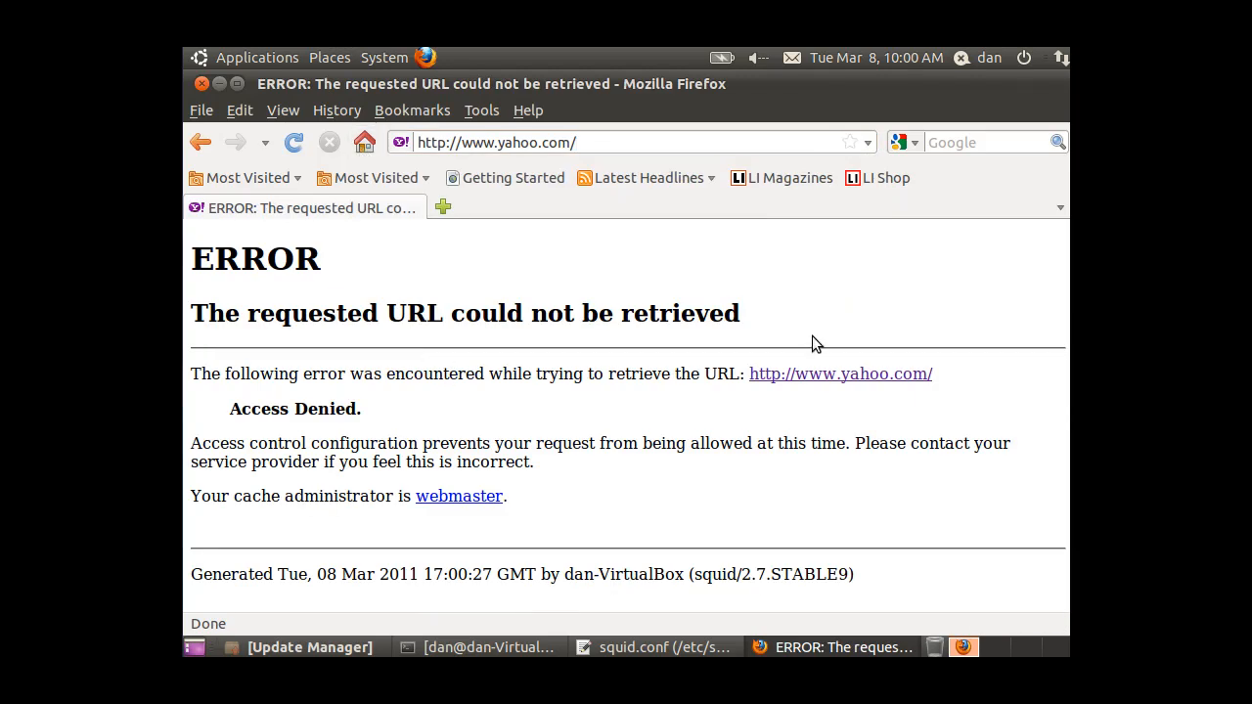
pyautogui.moveTo(1012, 309)
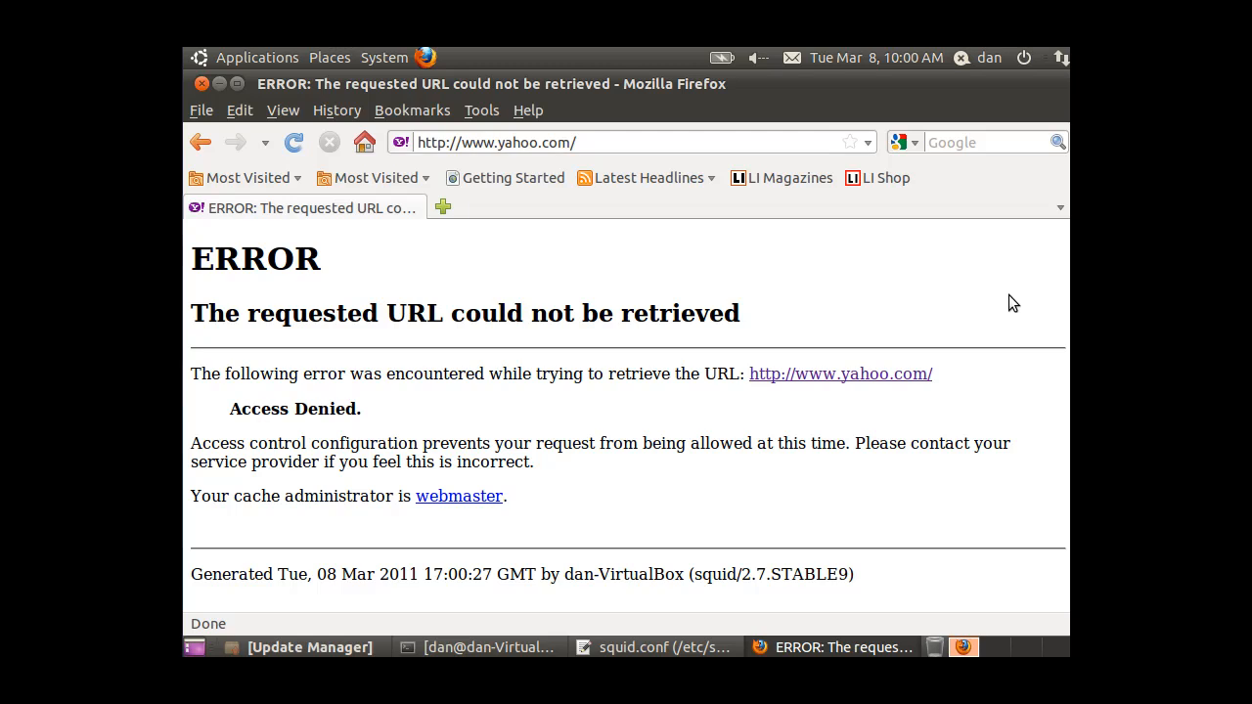
pyautogui.moveTo(650, 315)
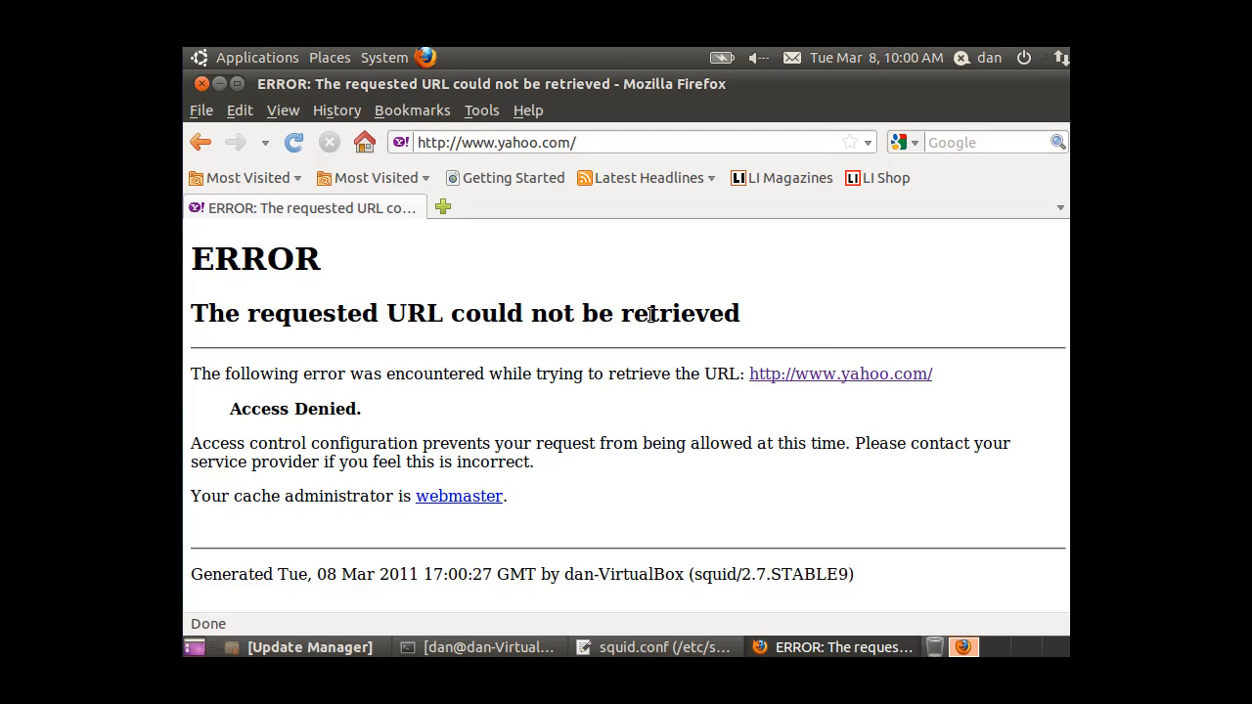
pyautogui.moveTo(611, 383)
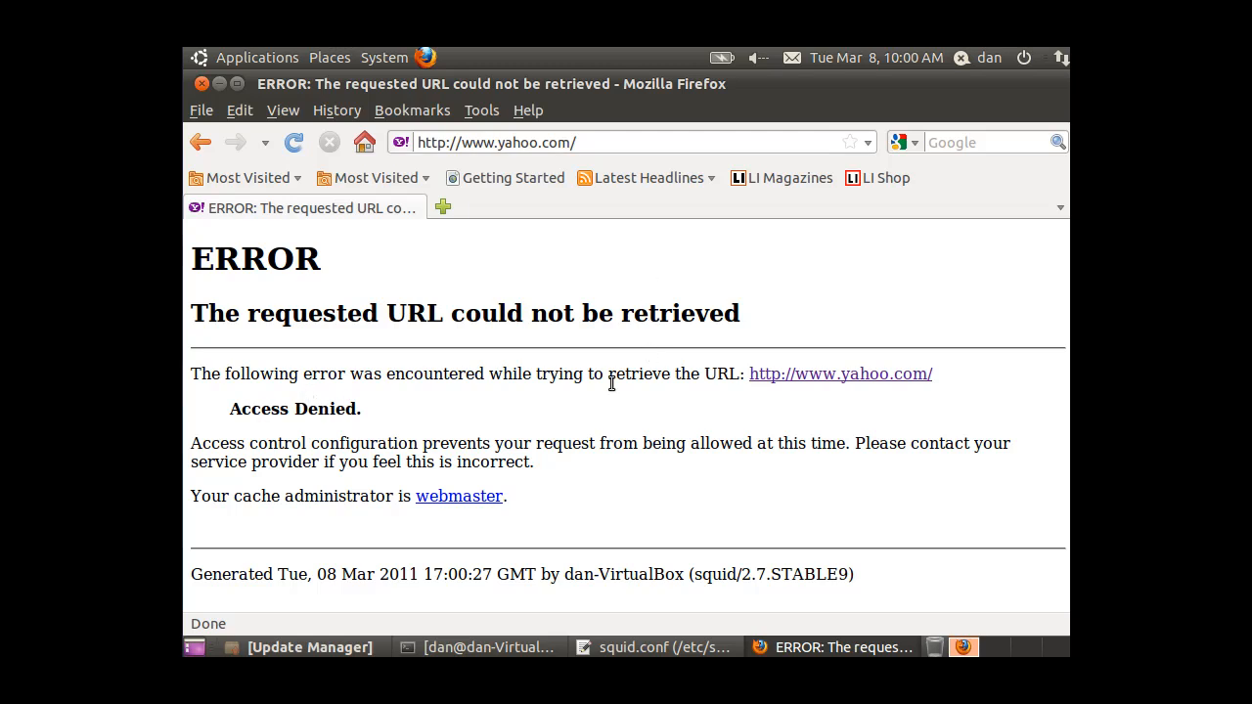
pyautogui.moveTo(334, 375)
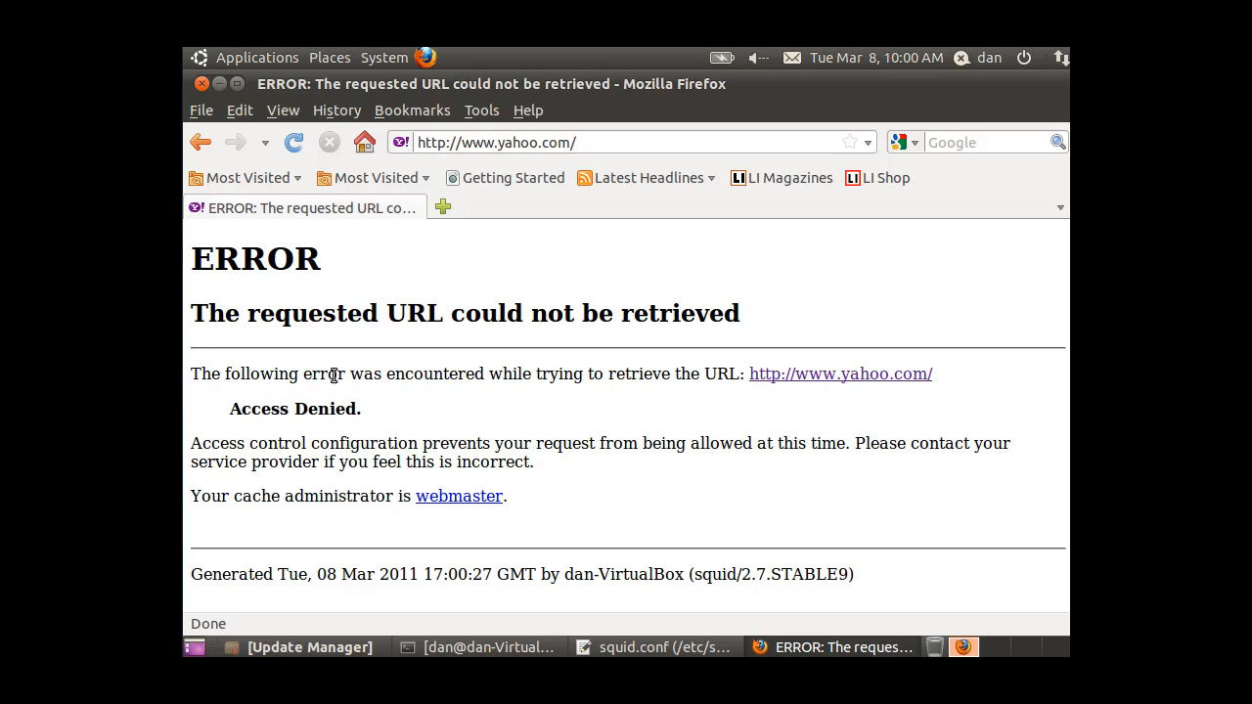
pyautogui.moveTo(673, 515)
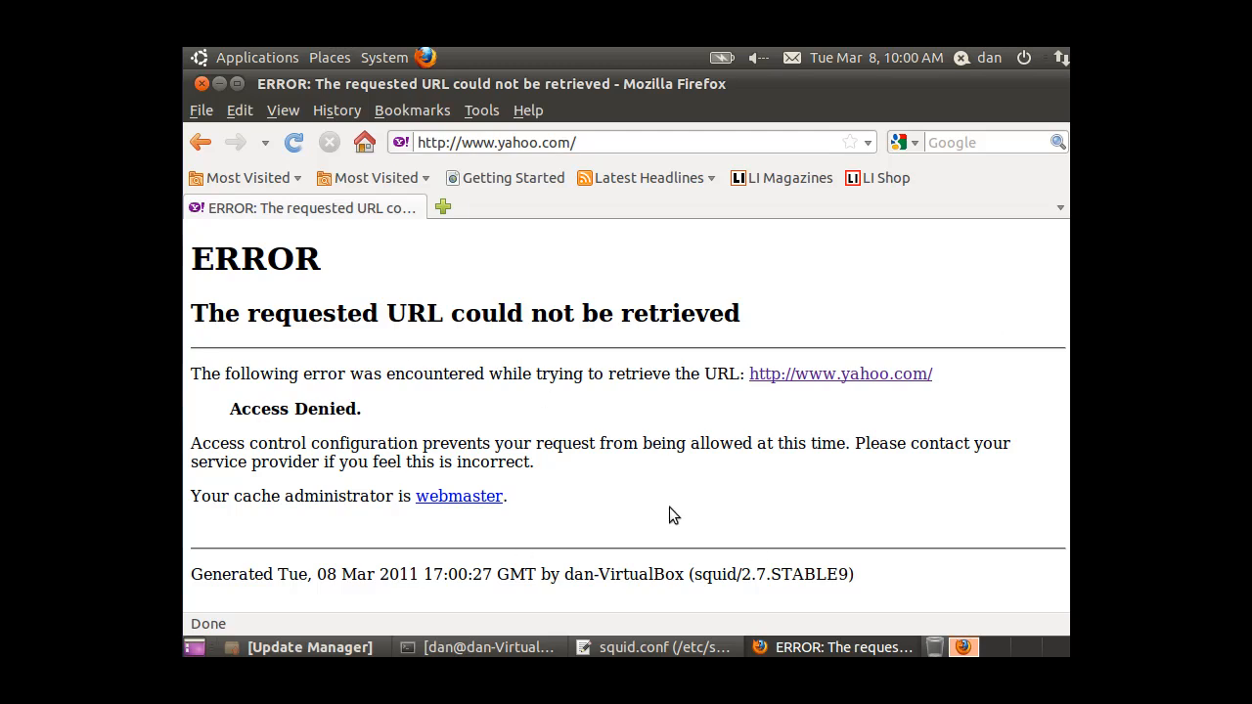
pyautogui.moveTo(232, 104)
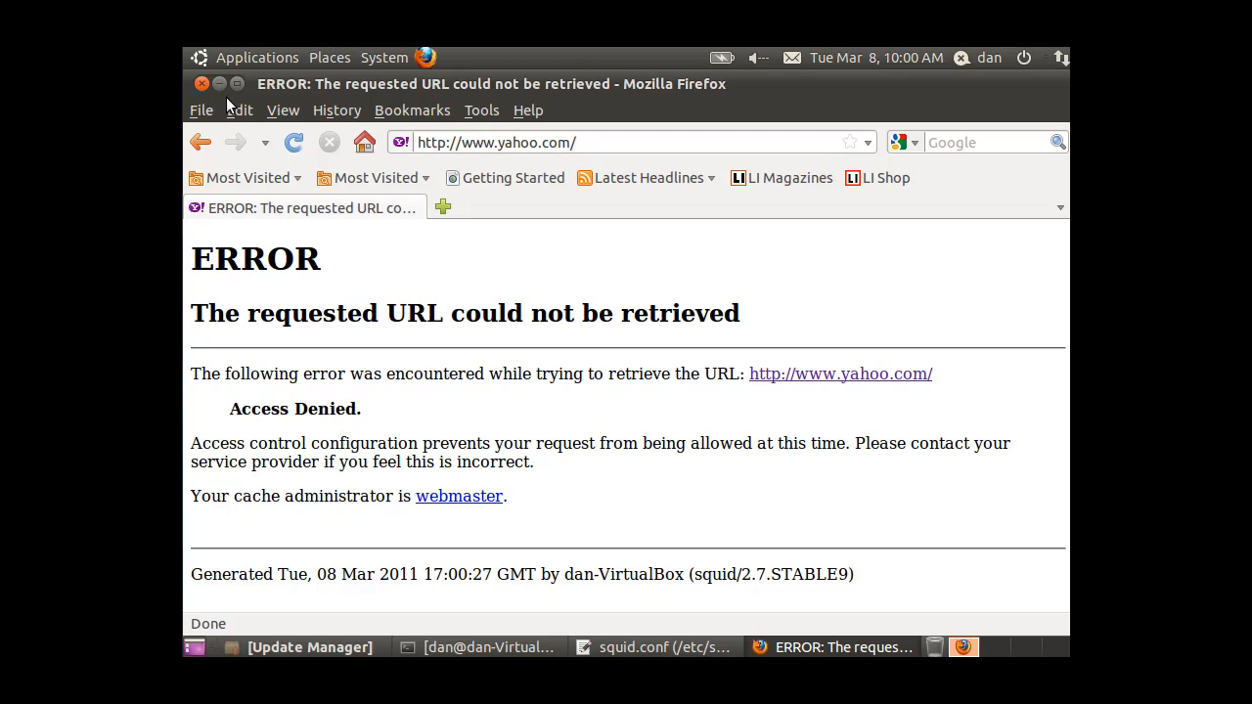
pyautogui.moveTo(479, 626)
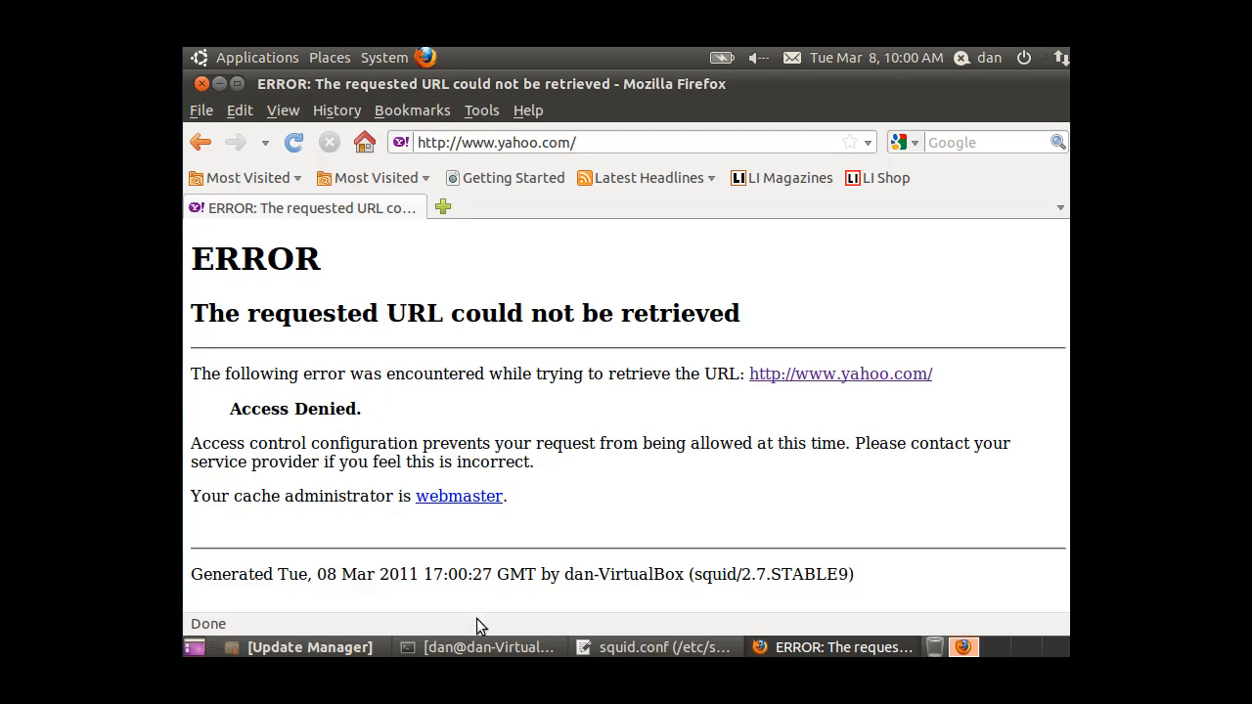
pyautogui.moveTo(799, 500)
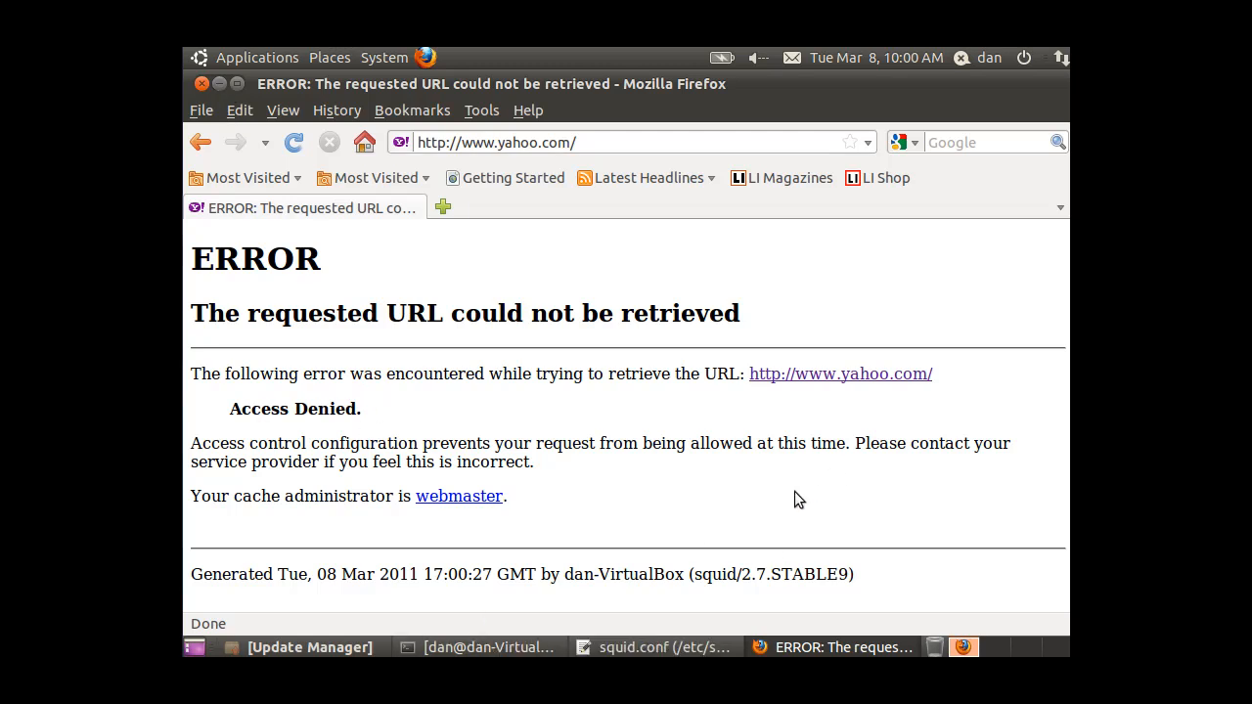
pyautogui.moveTo(231, 95)
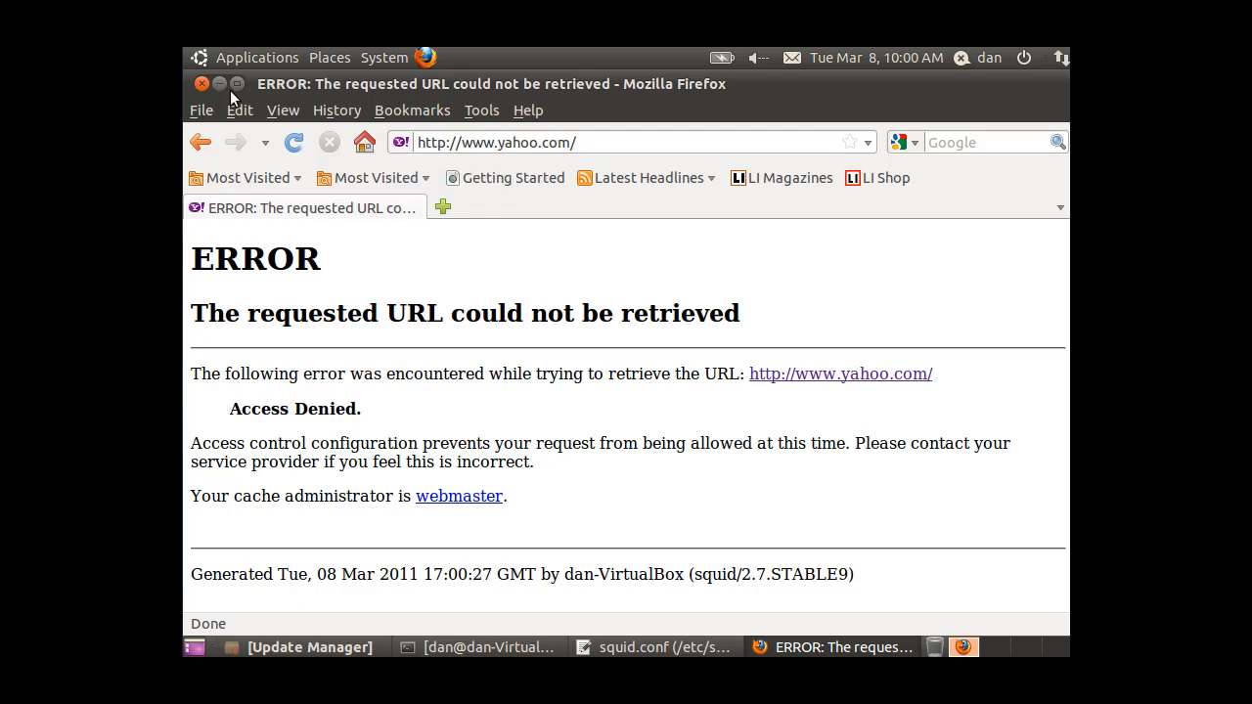
pyautogui.moveTo(570, 398)
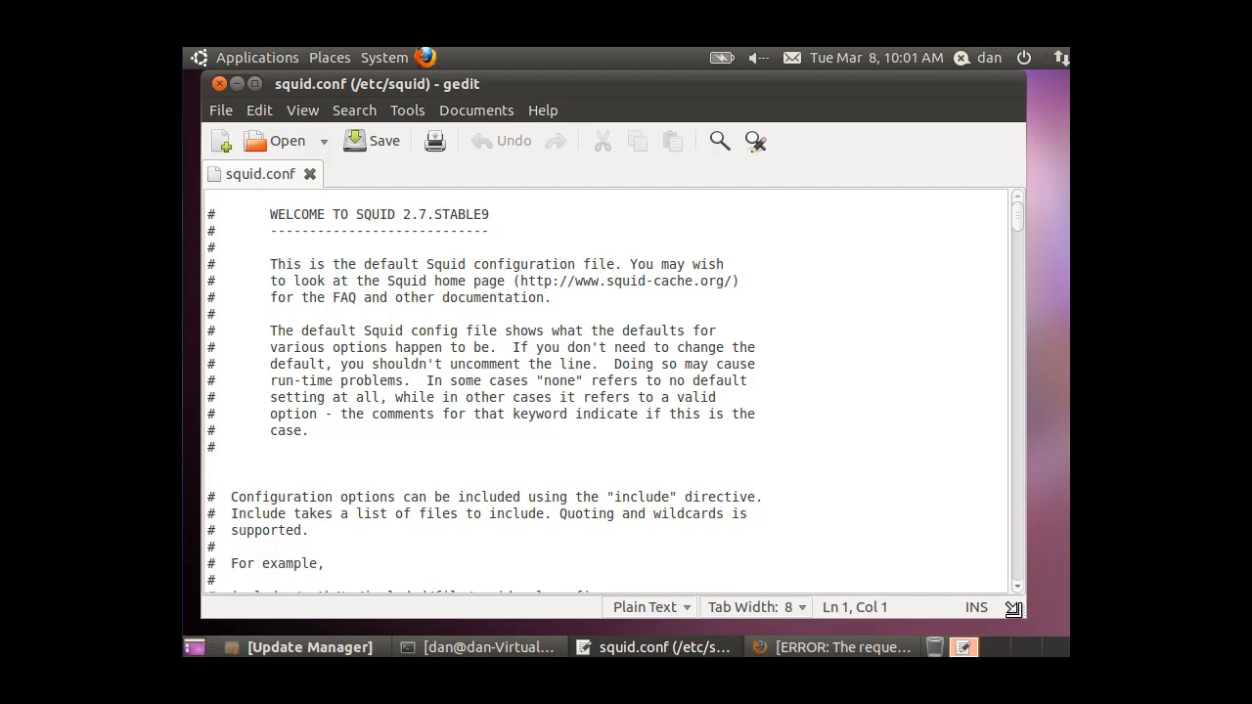
pyautogui.moveTo(860, 523)
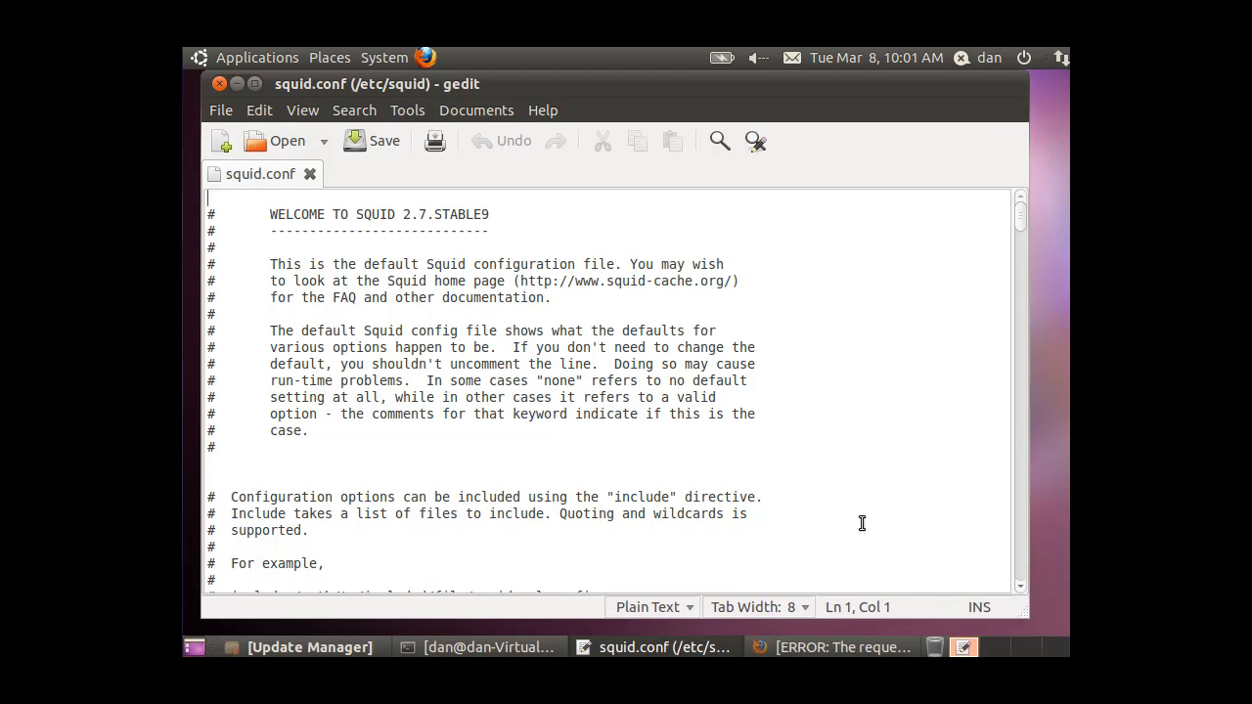
pyautogui.moveTo(579, 86)
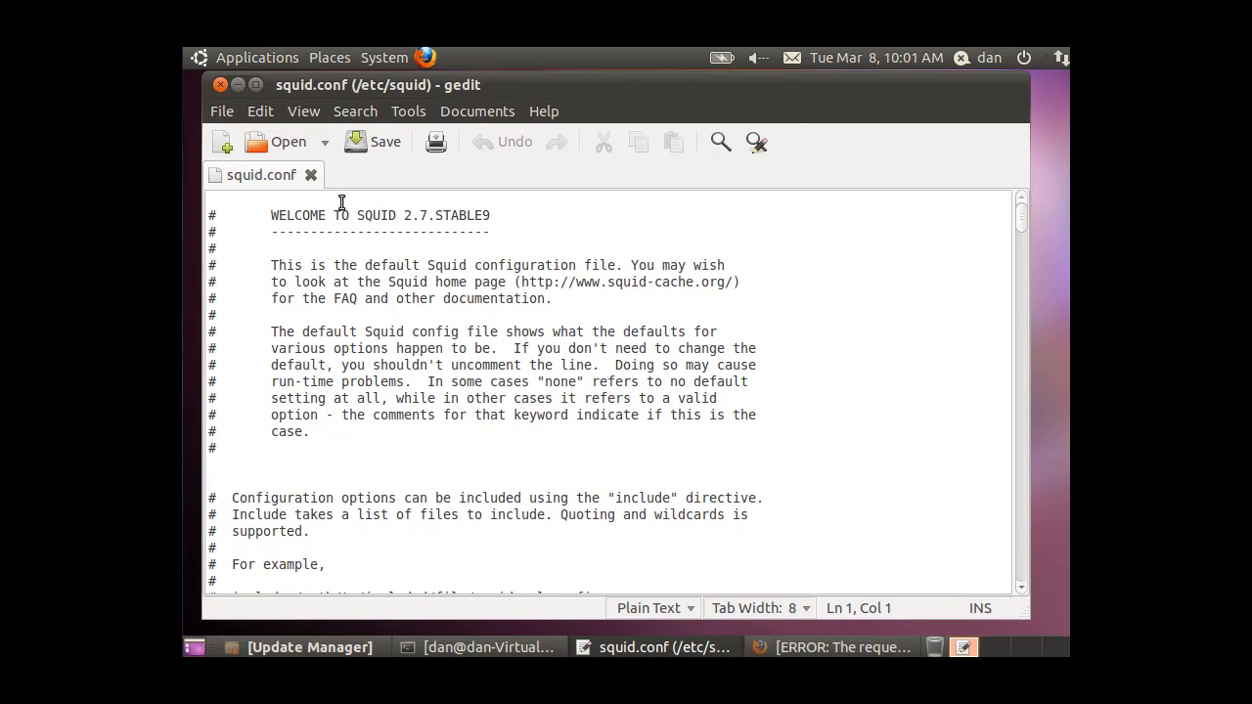
# Enable 'Display line numbers' in gedit Preferences and close the dialog.
pyautogui.click(261, 111)
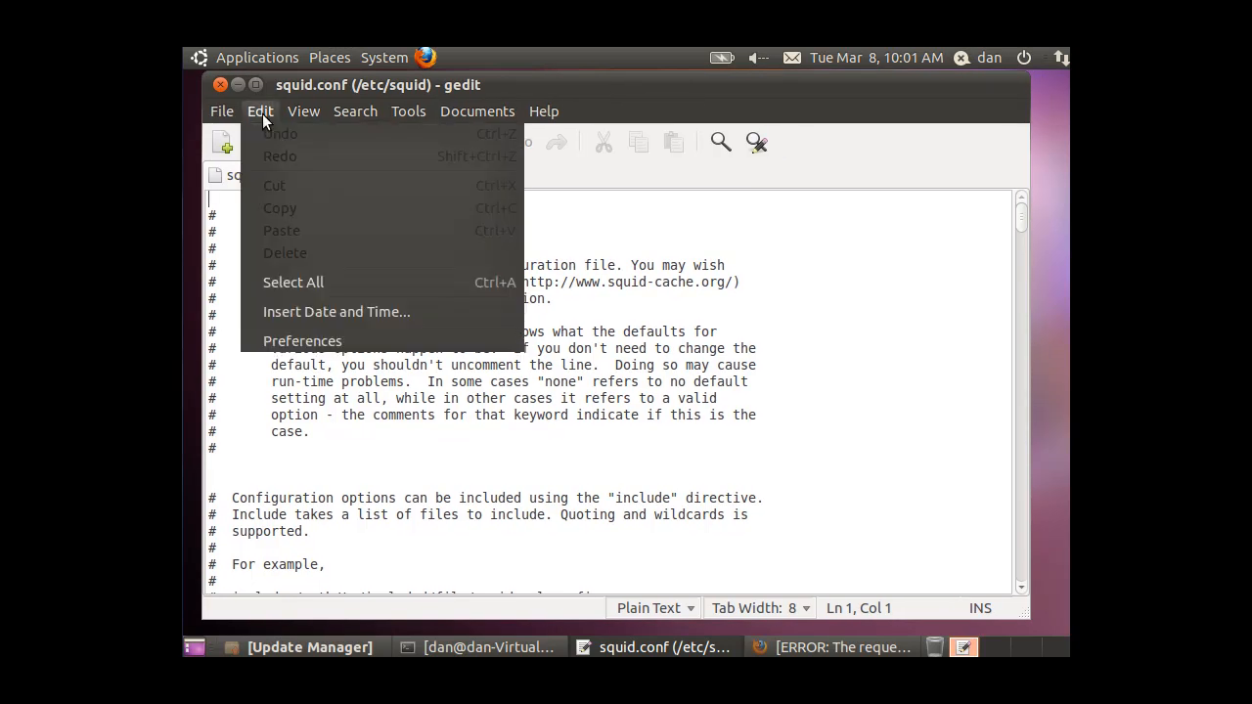
pyautogui.click(303, 110)
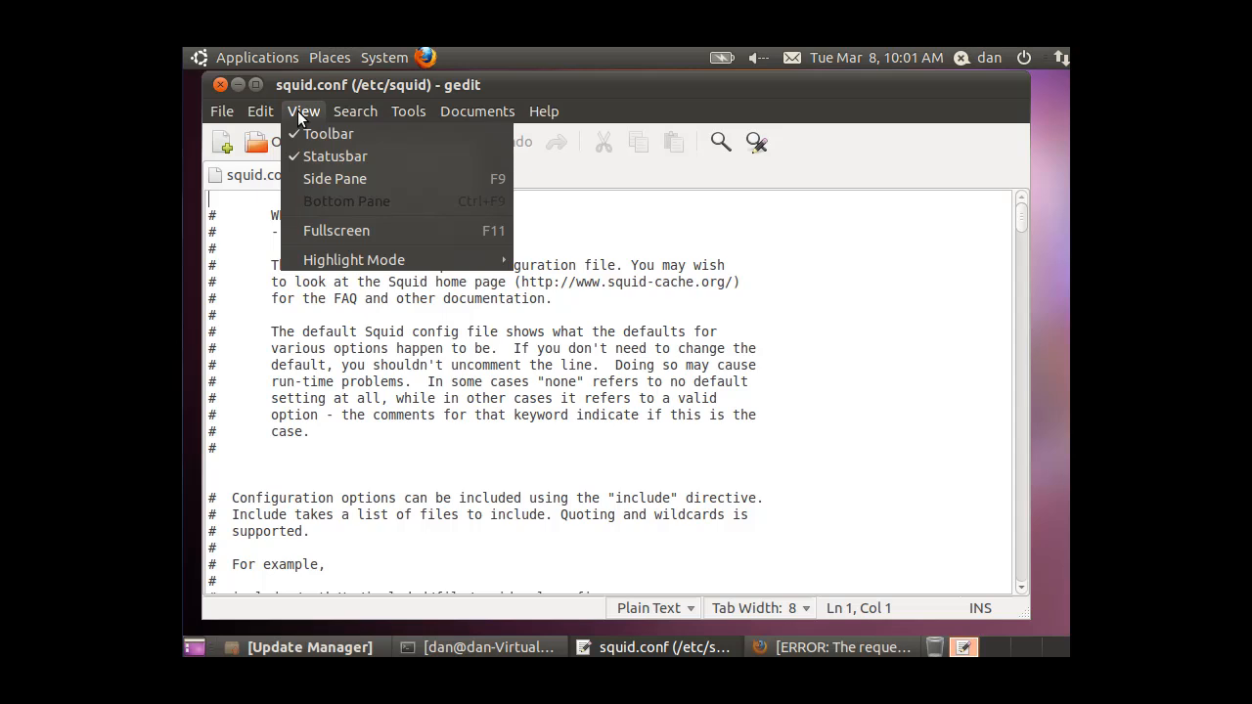
pyautogui.click(259, 111)
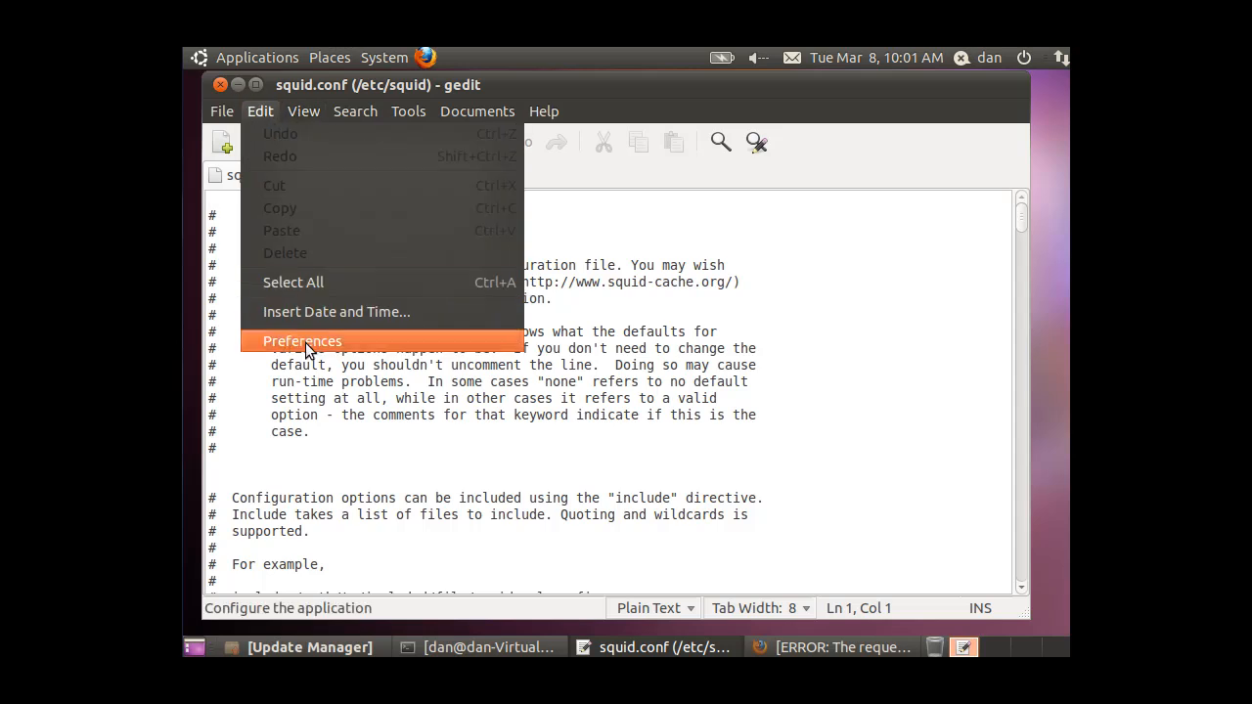
pyautogui.click(302, 340)
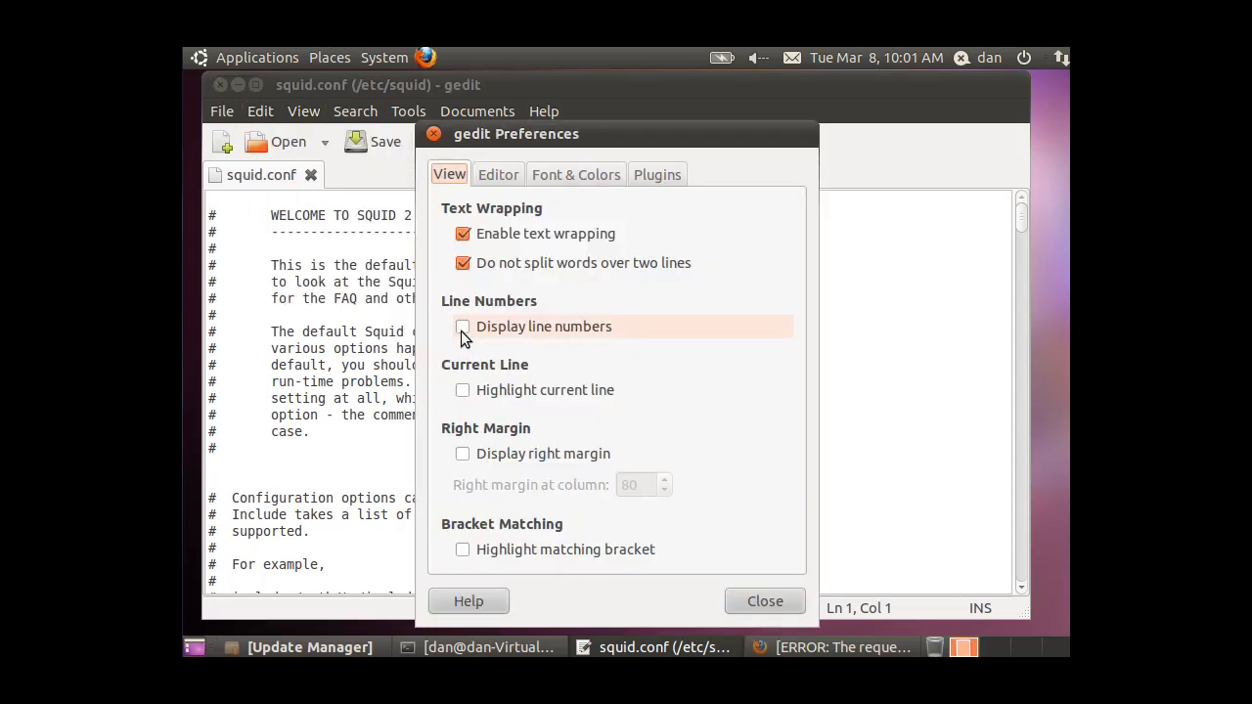
pyautogui.moveTo(575, 389)
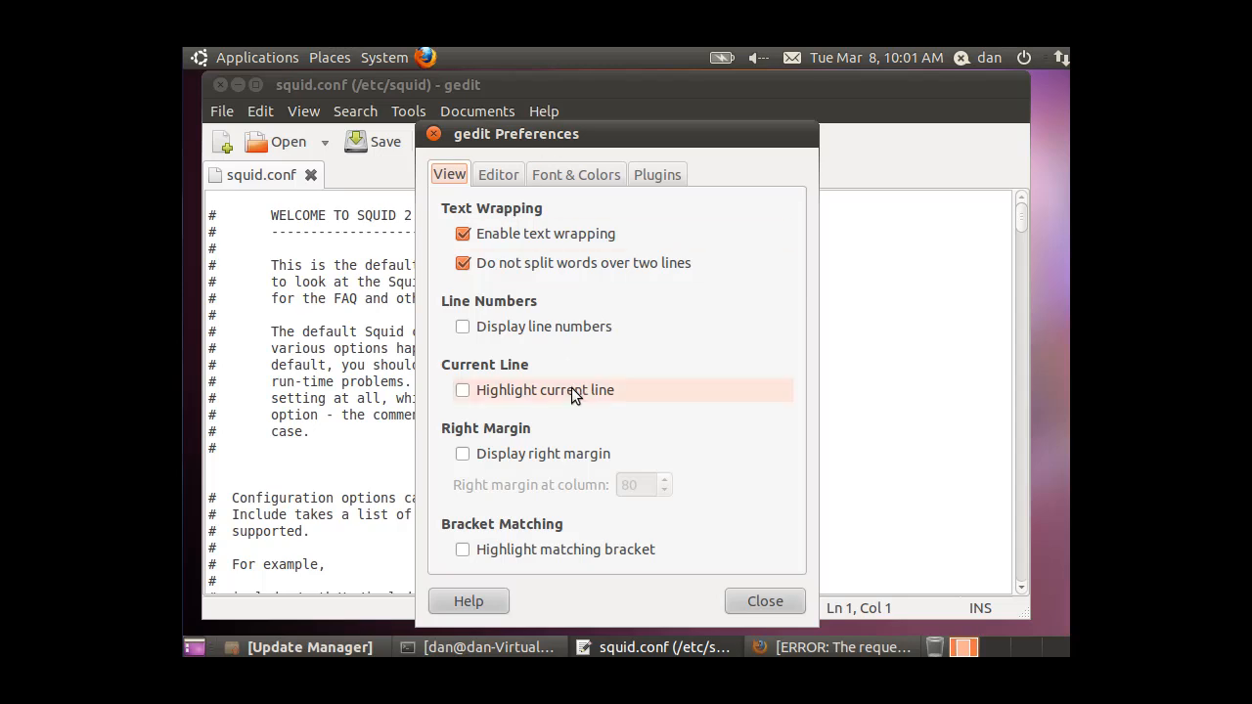
pyautogui.click(462, 326)
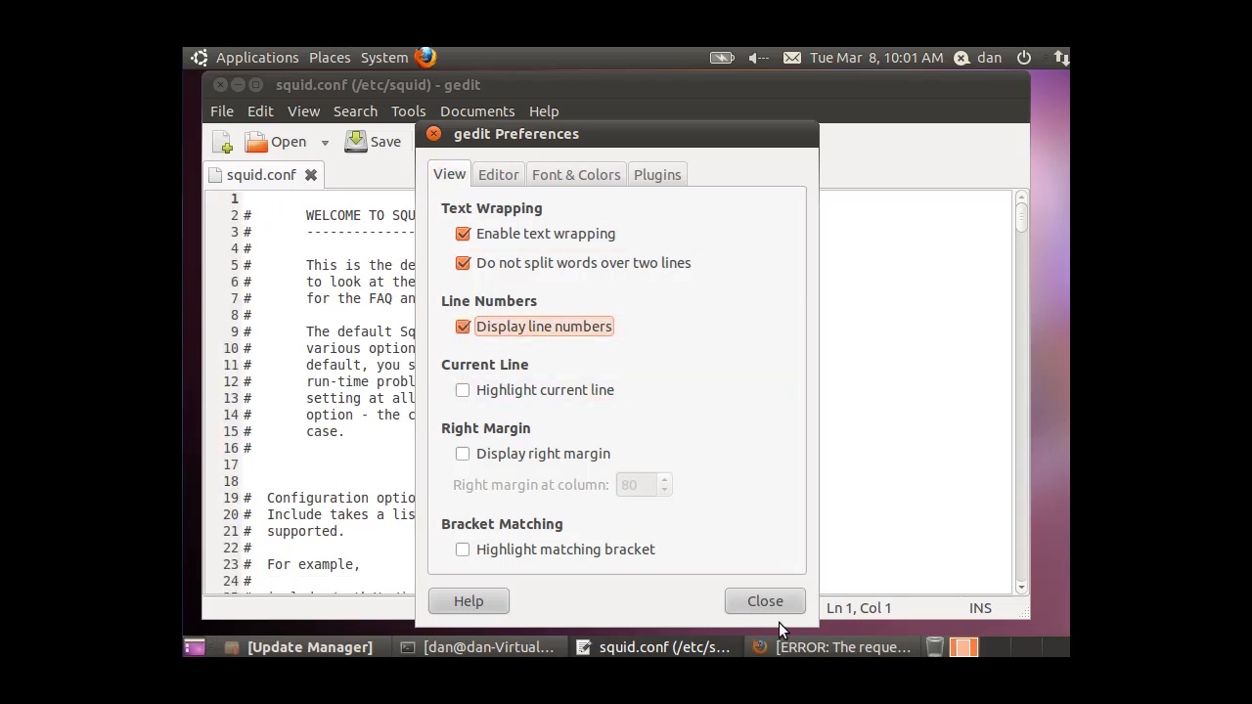
pyautogui.click(765, 600)
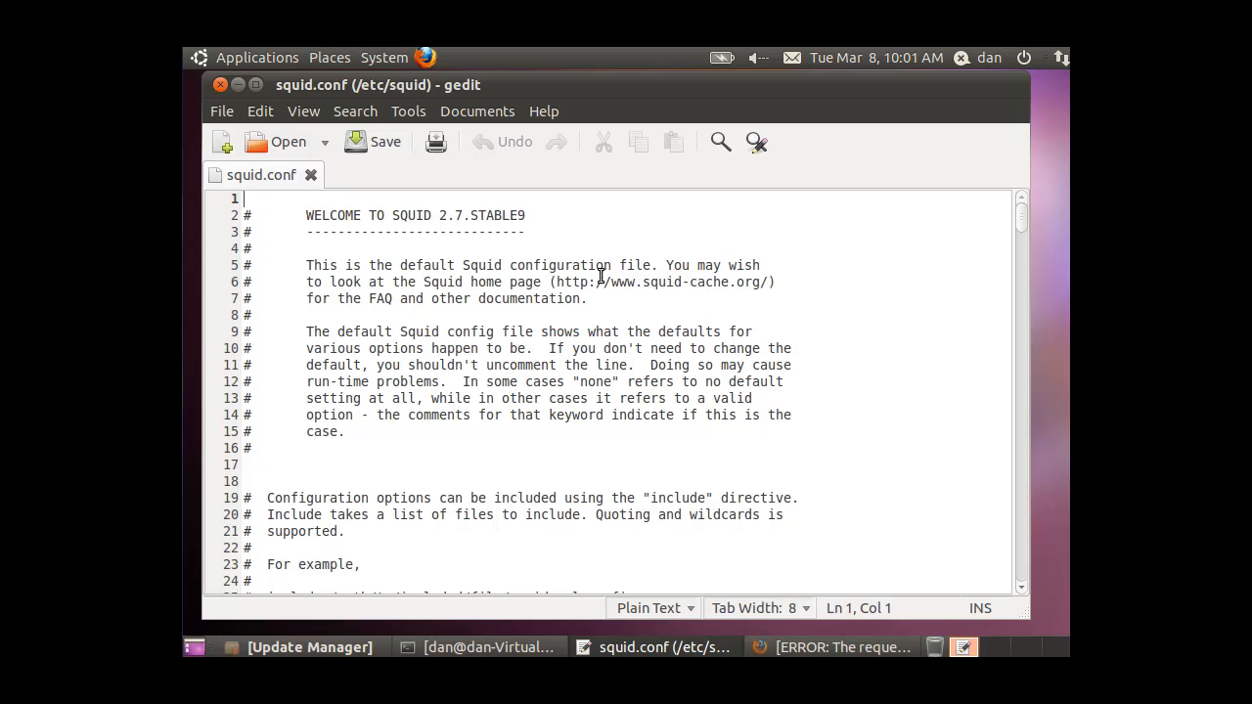
pyautogui.moveTo(1031, 237)
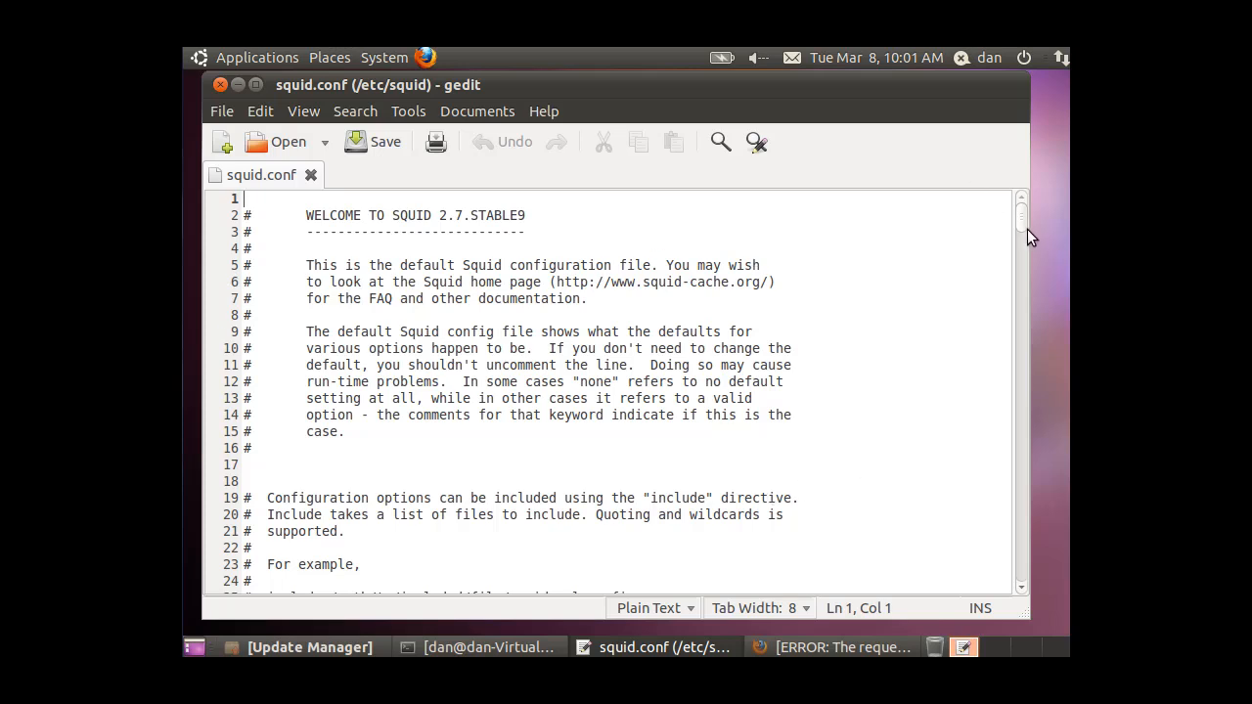